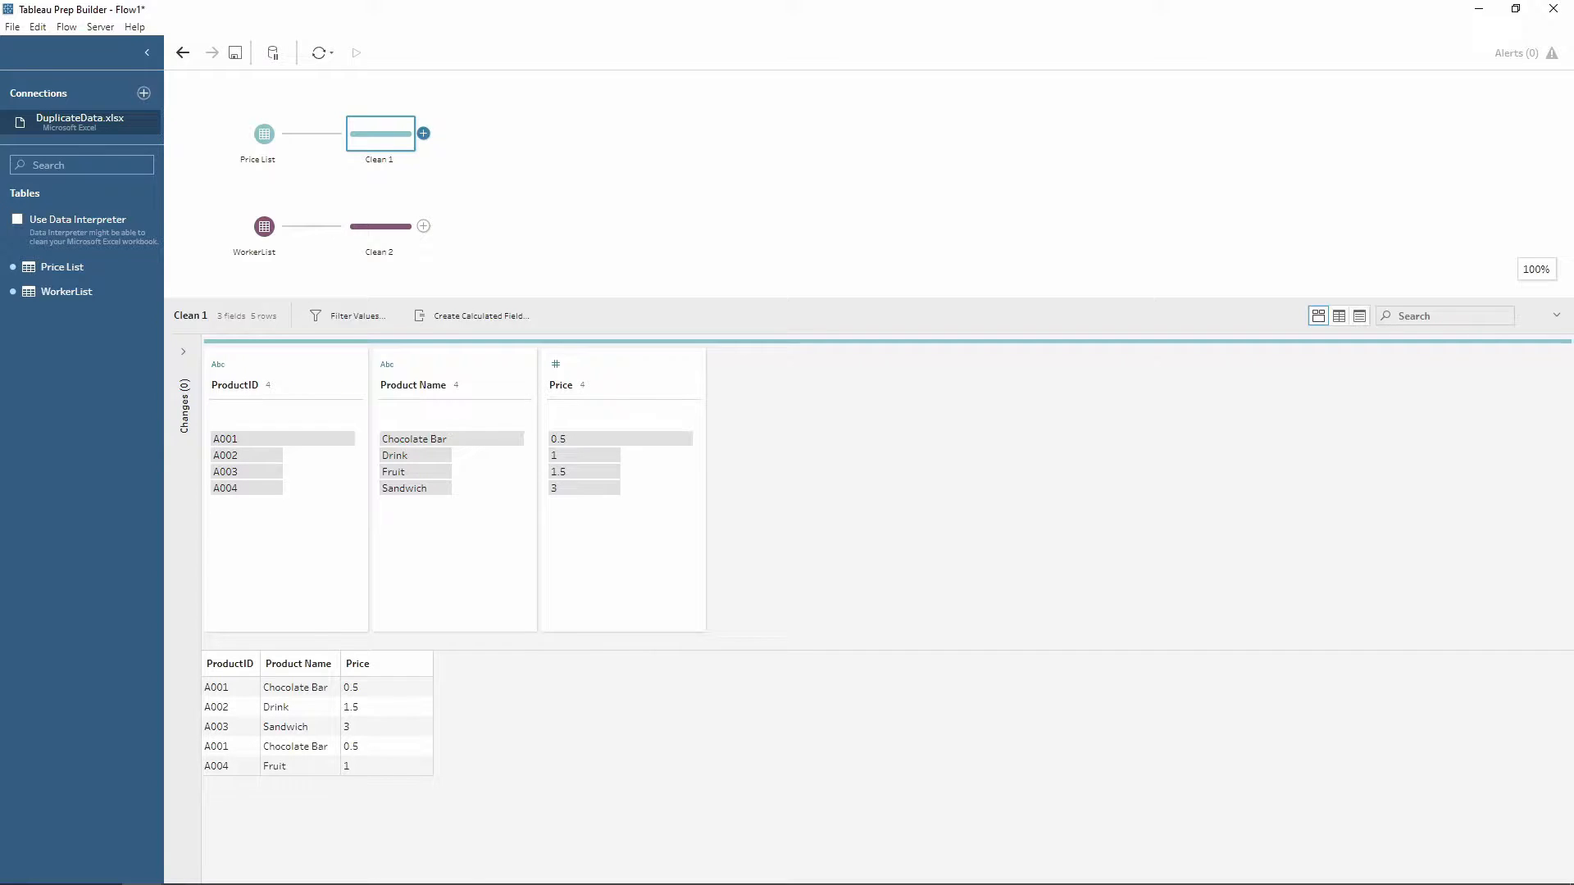
pyautogui.moveTo(308, 690)
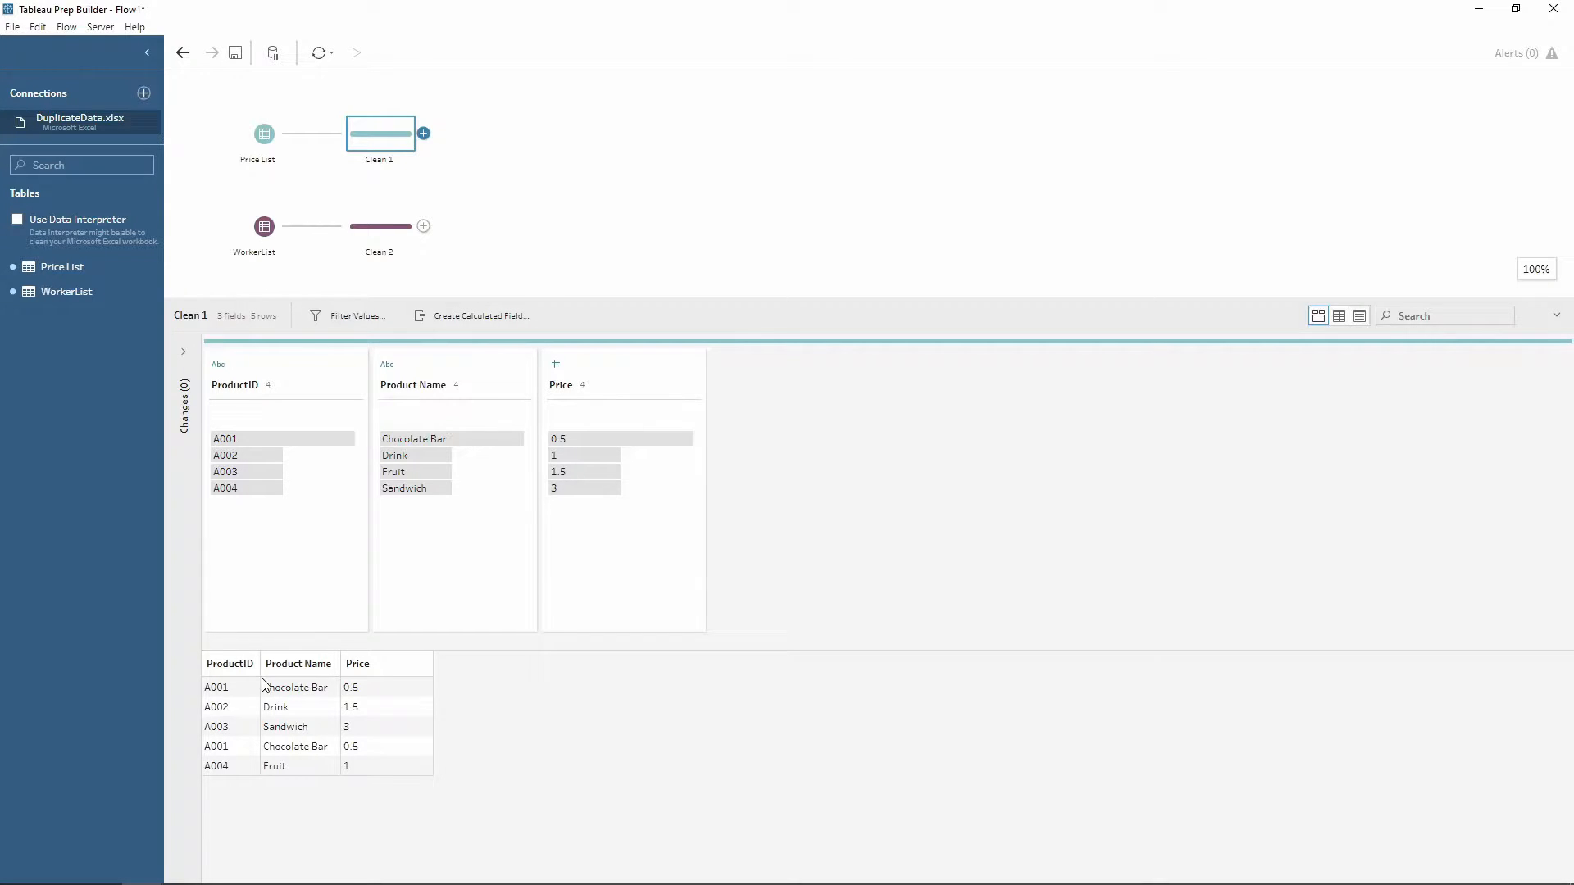
pyautogui.moveTo(350, 680)
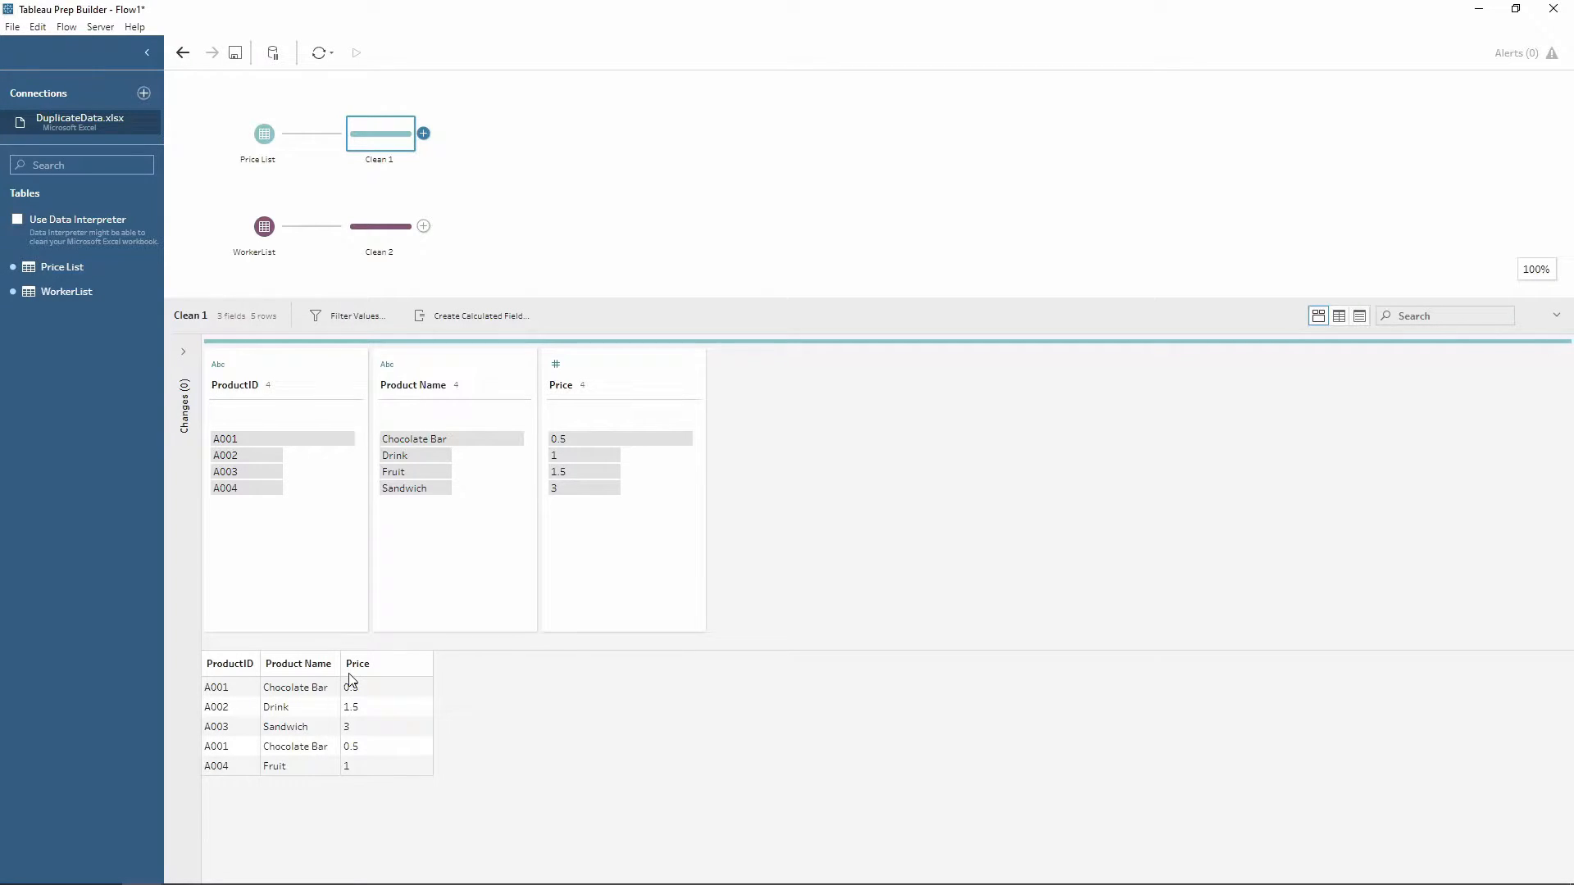
pyautogui.moveTo(270, 498)
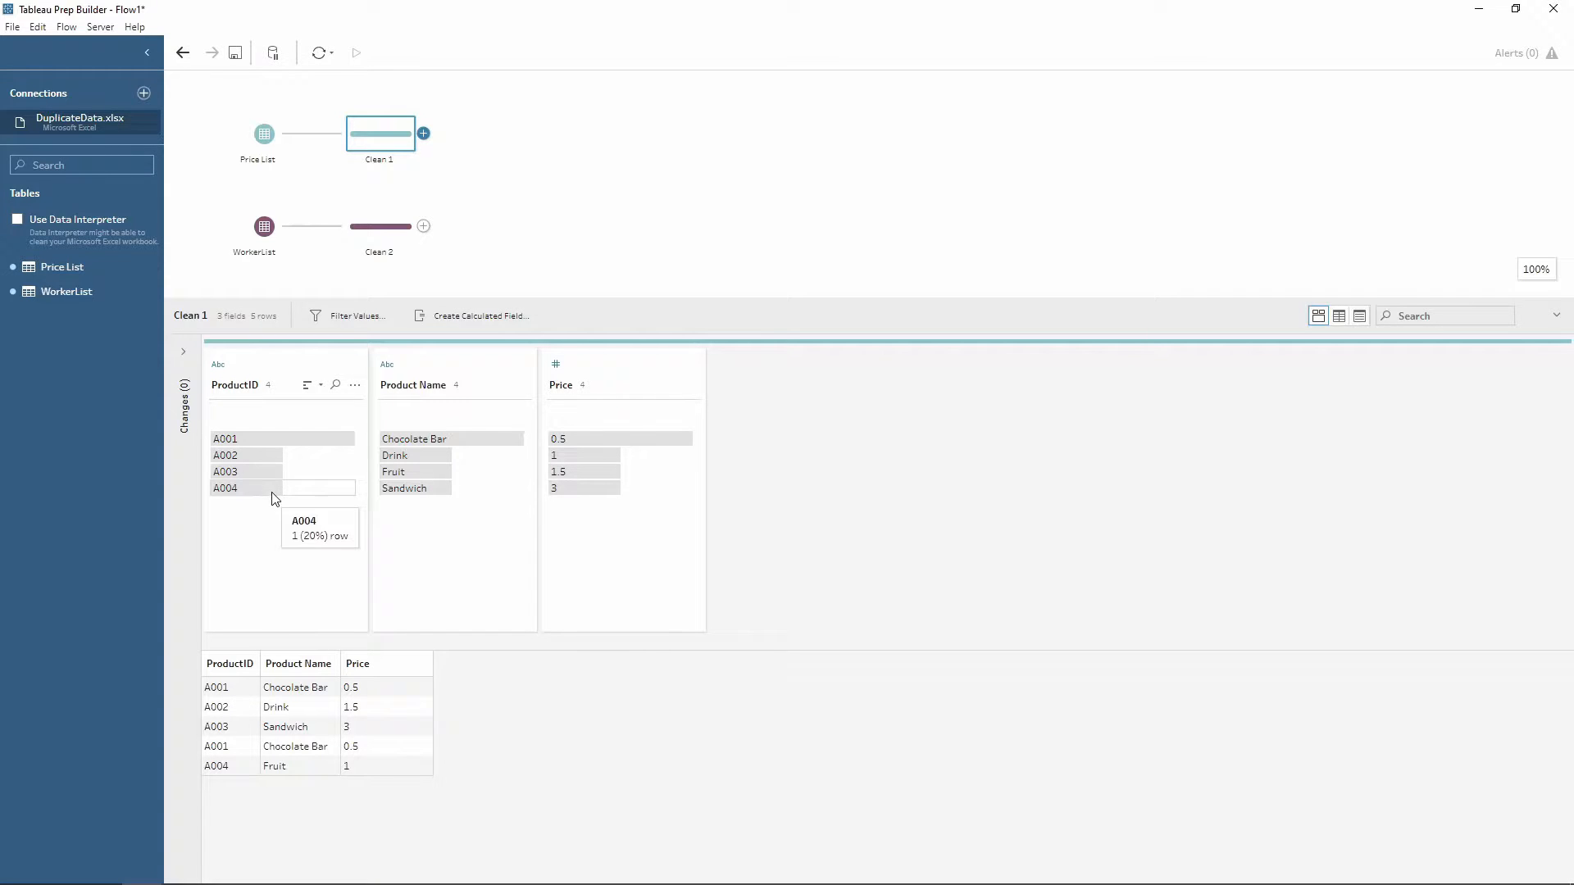
# - Highlight the ProductID A001 rows, clear the highlight, and bring up the add-step list after Clean 1
pyautogui.click(225, 439)
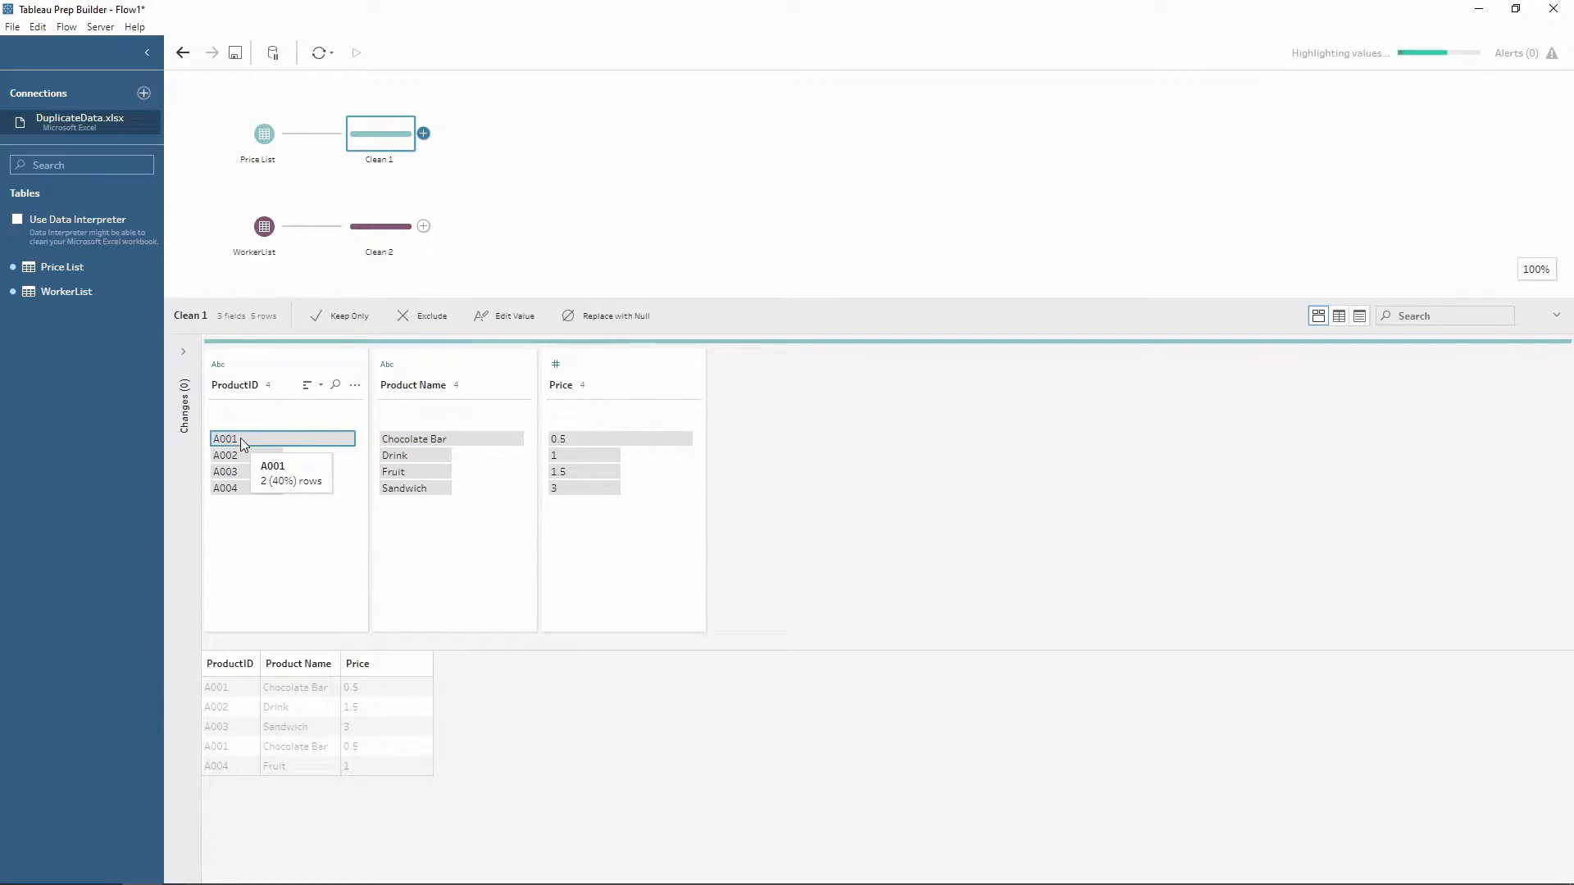
pyautogui.click(241, 439)
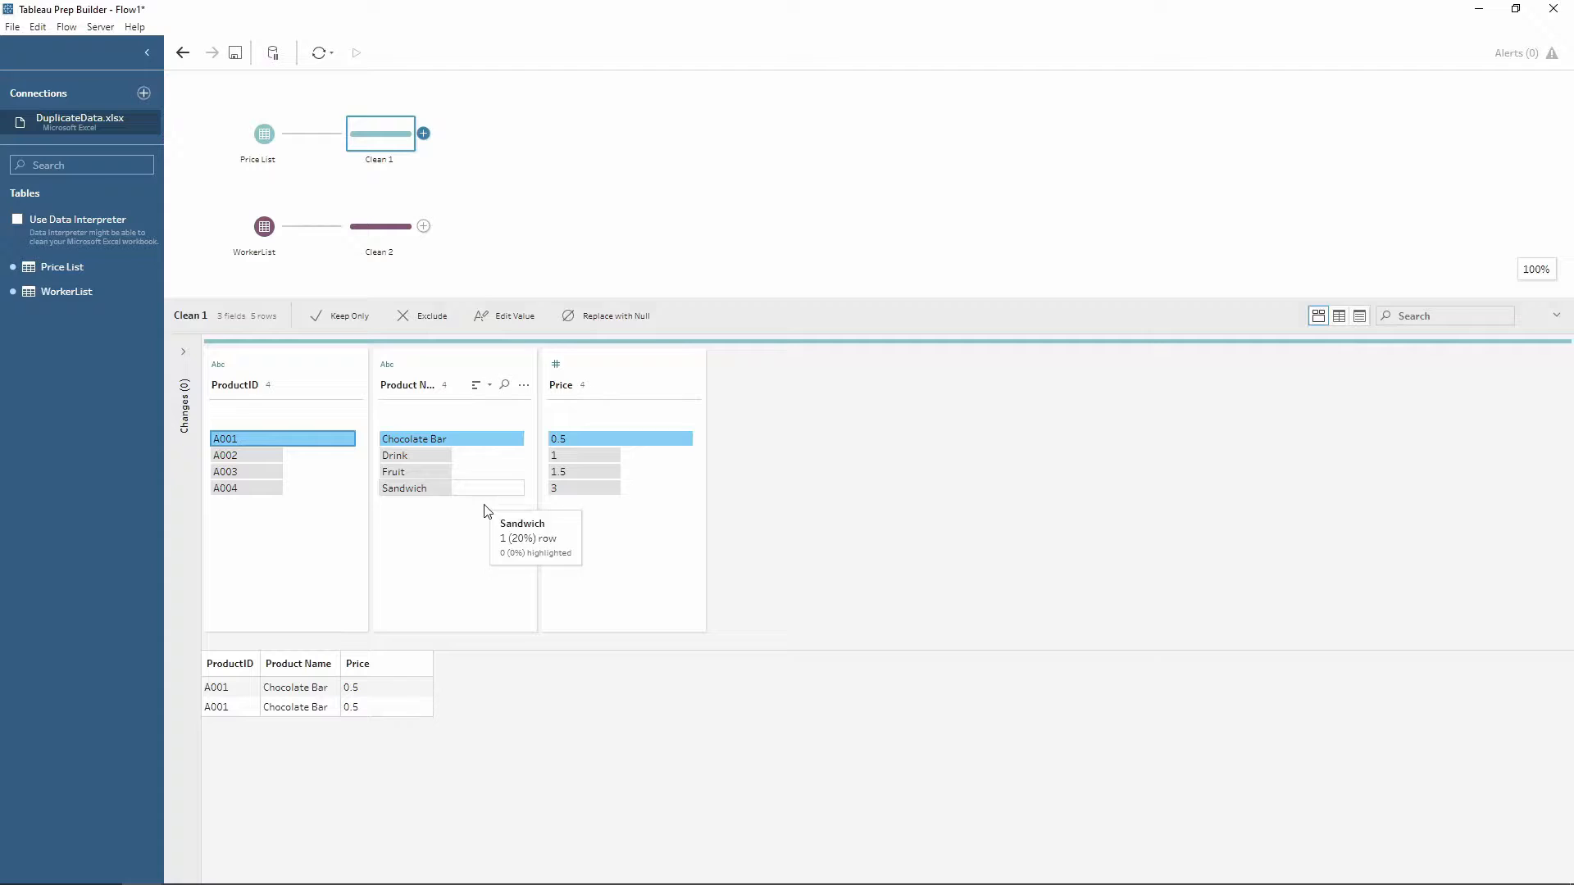
pyautogui.moveTo(251, 717)
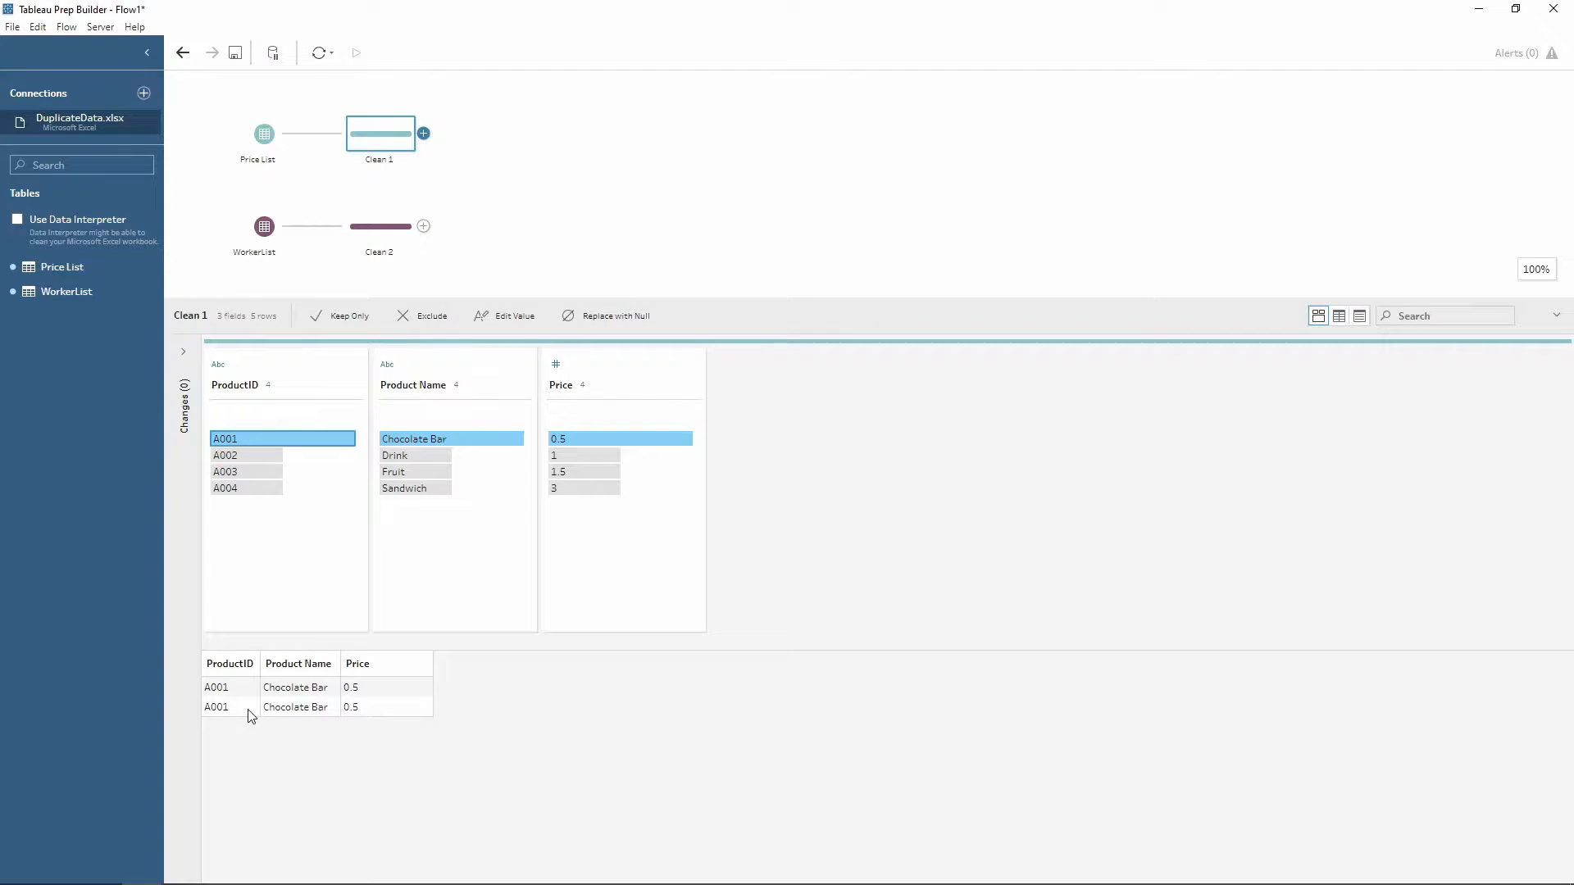
pyautogui.moveTo(302, 603)
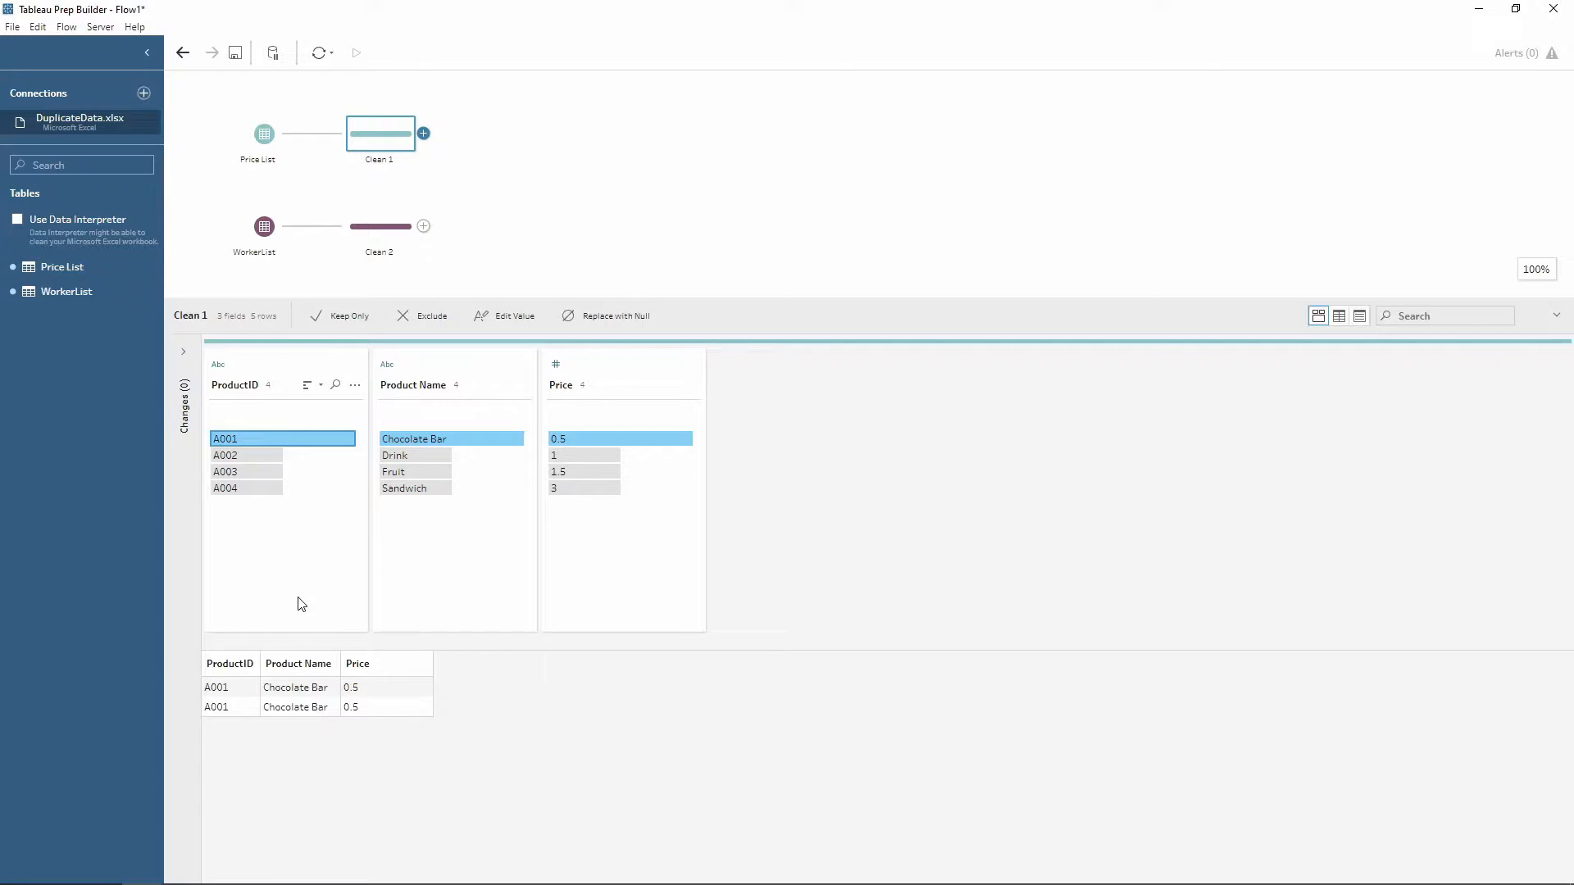
pyautogui.moveTo(282, 439)
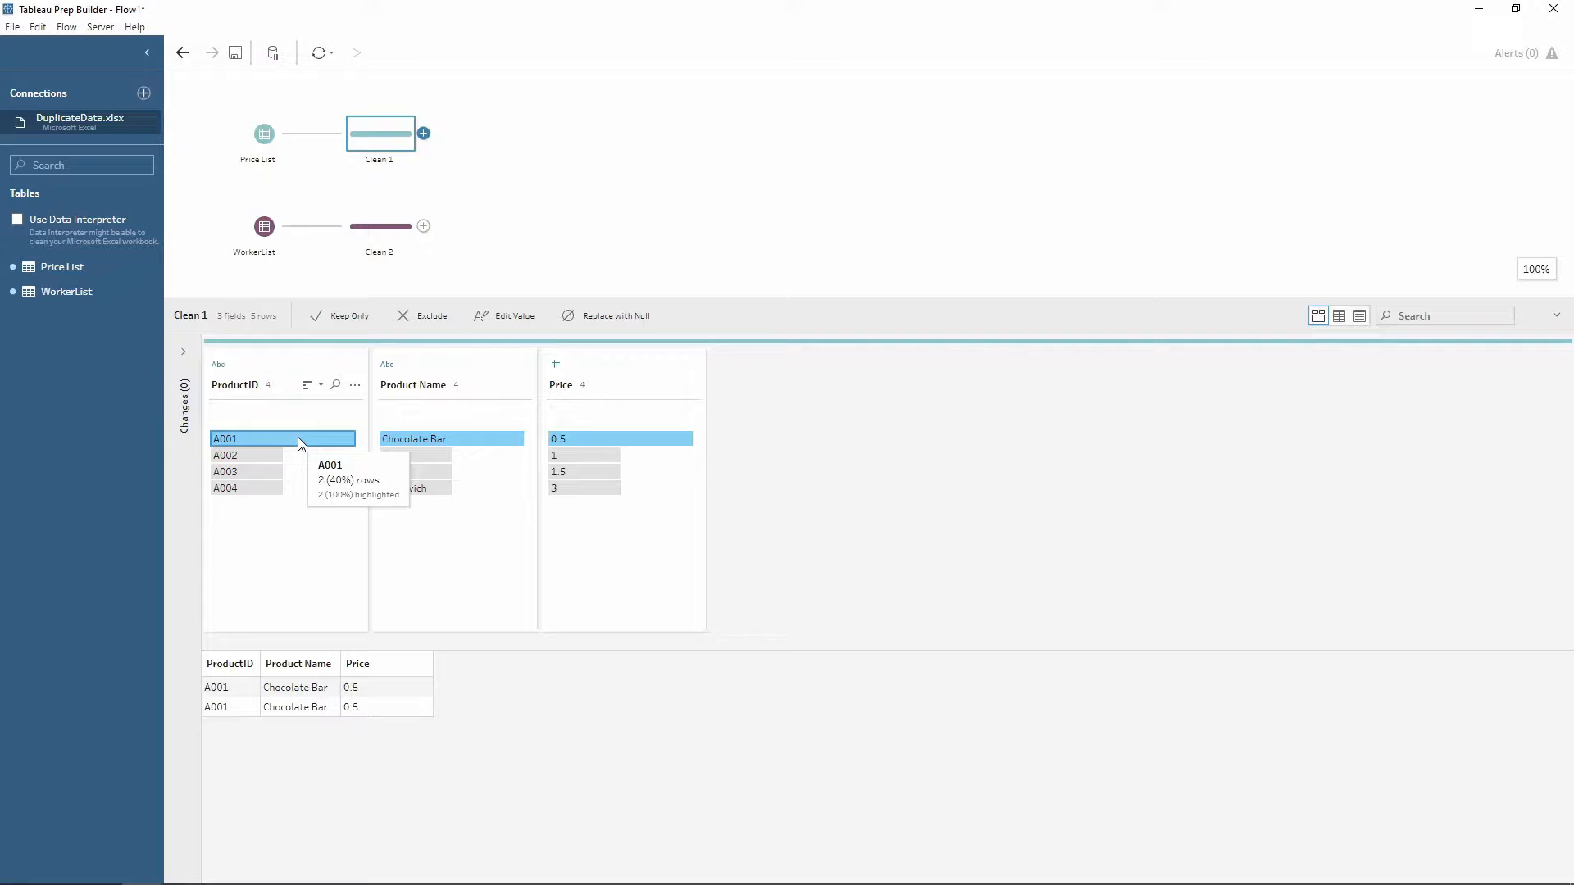
pyautogui.moveTo(258, 469)
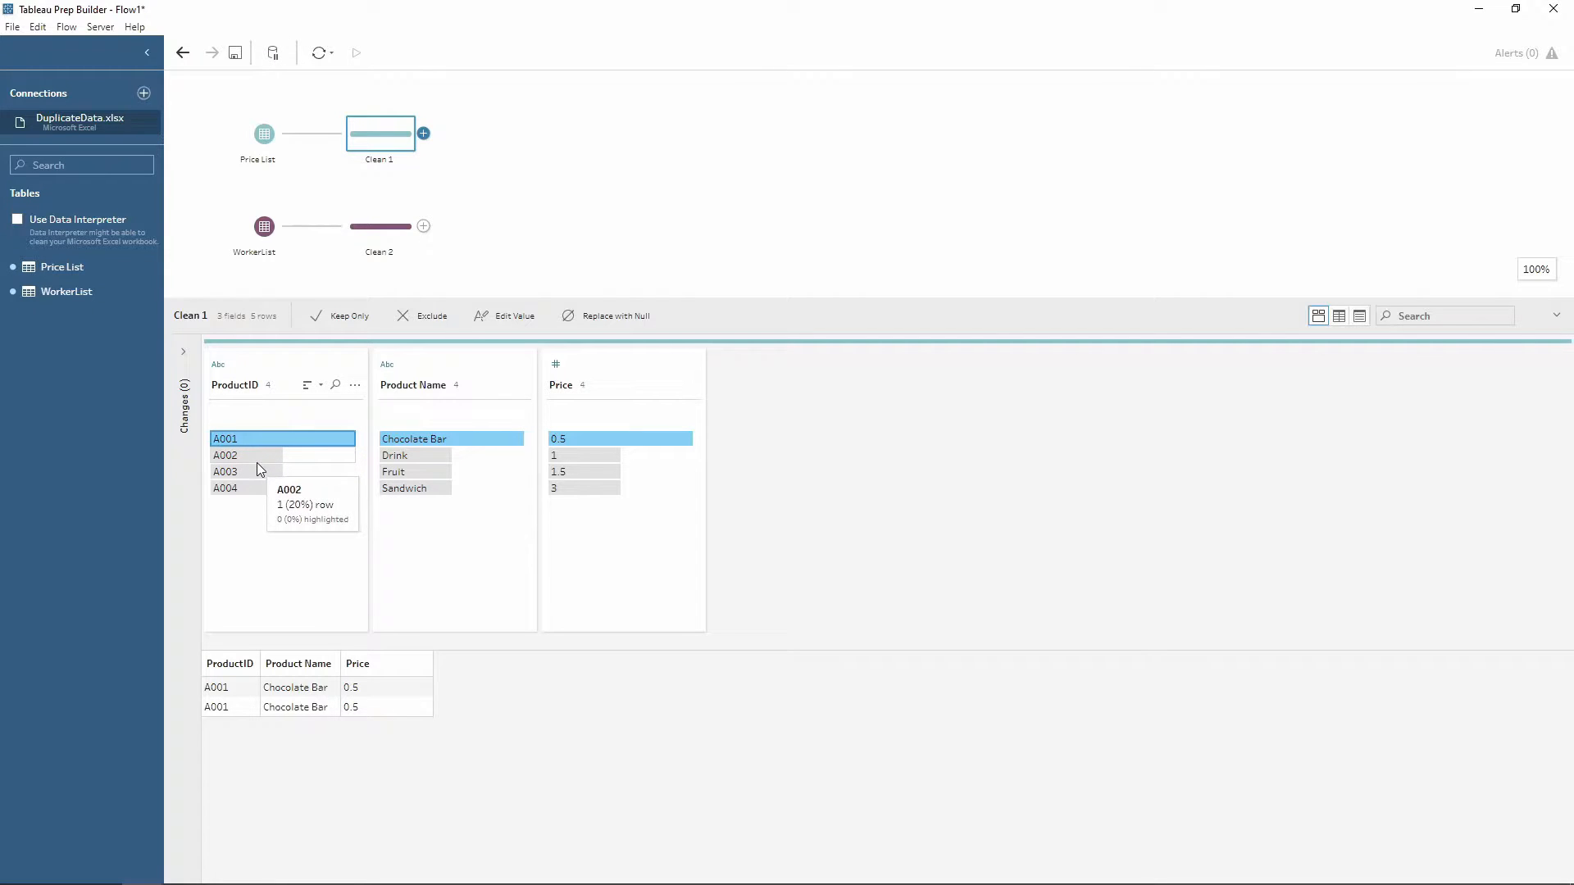
pyautogui.moveTo(256, 472)
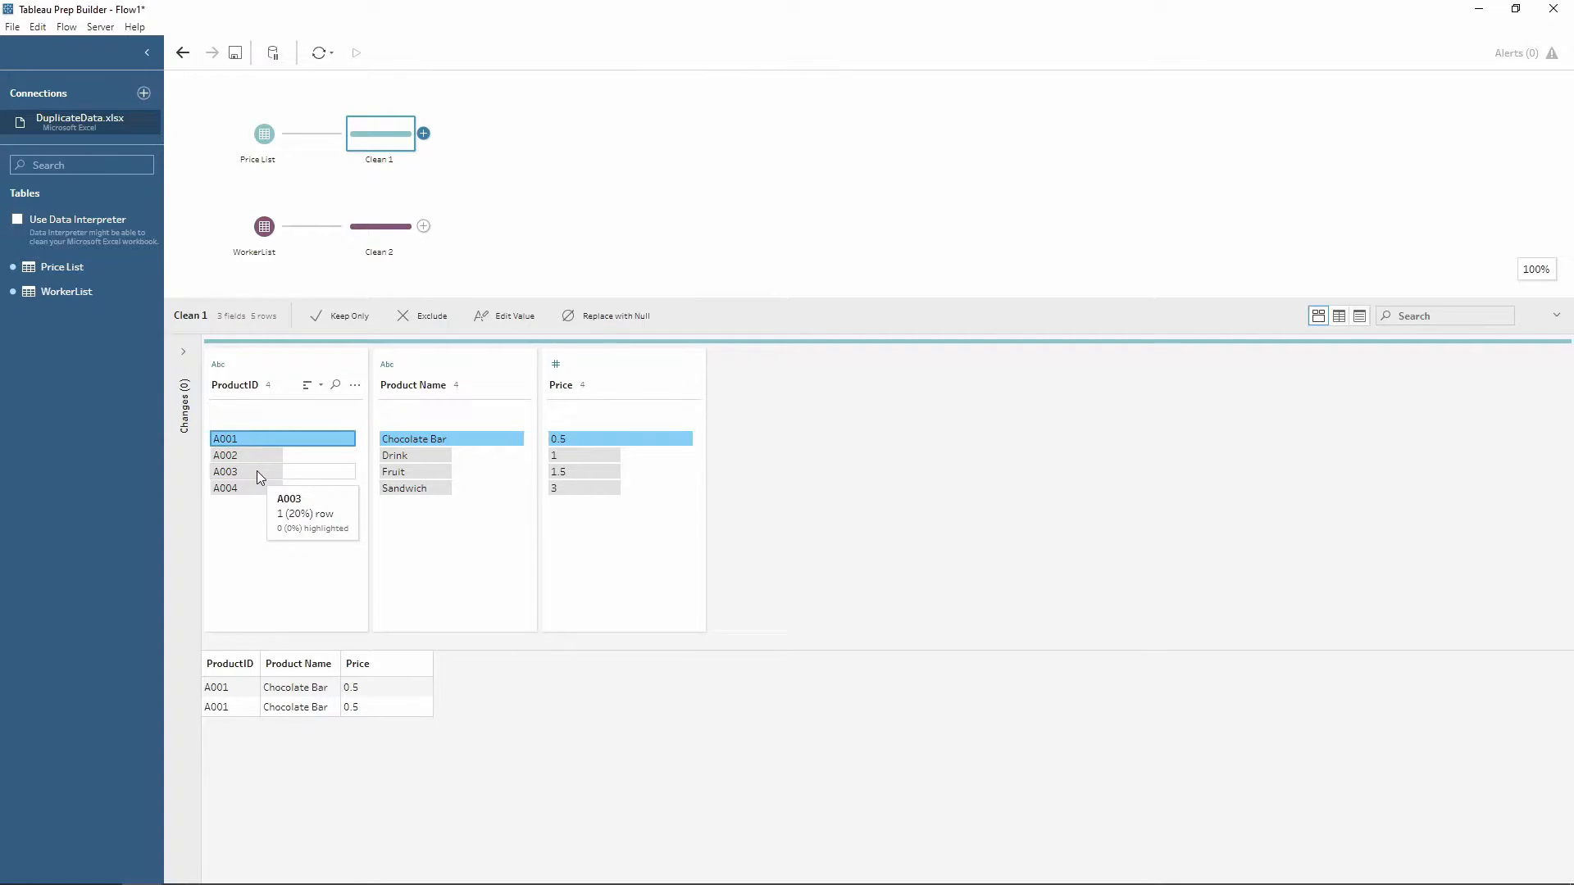
pyautogui.click(432, 280)
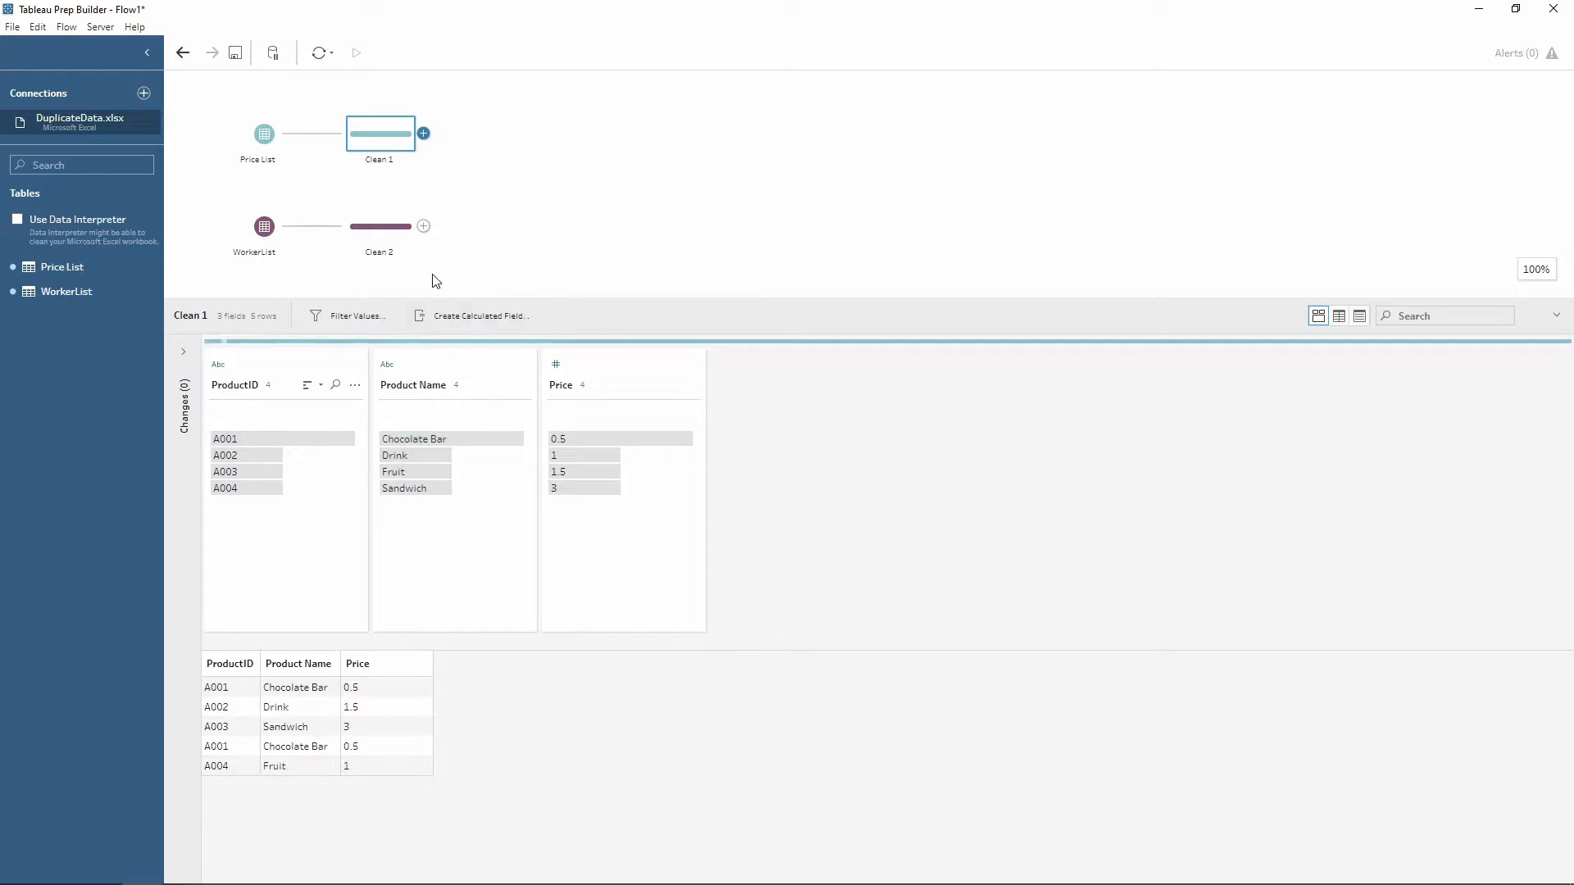
pyautogui.moveTo(492, 206)
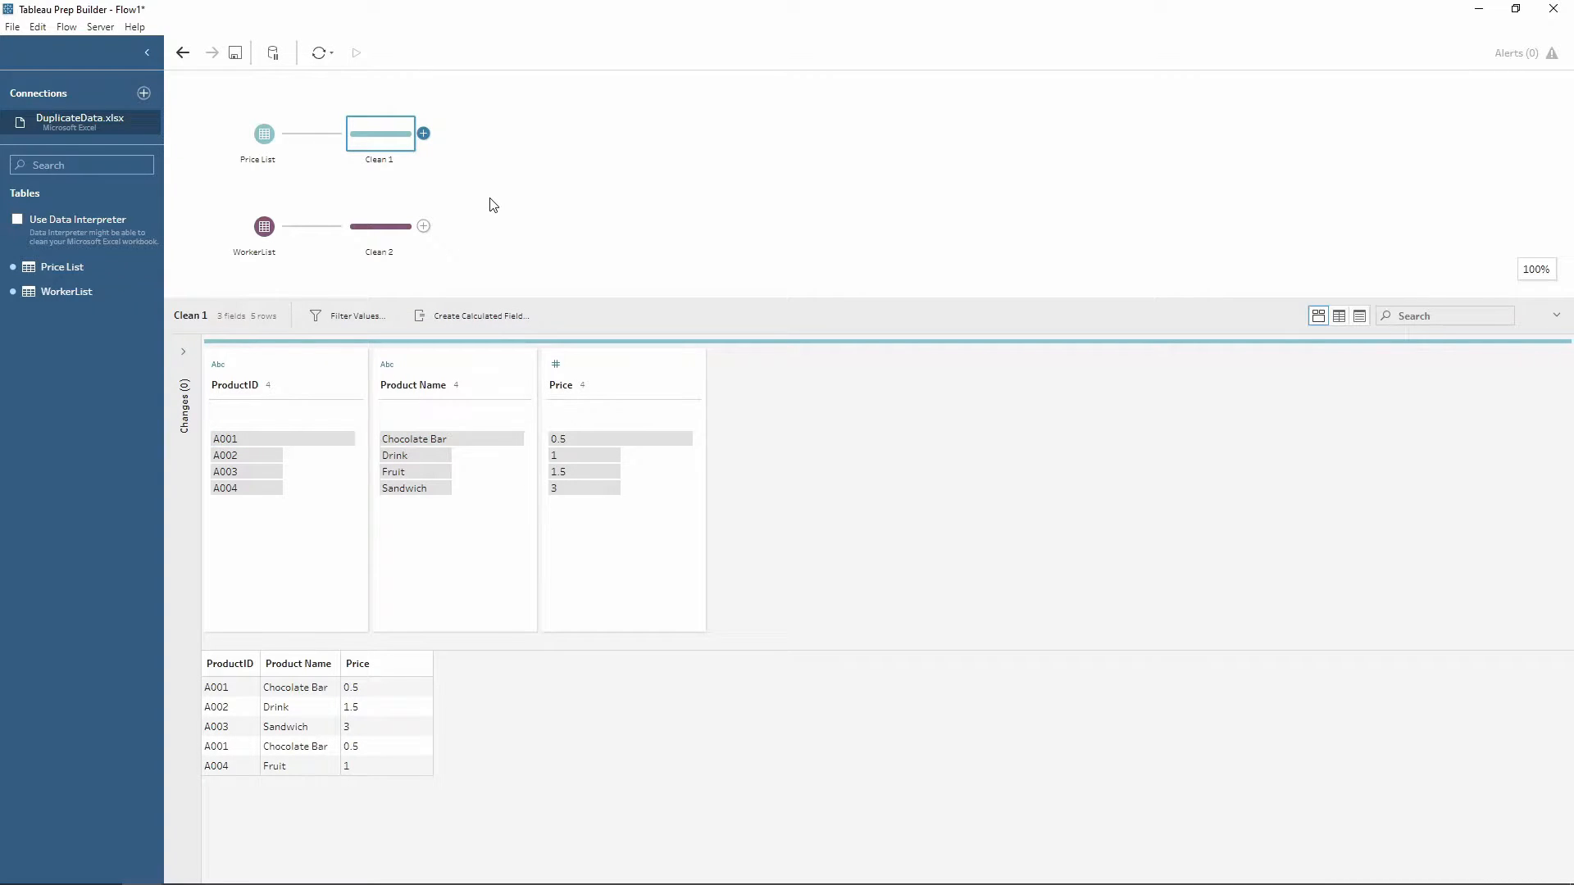
pyautogui.moveTo(423, 133)
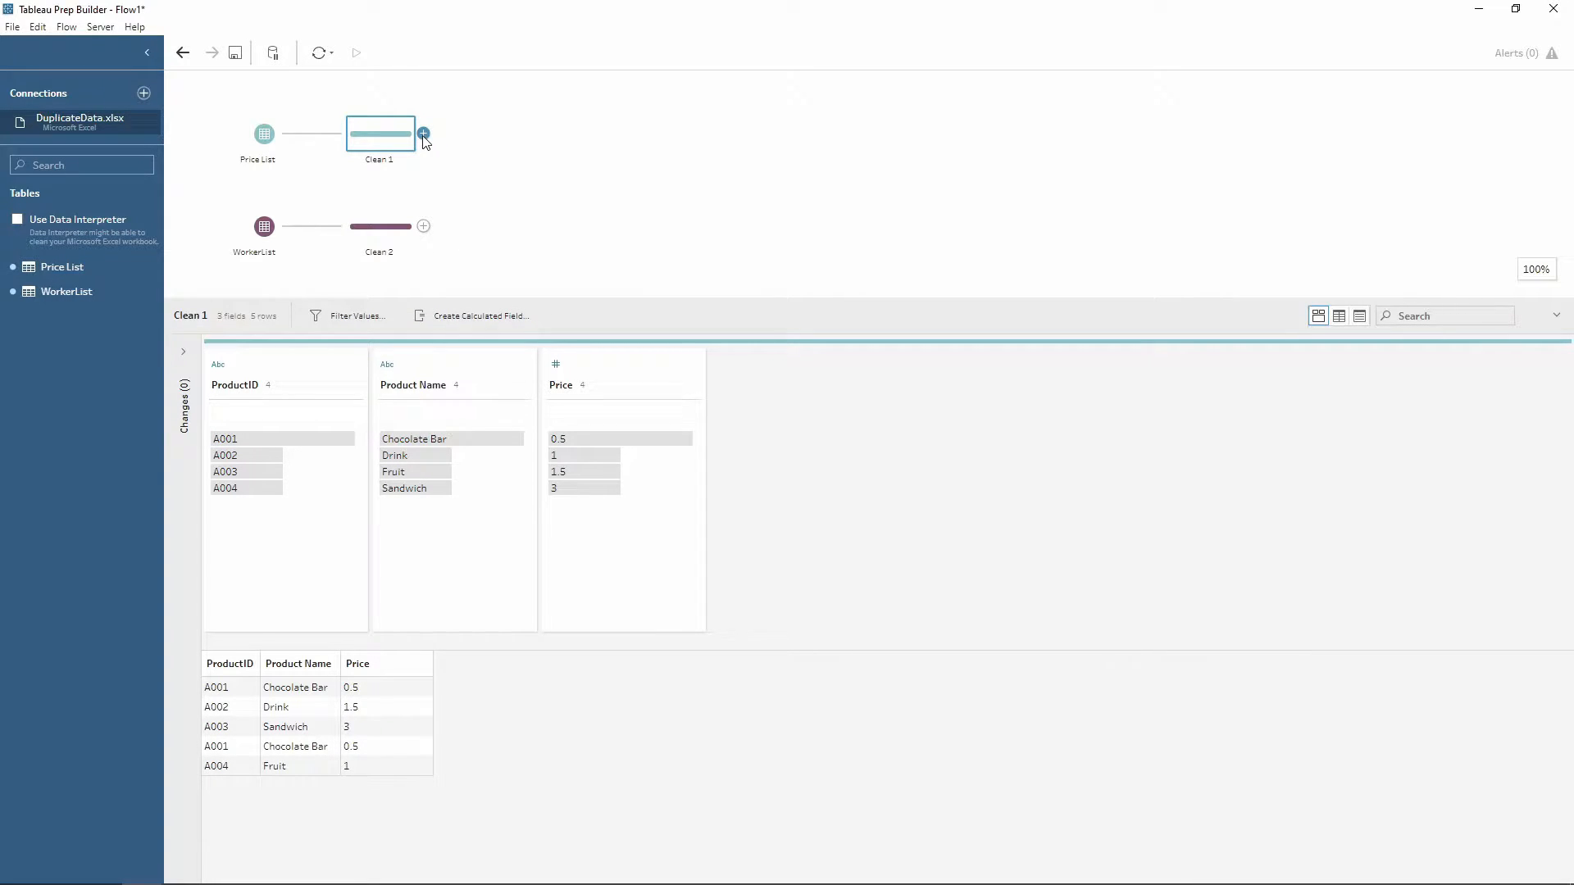
pyautogui.click(423, 133)
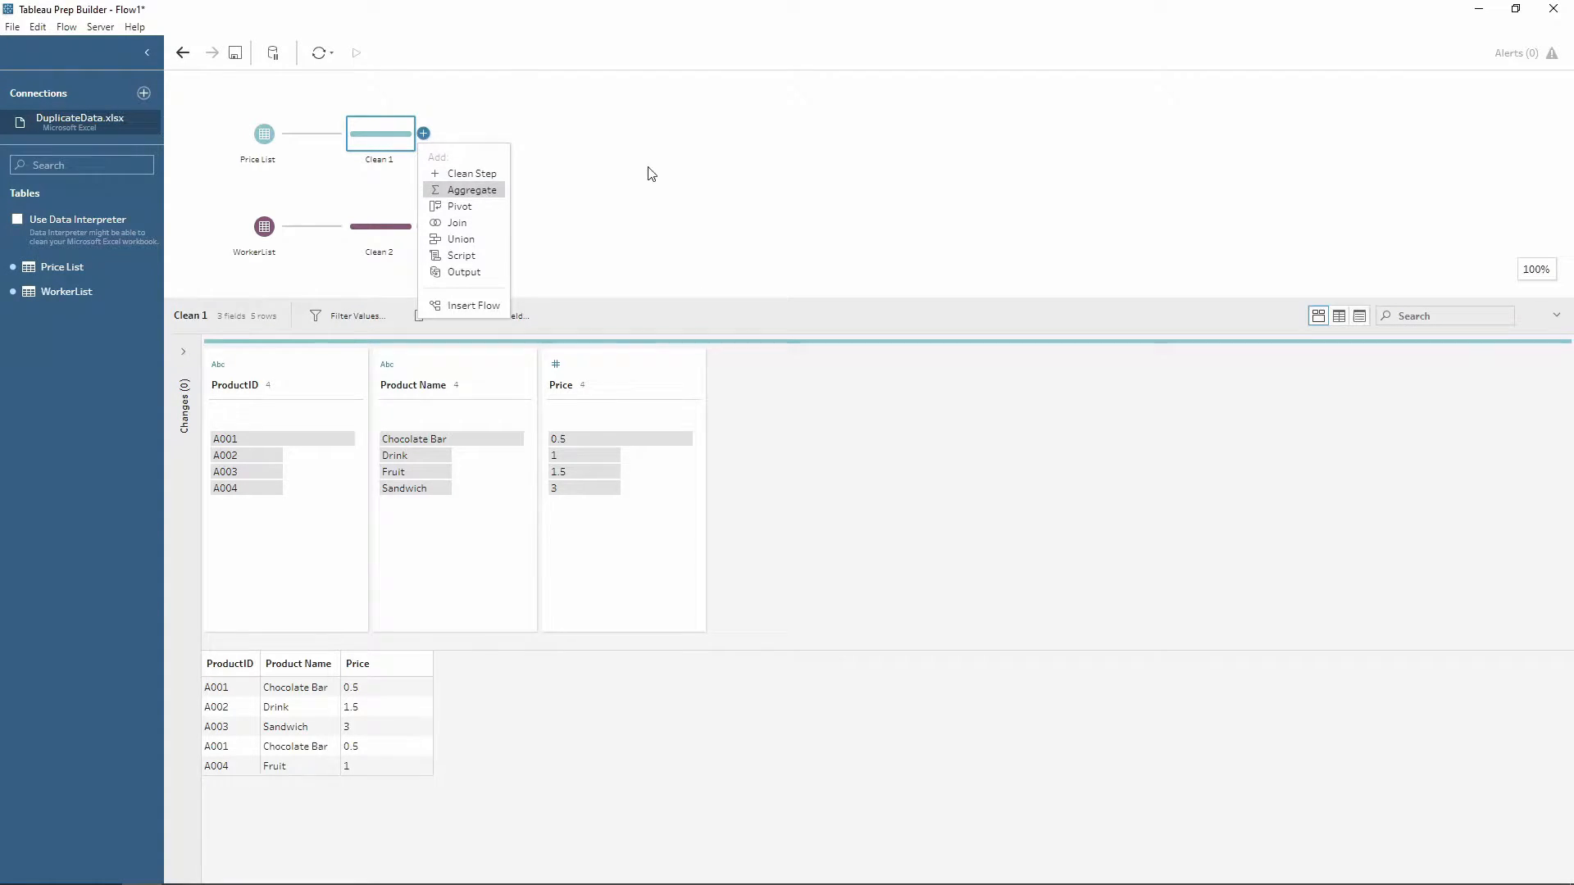
# - Add an Aggregate step after Clean 1
pyautogui.click(471, 190)
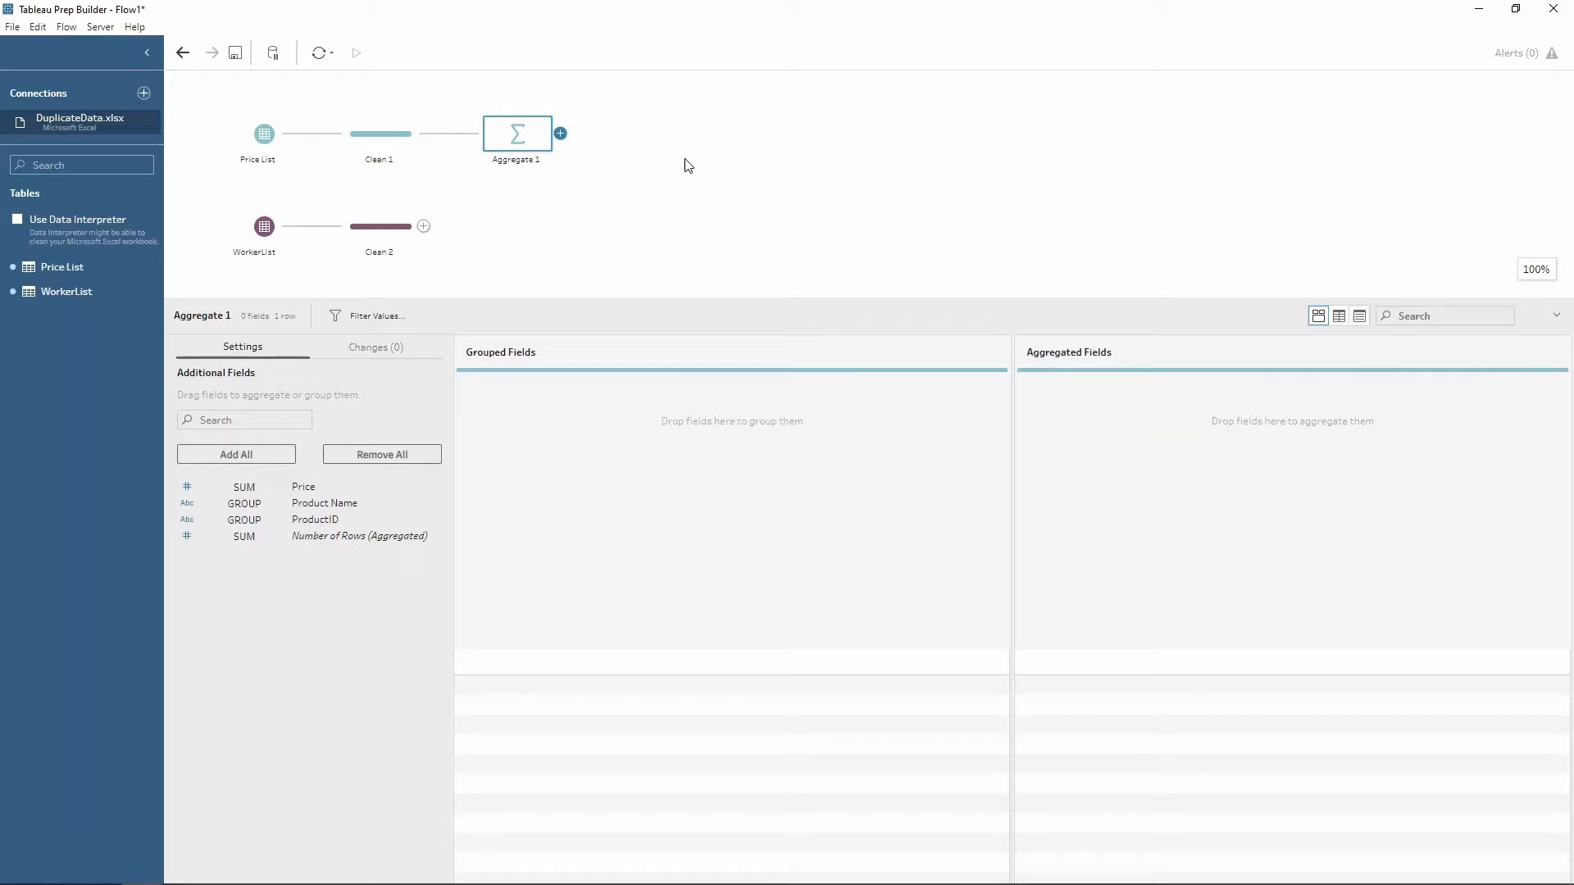
pyautogui.moveTo(567, 605)
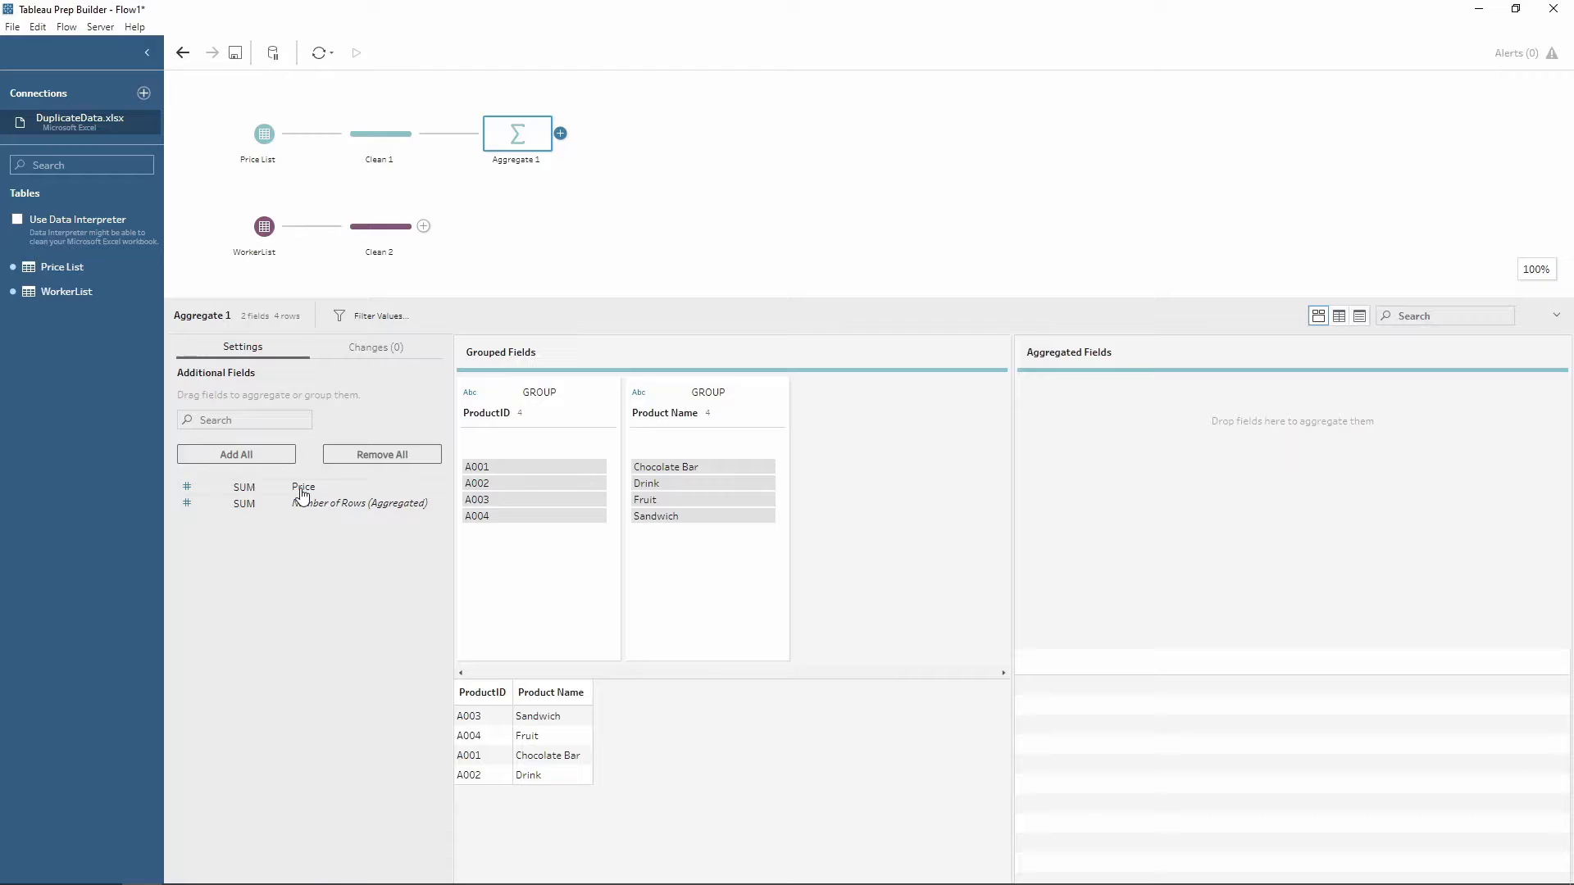
pyautogui.moveTo(302, 487)
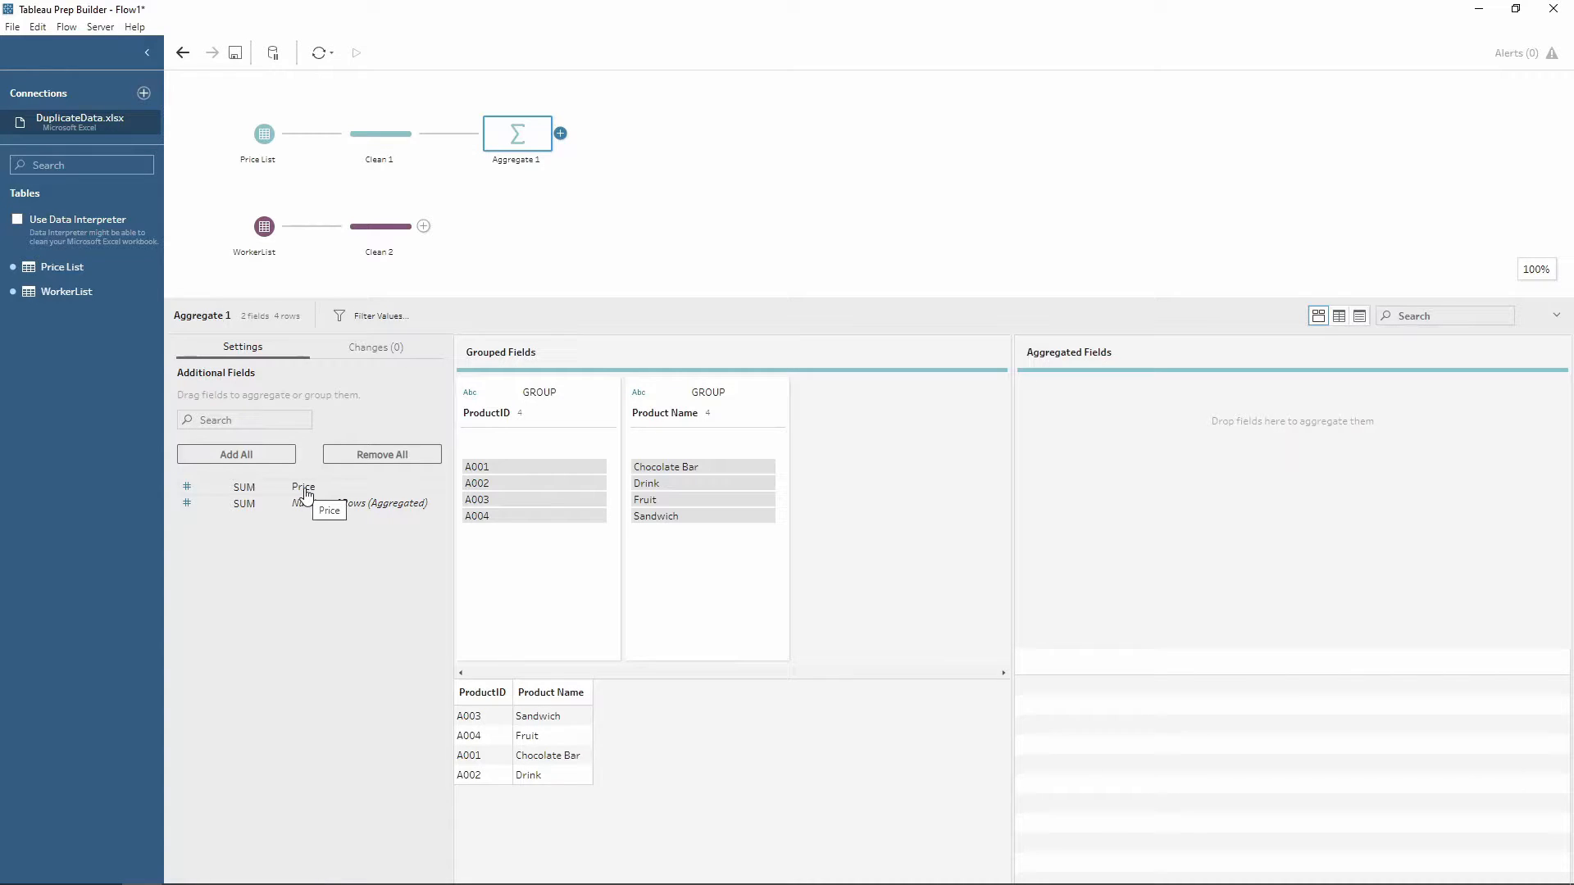
pyautogui.moveTo(431, 487)
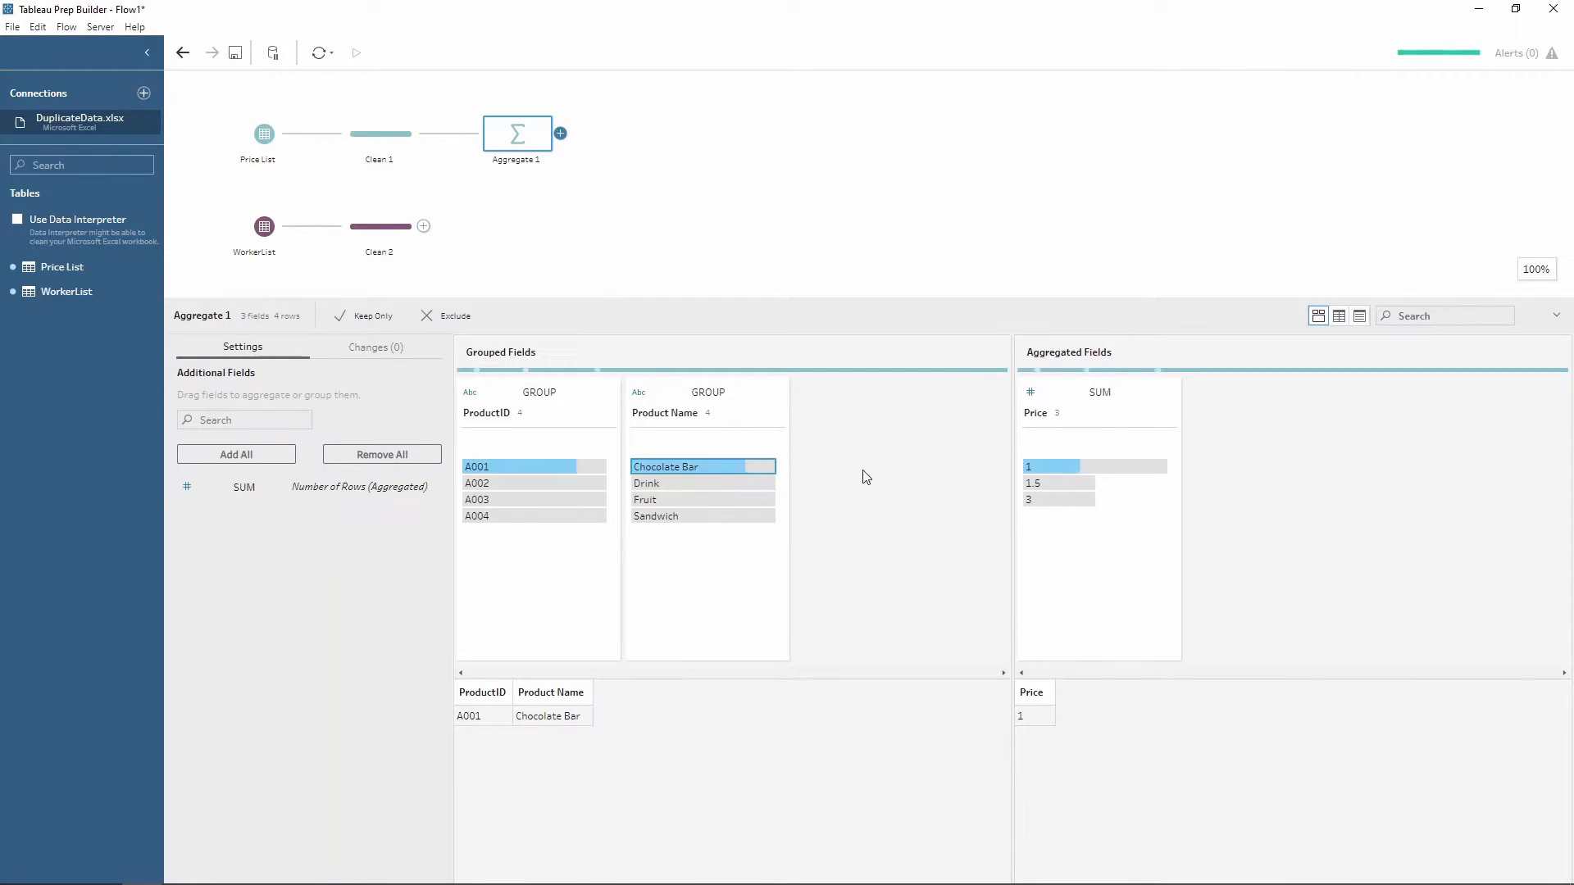
pyautogui.moveTo(1045, 472)
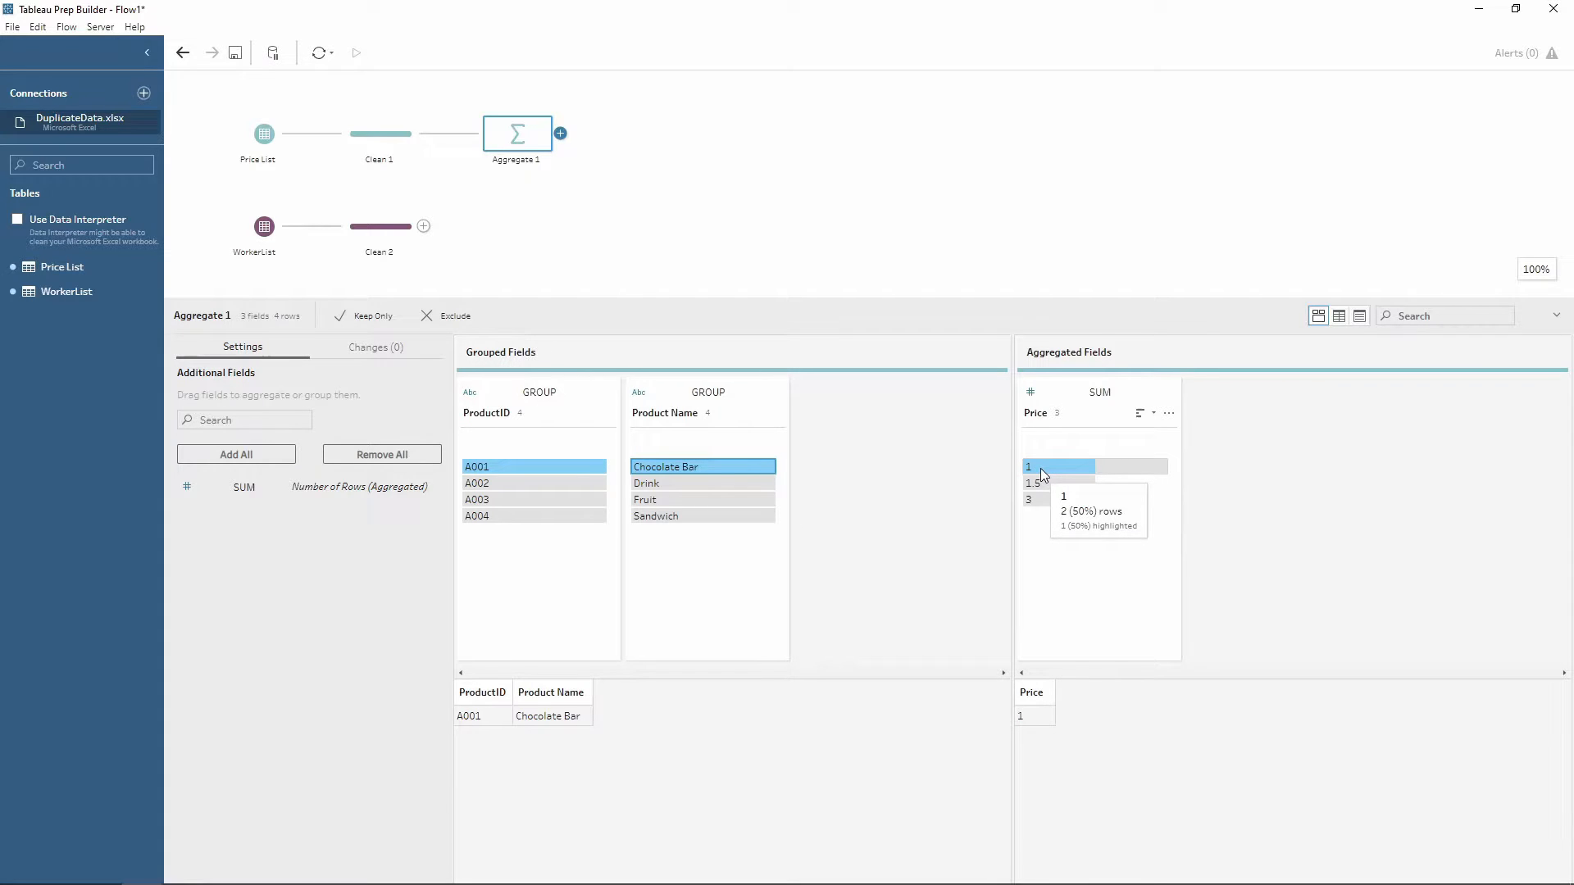
pyautogui.moveTo(1115, 476)
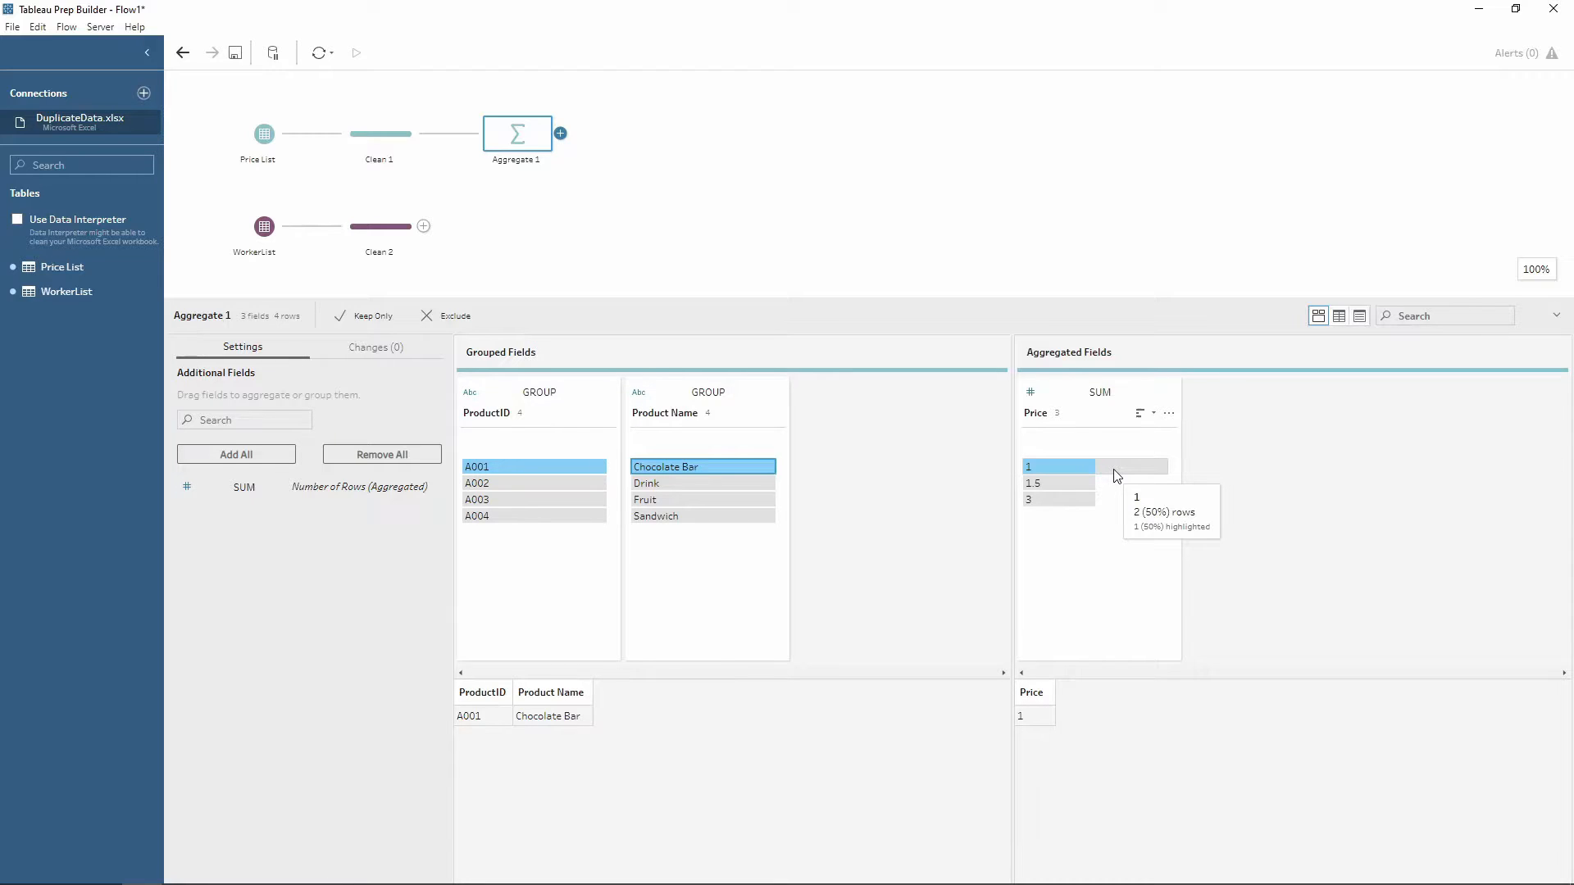
pyautogui.moveTo(1107, 399)
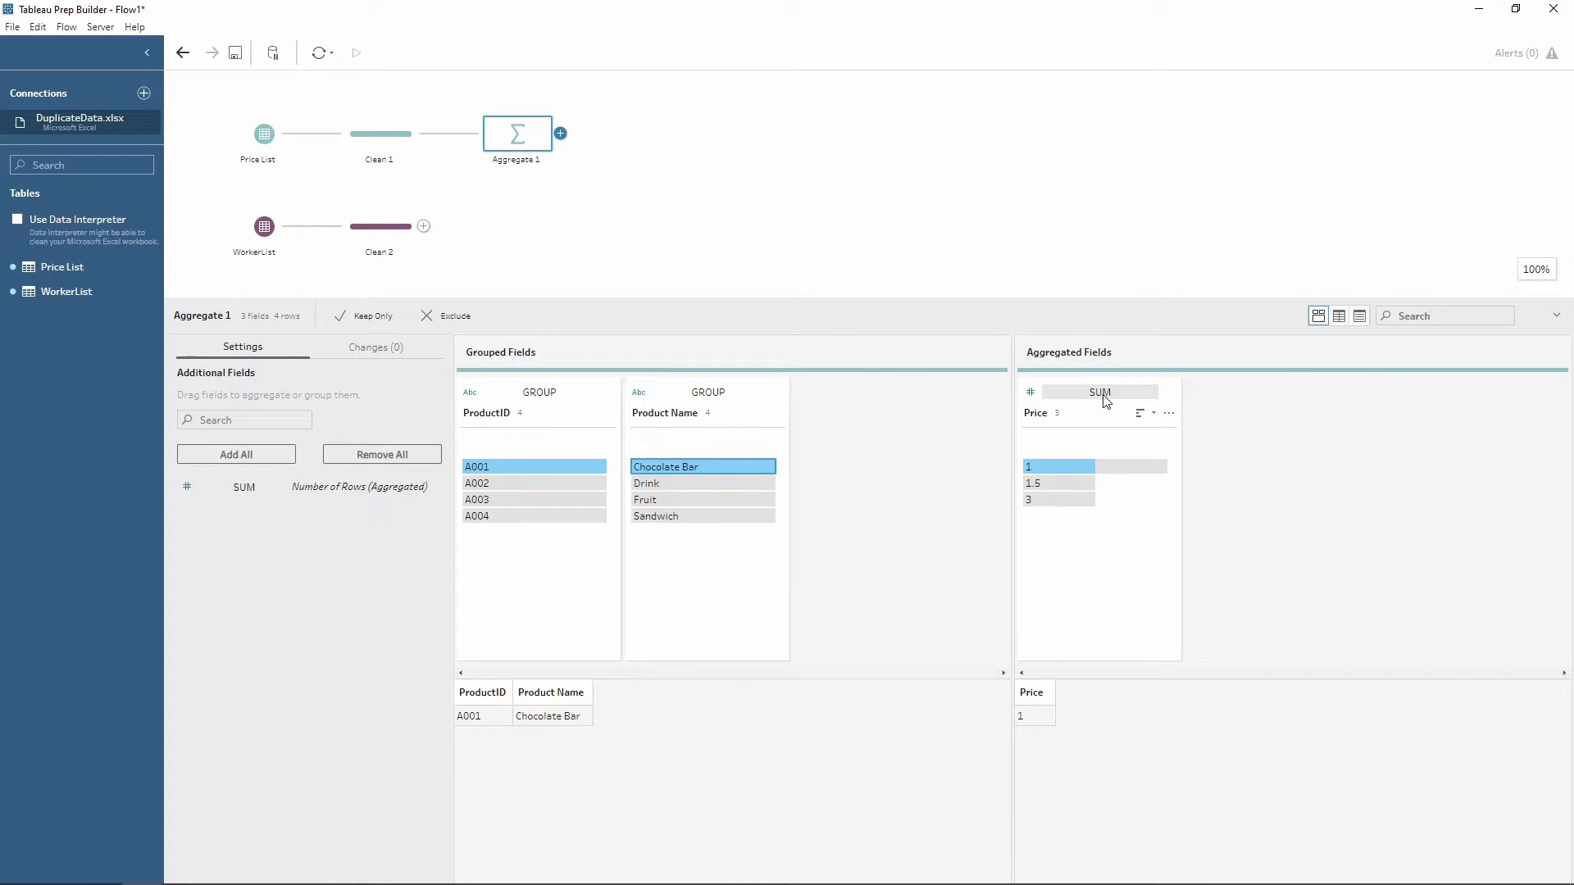
# - Switch the Price aggregation from SUM to AVG in Aggregate 1
pyautogui.click(1099, 391)
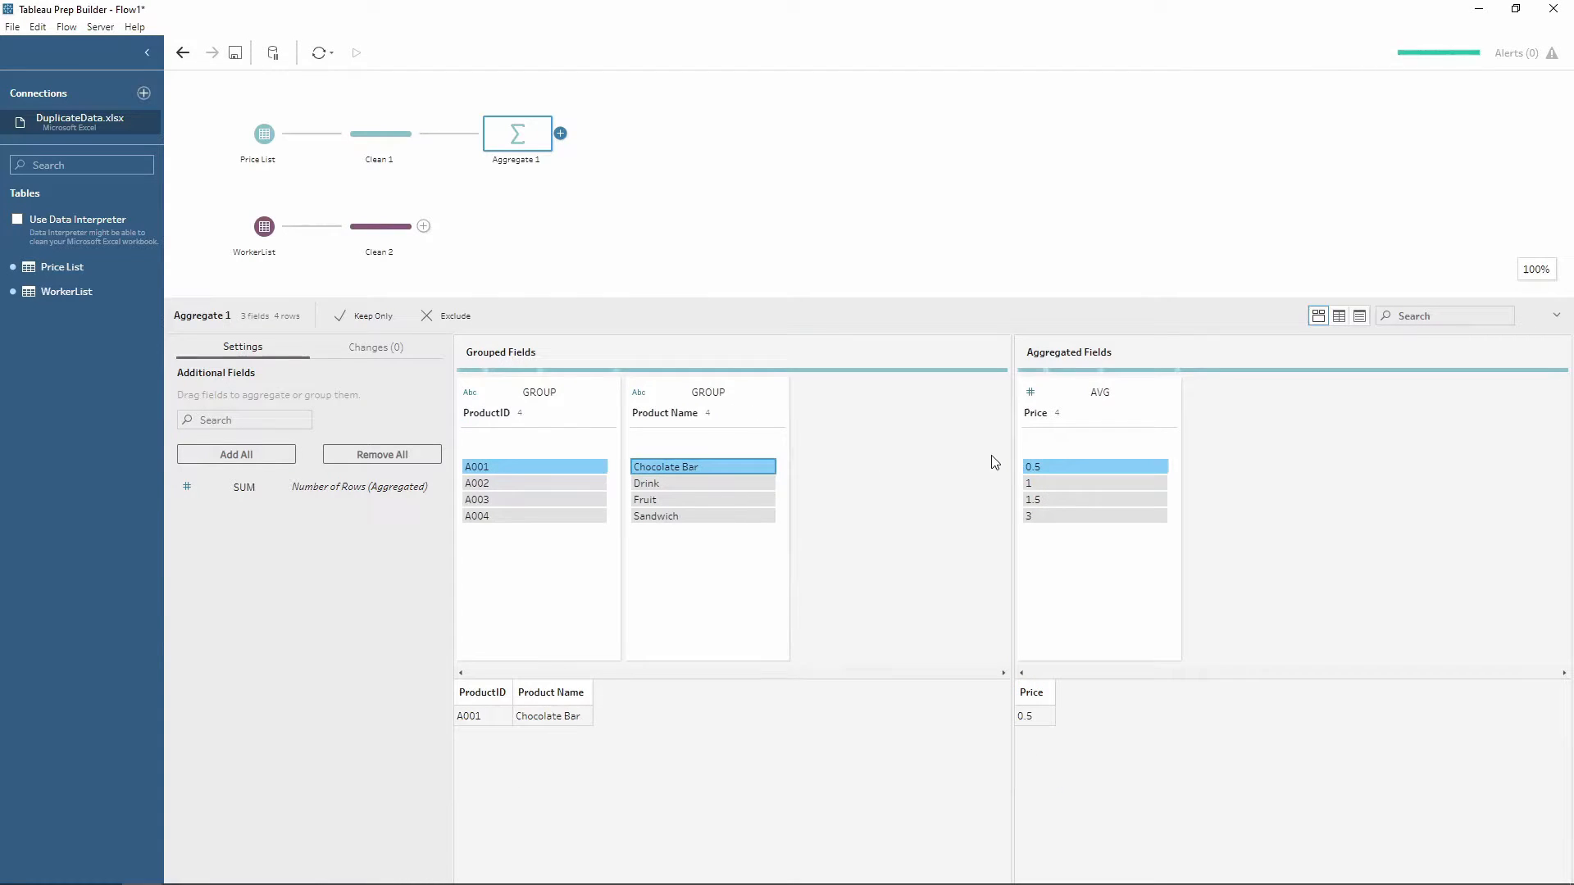
pyautogui.moveTo(1032, 467)
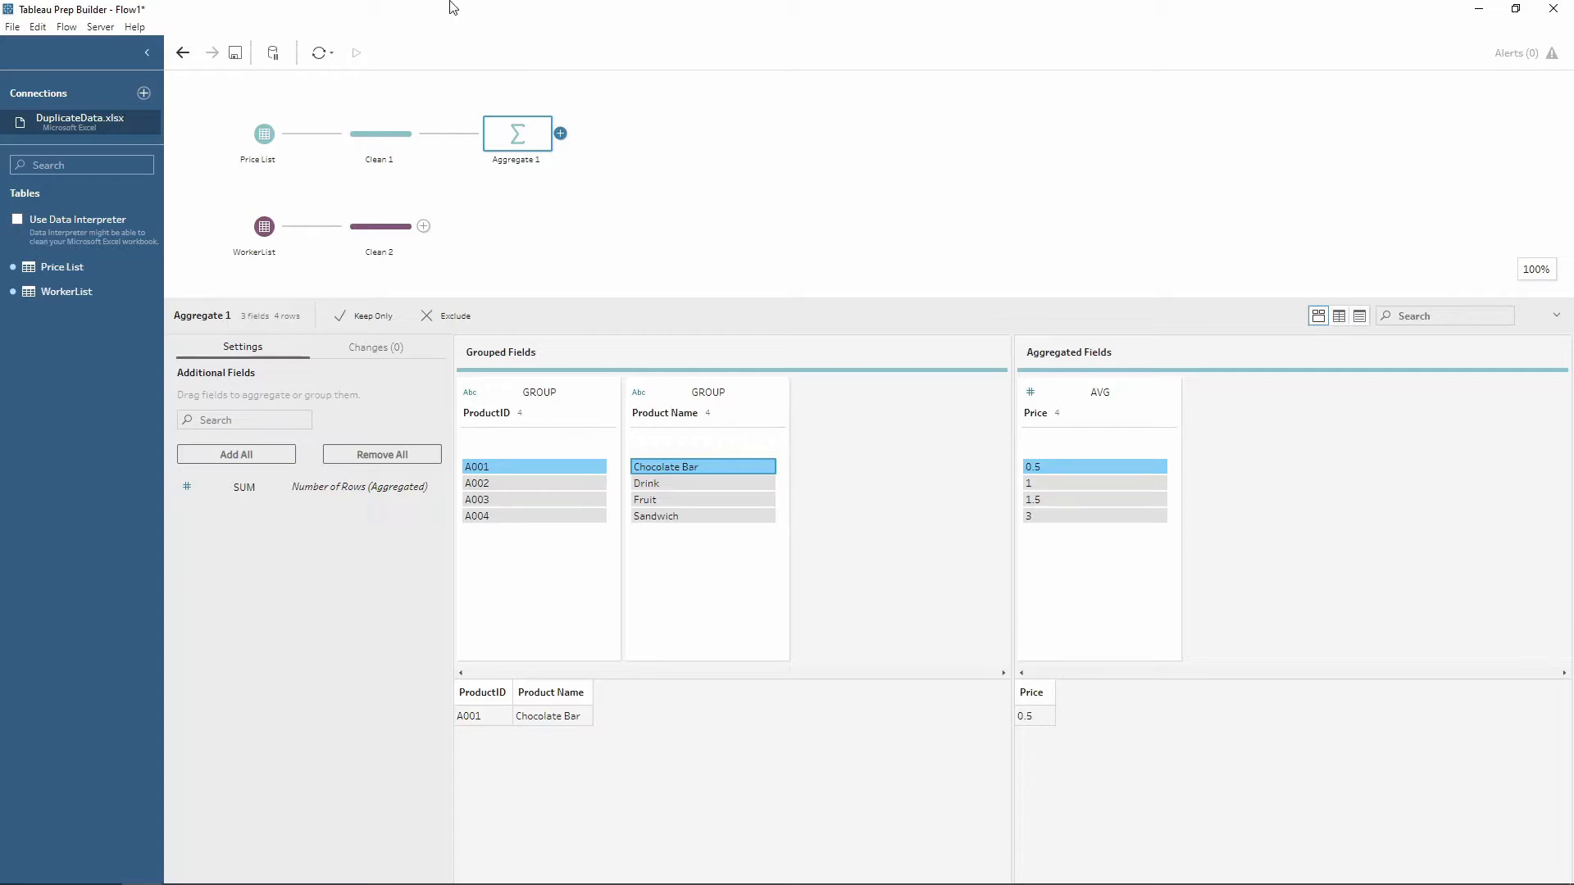
# - Add a Clean 3 step after Aggregate 1 showing the four unique products
pyautogui.click(559, 133)
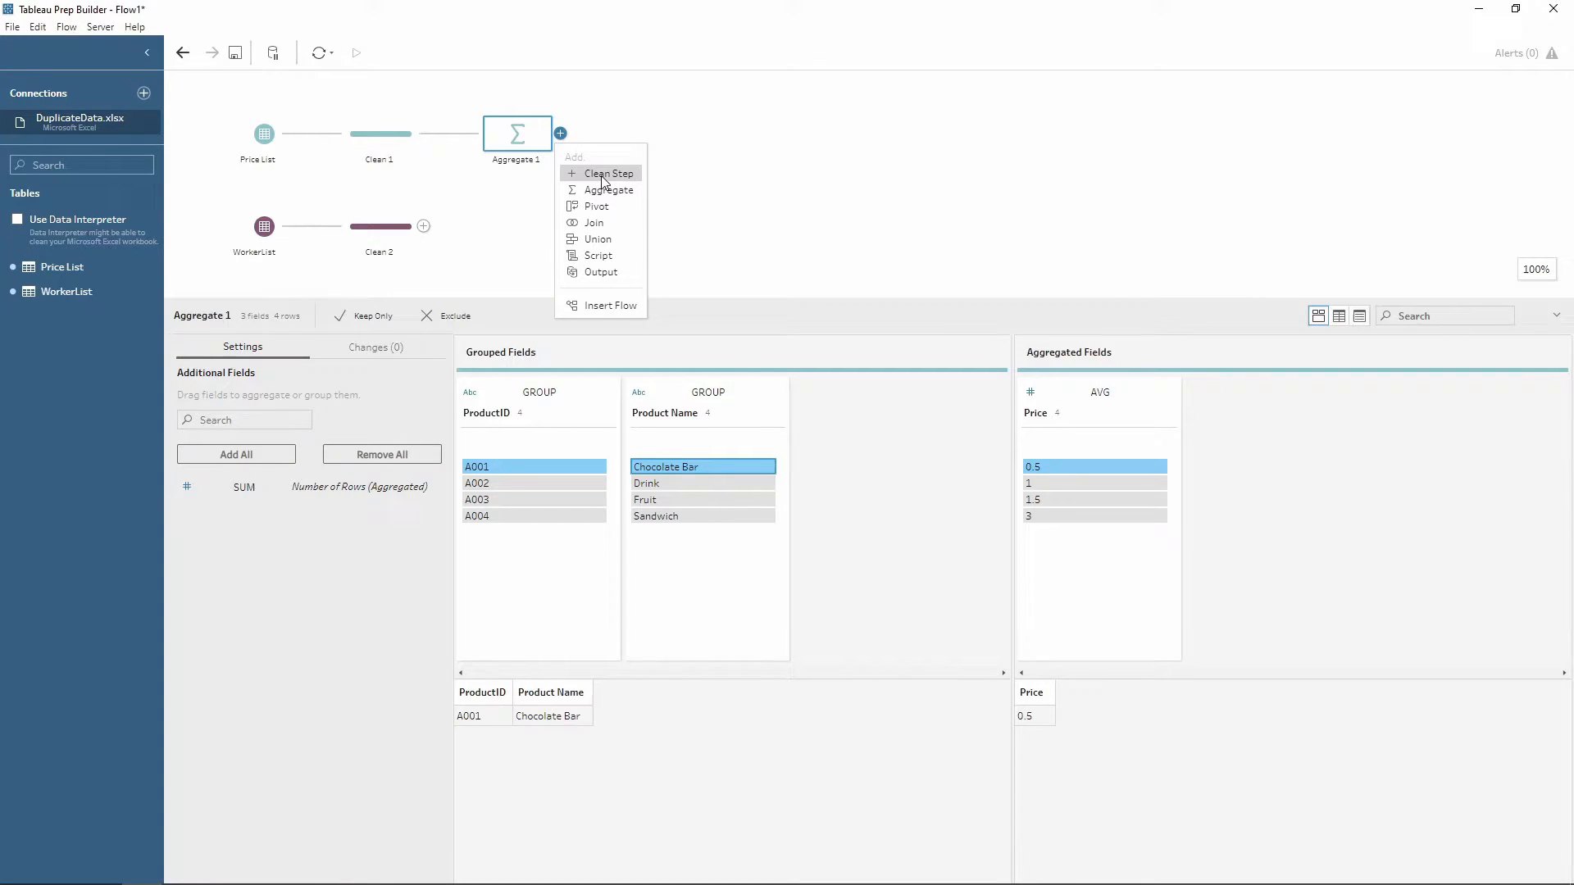
pyautogui.click(607, 172)
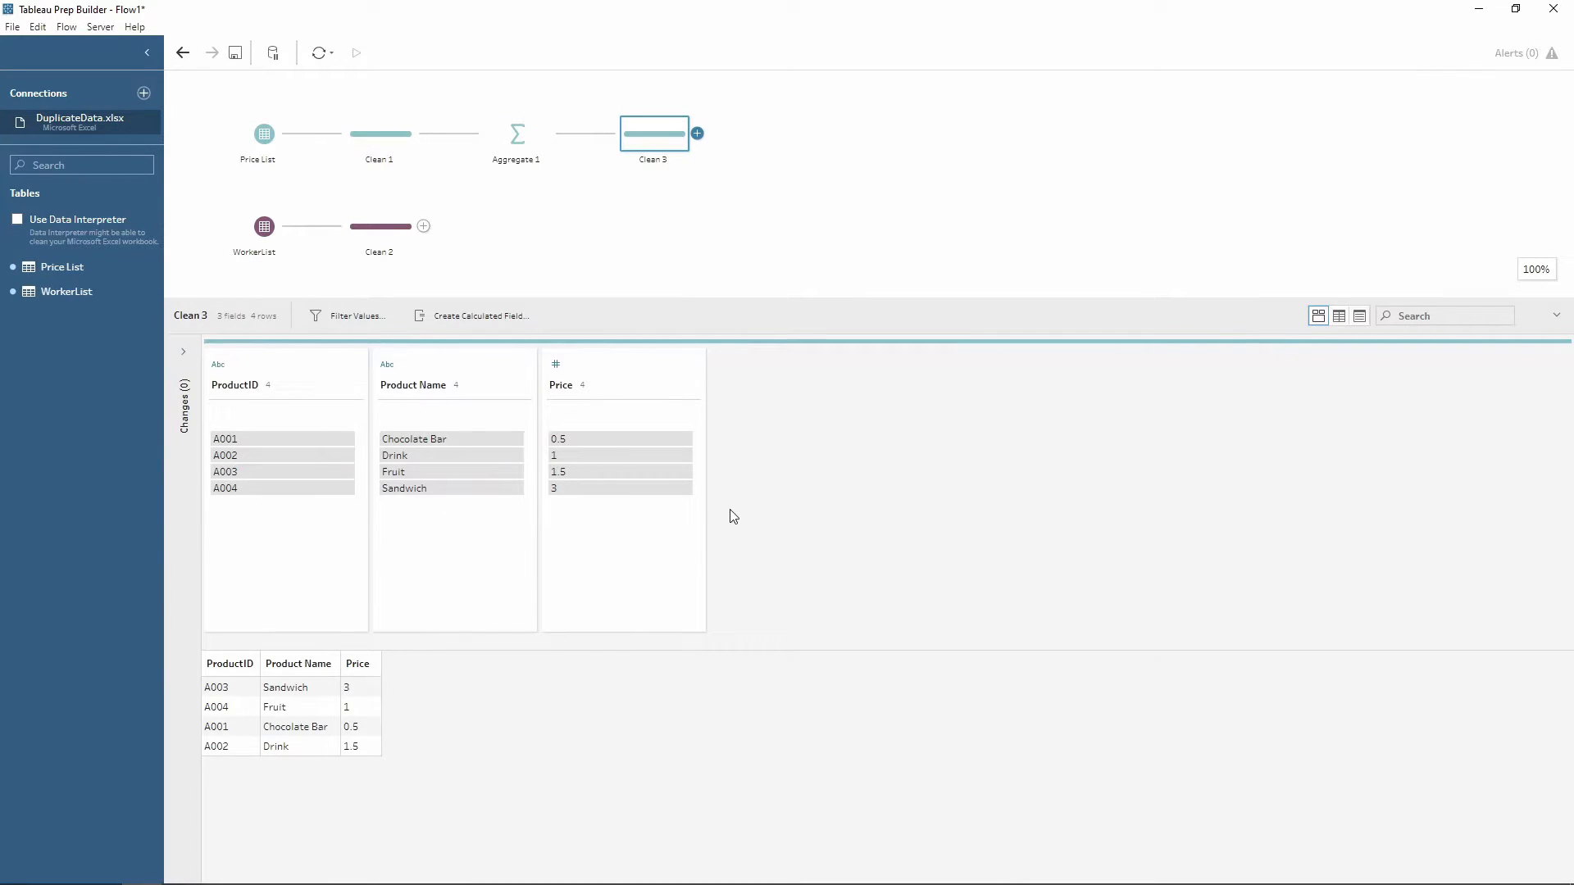
pyautogui.moveTo(297, 744)
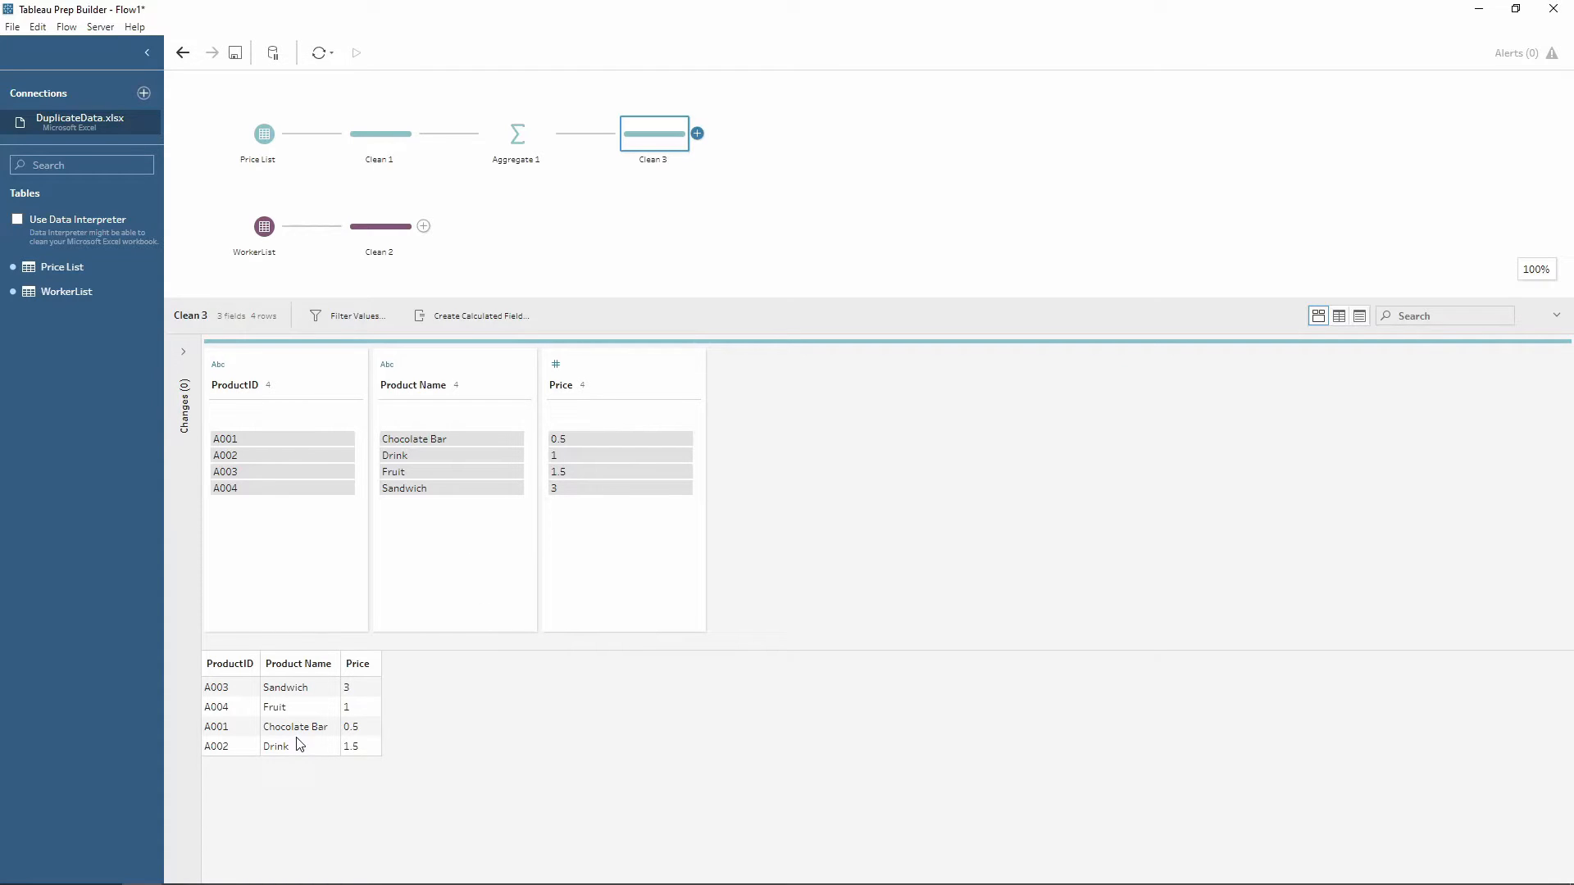
pyautogui.moveTo(378, 738)
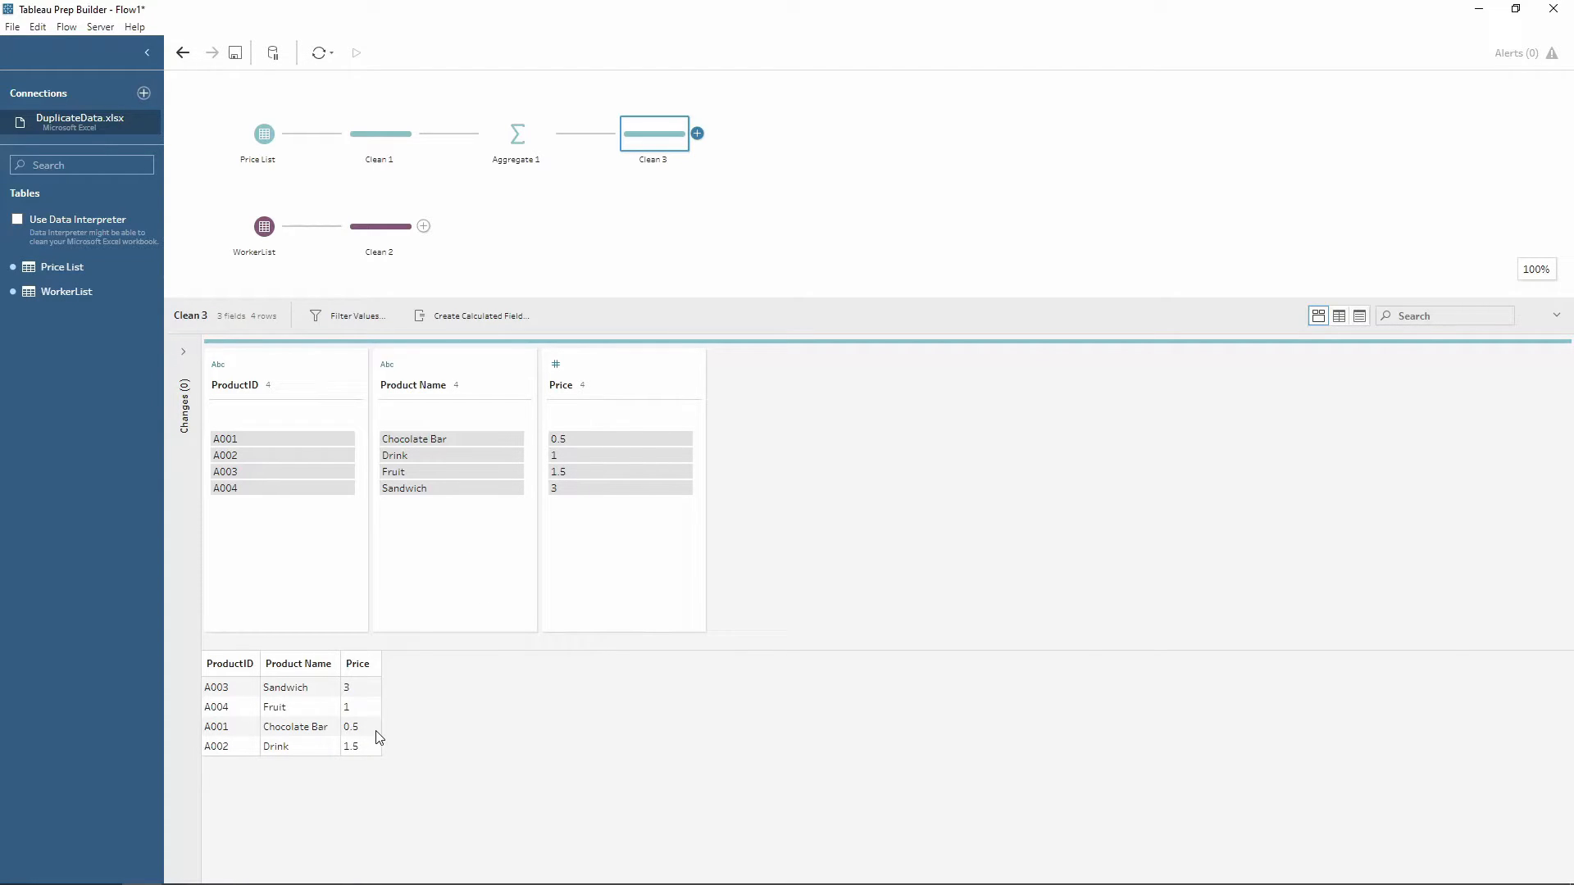
pyautogui.moveTo(372, 738)
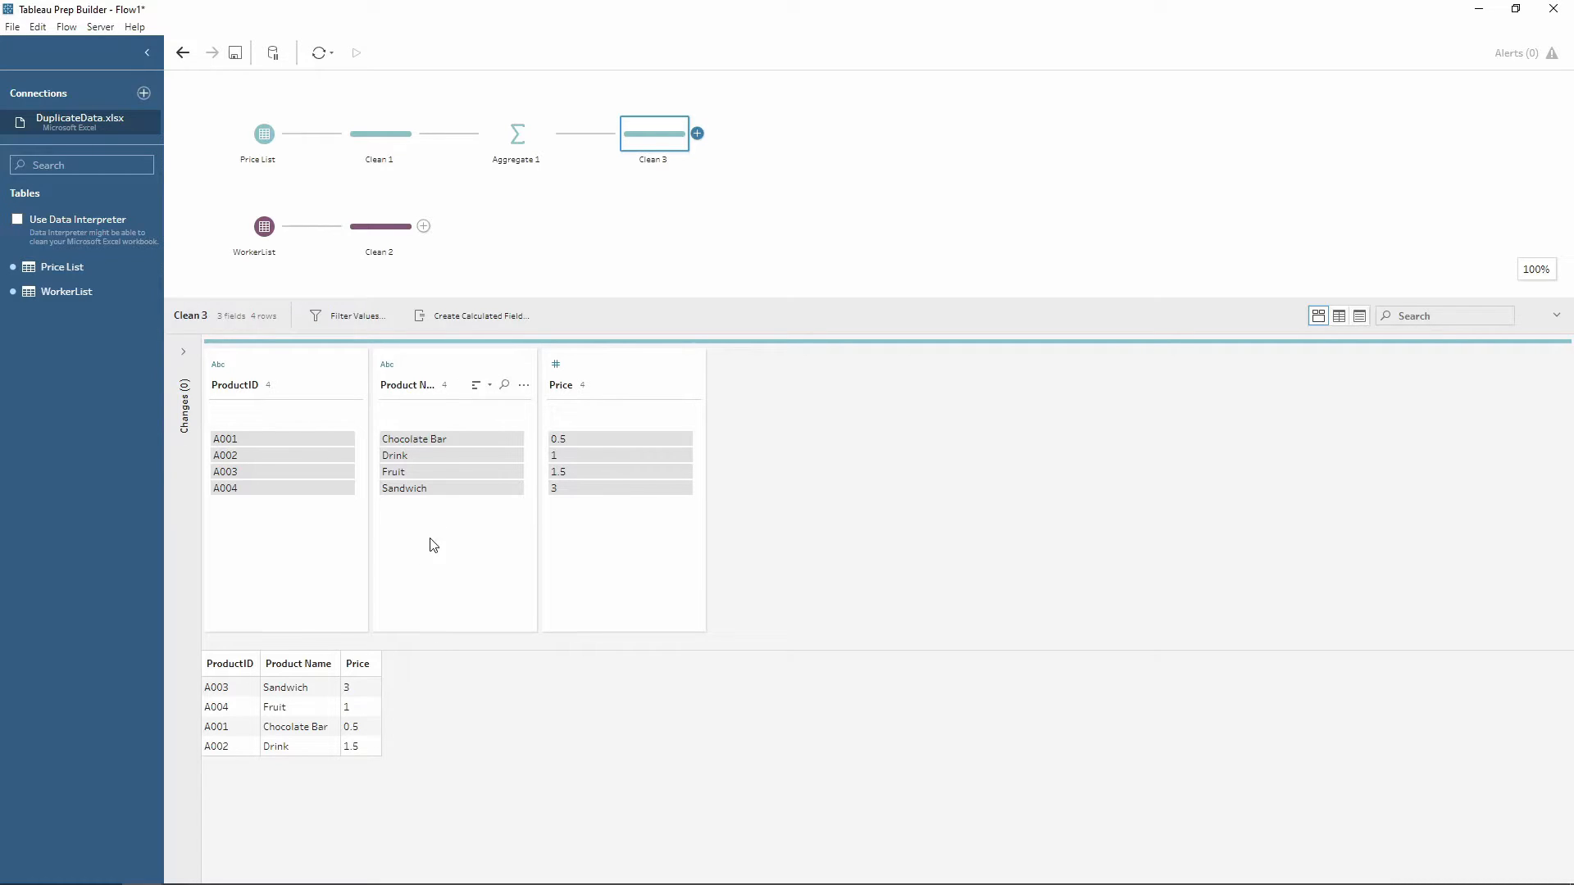
pyautogui.moveTo(495, 274)
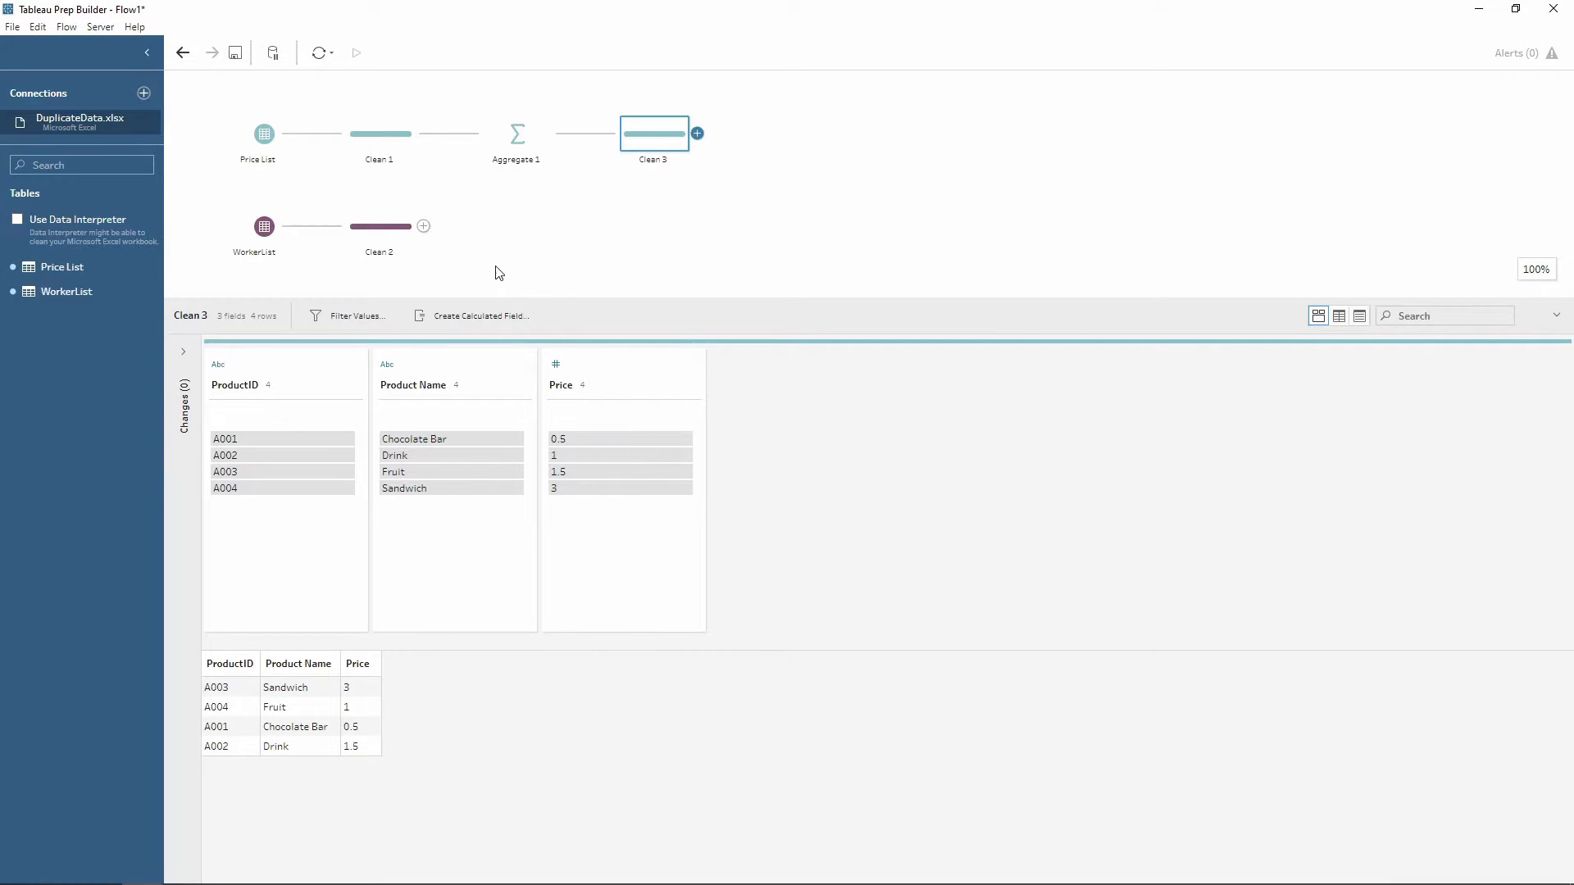
# - View the WorkerList rows in the Clean 2 step, where Carl appears twice
pyautogui.click(379, 227)
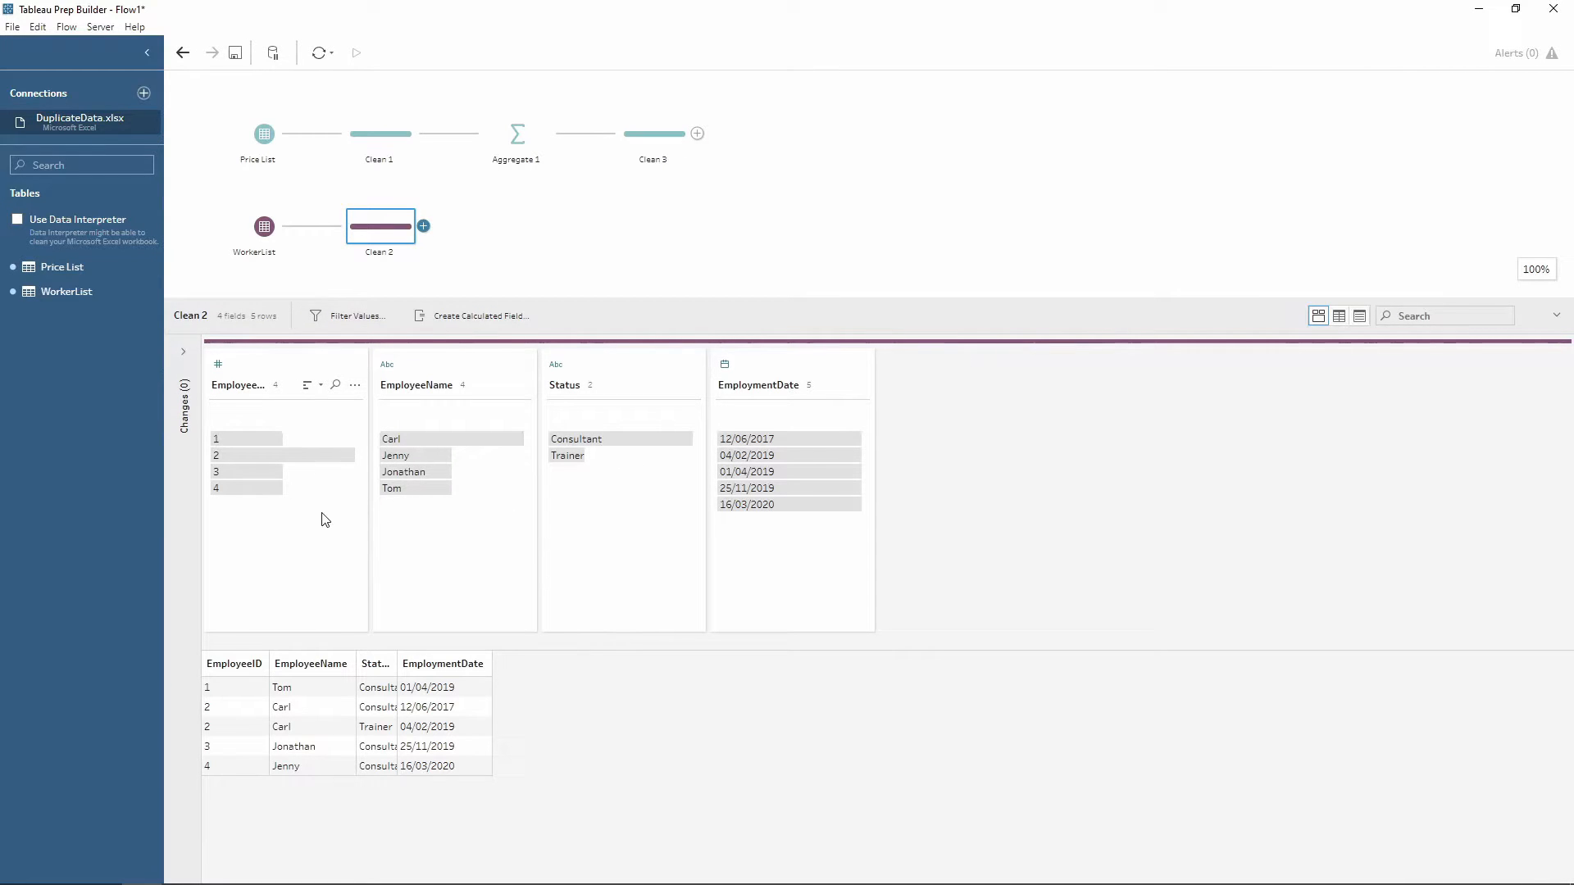
pyautogui.moveTo(245, 489)
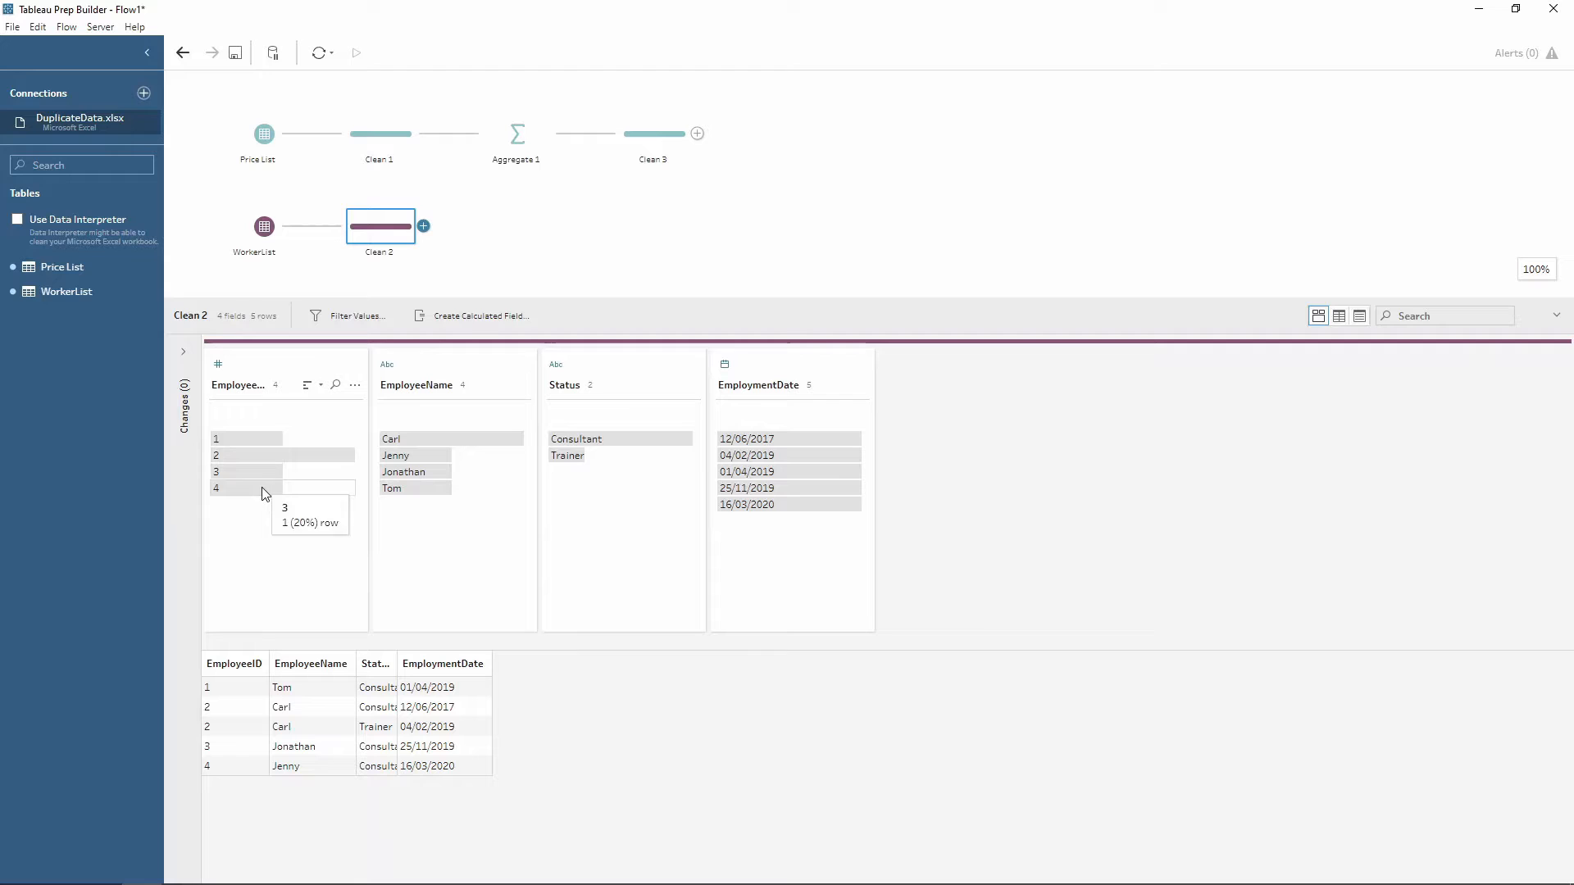
pyautogui.moveTo(562, 500)
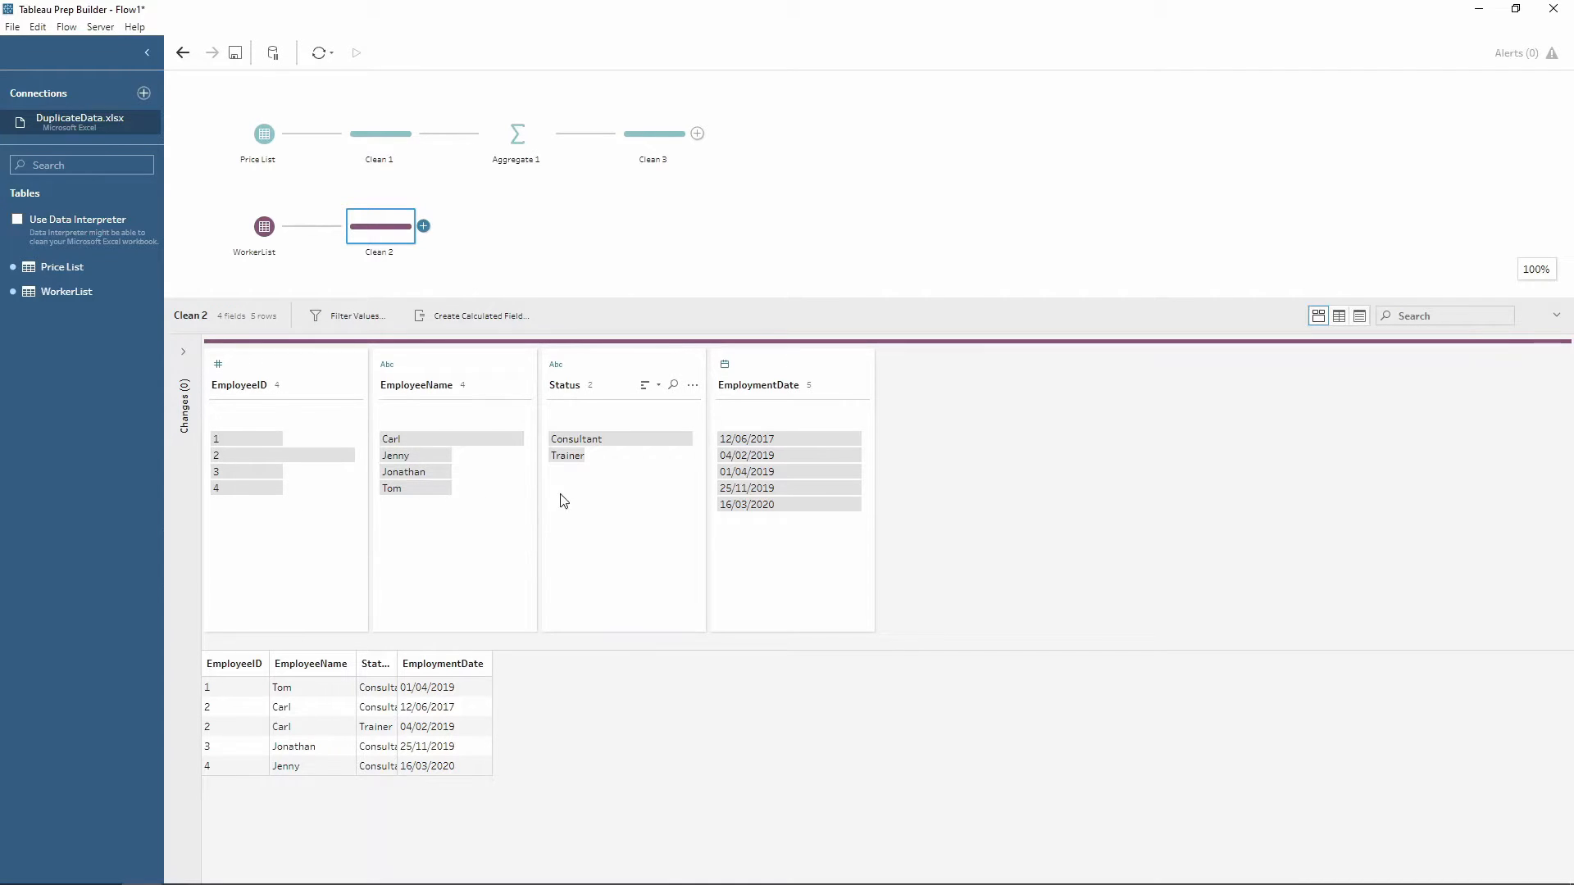
pyautogui.moveTo(559, 478)
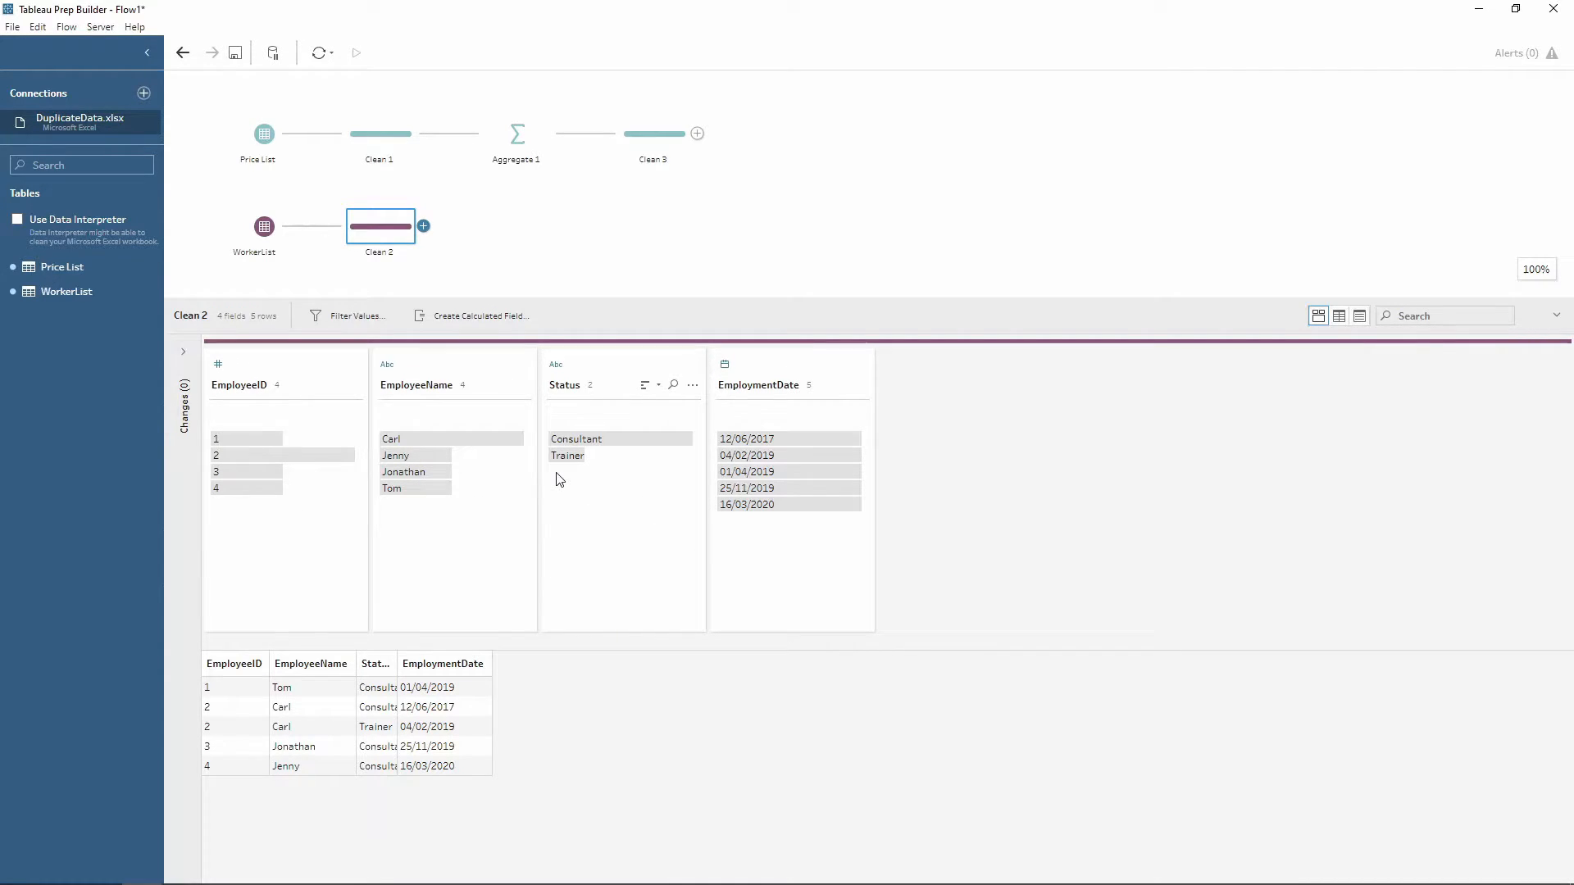
pyautogui.moveTo(764, 454)
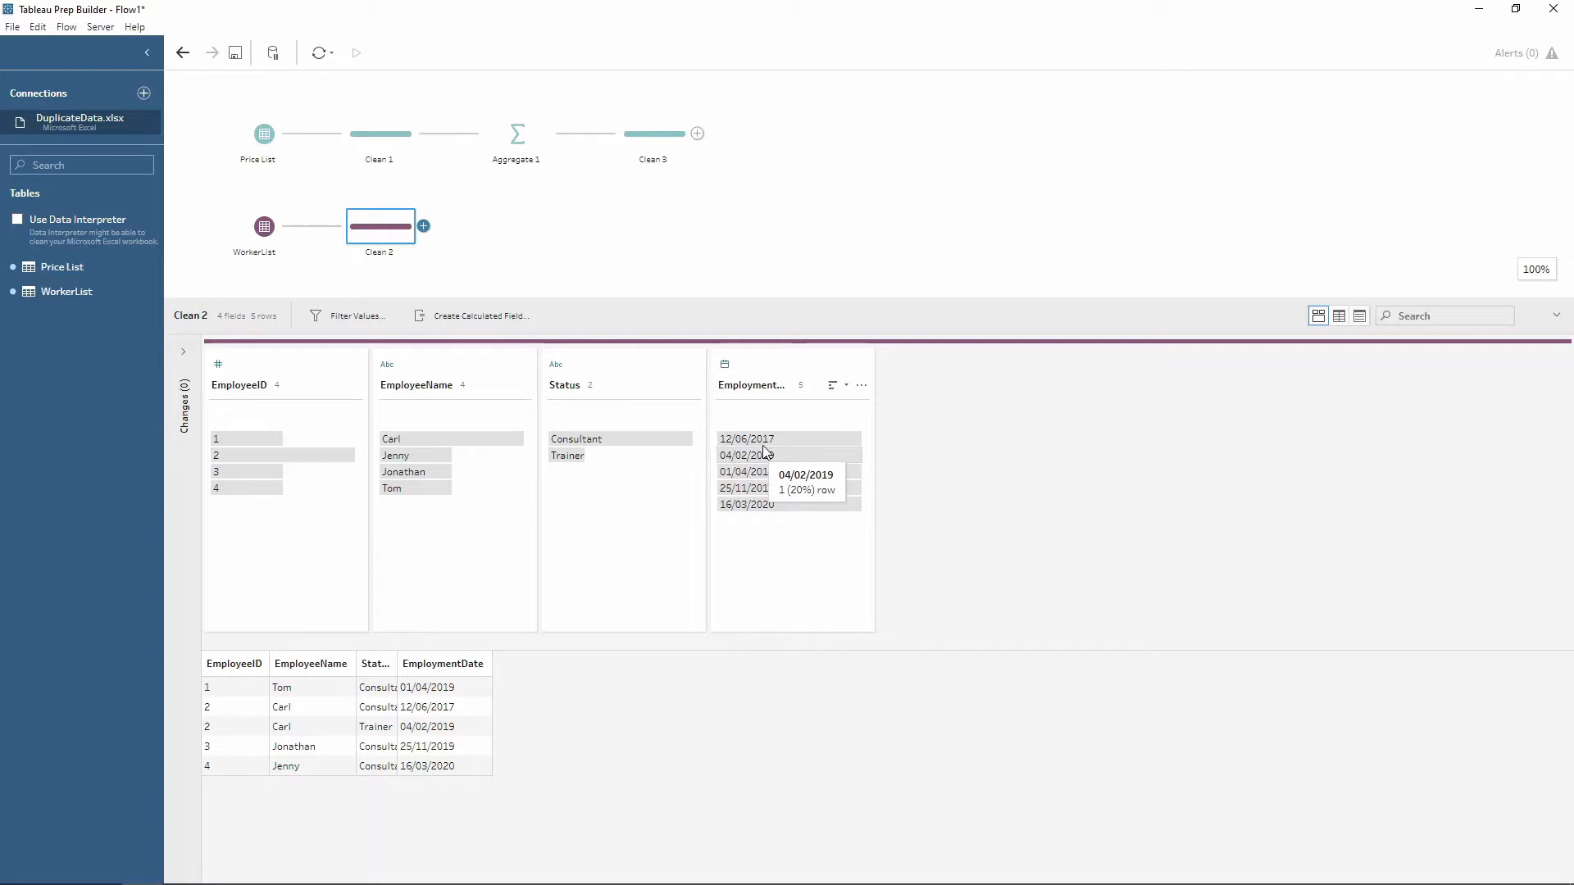
pyautogui.moveTo(641, 659)
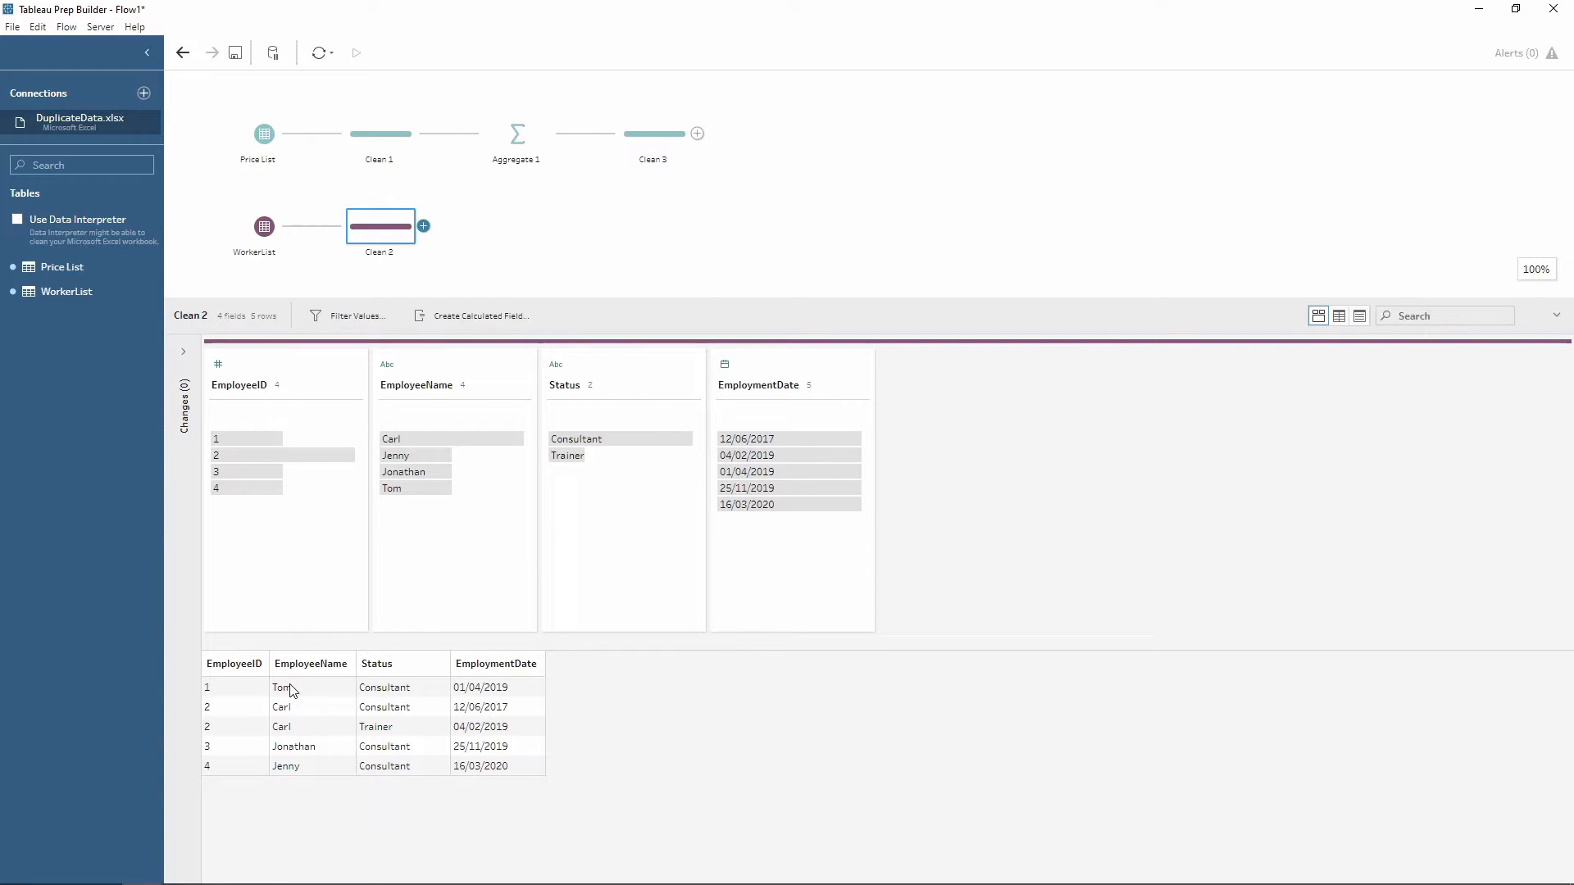
pyautogui.moveTo(223, 687)
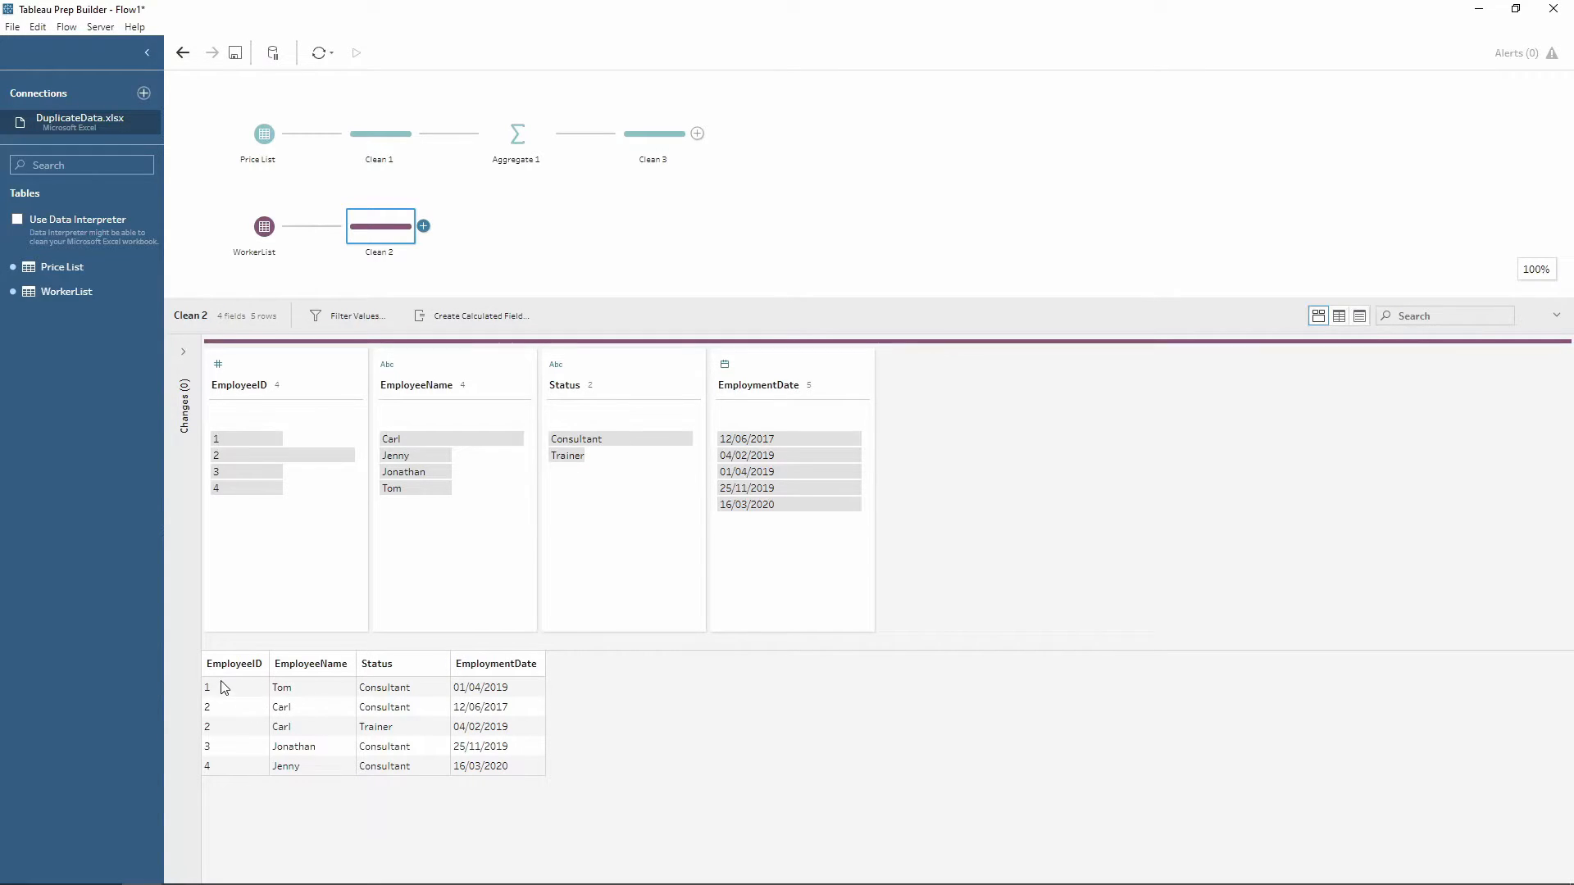
pyautogui.moveTo(402, 721)
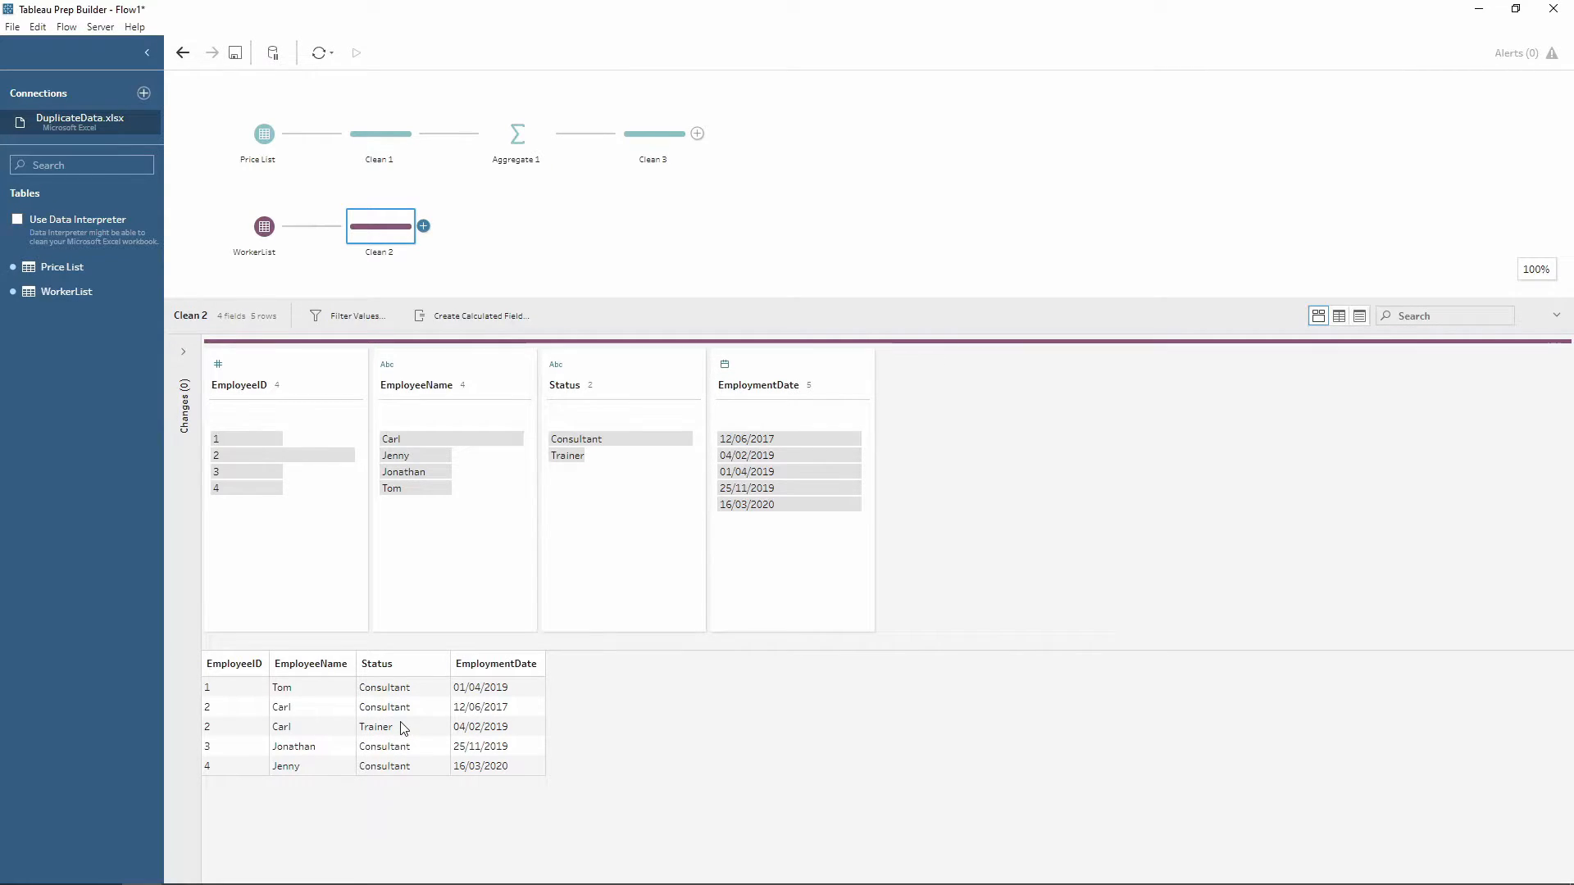
pyautogui.moveTo(422, 732)
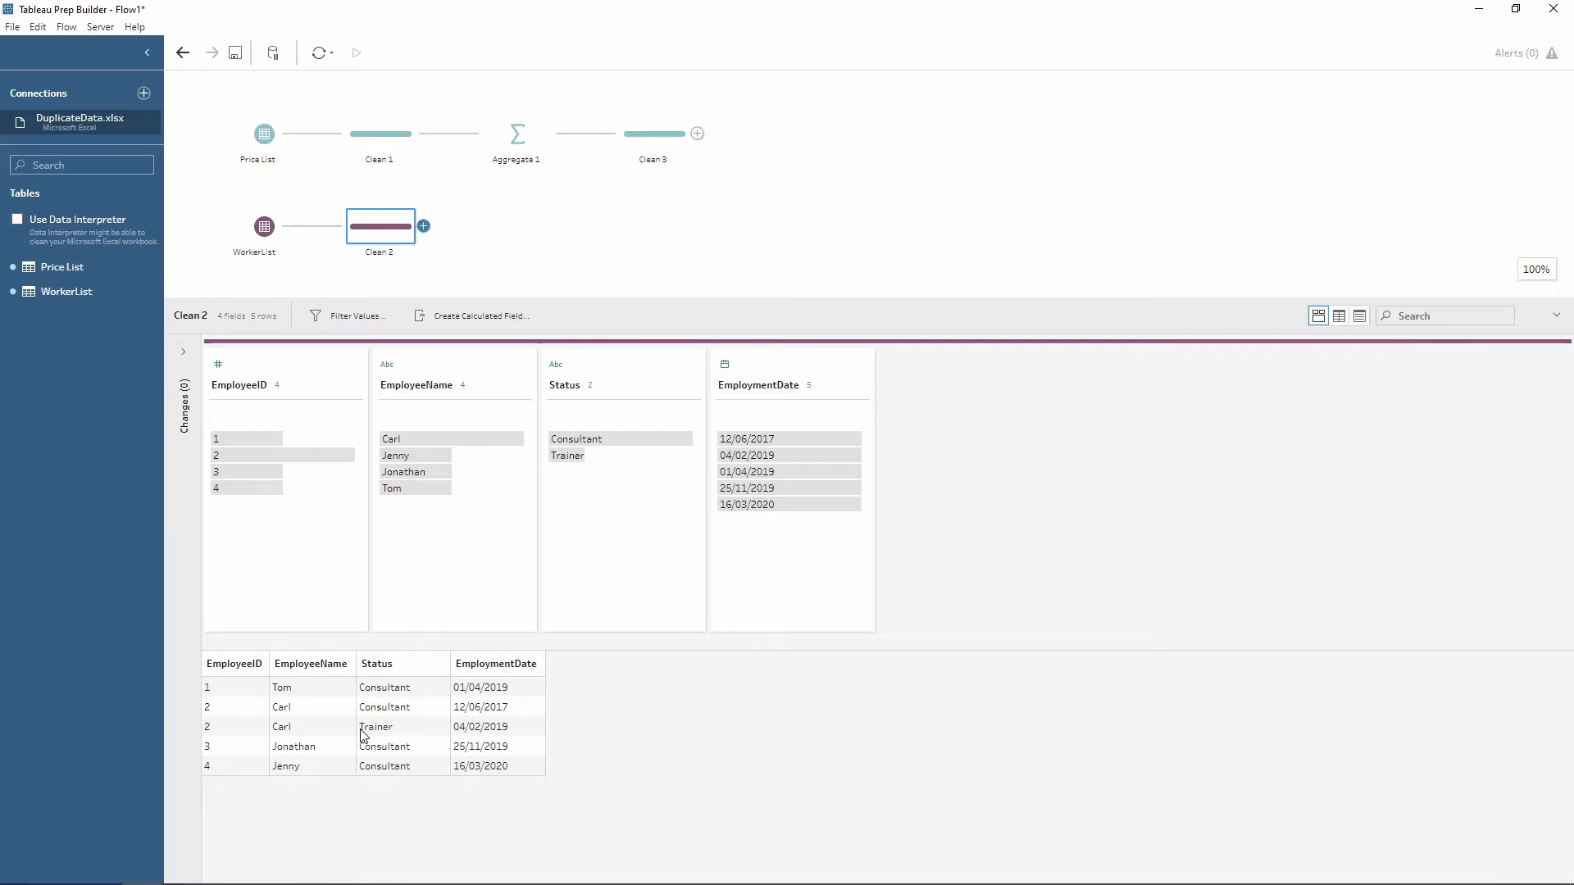
pyautogui.moveTo(597, 742)
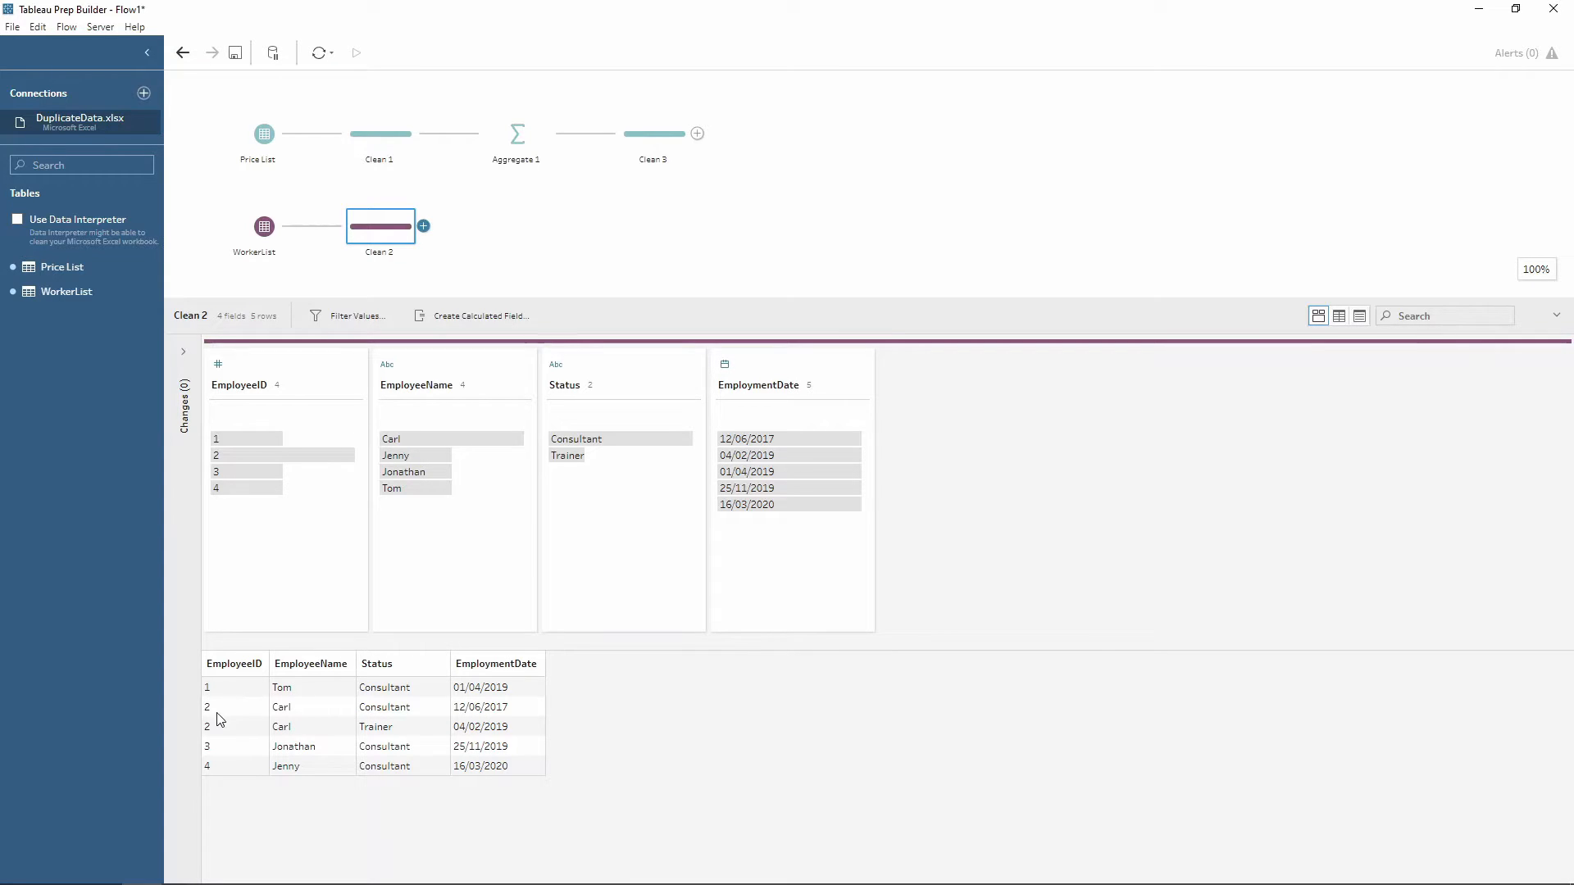
pyautogui.moveTo(265, 734)
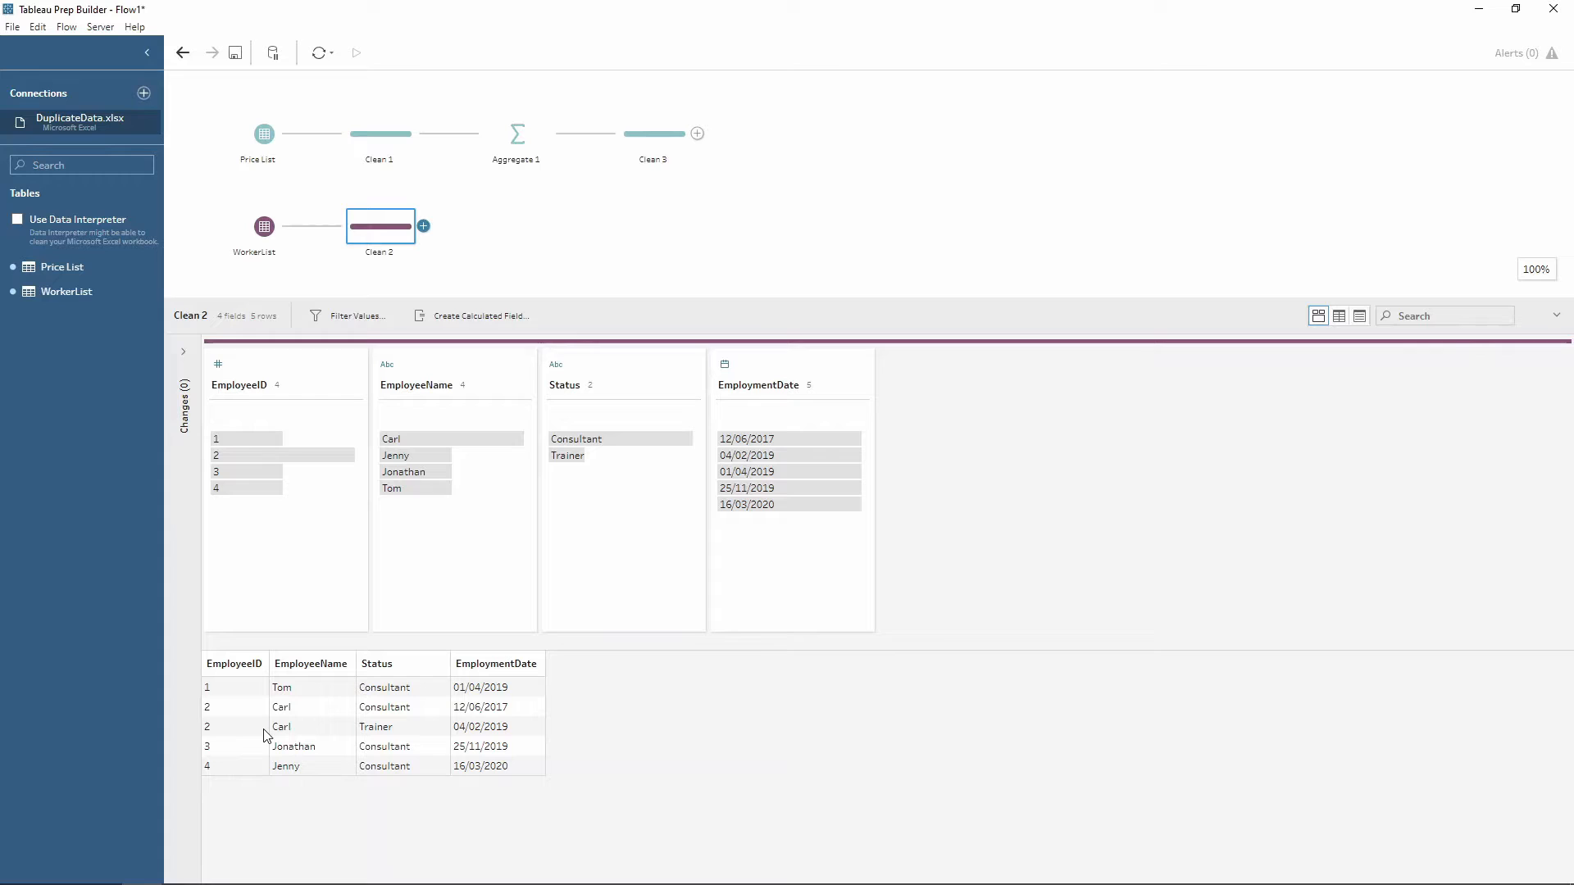
pyautogui.moveTo(311, 687)
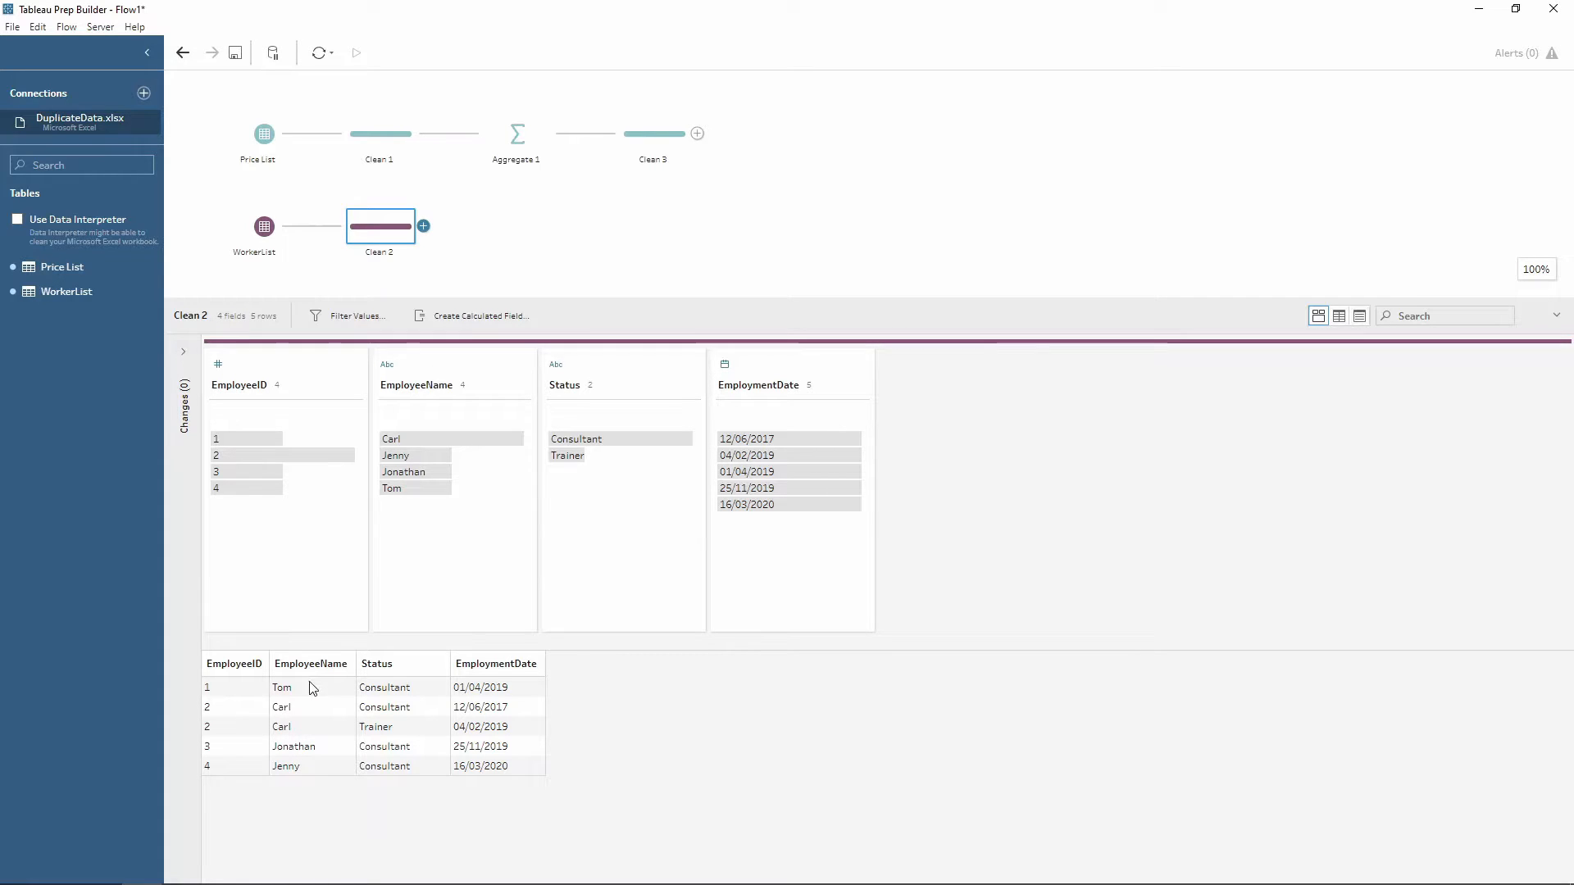
pyautogui.moveTo(395, 729)
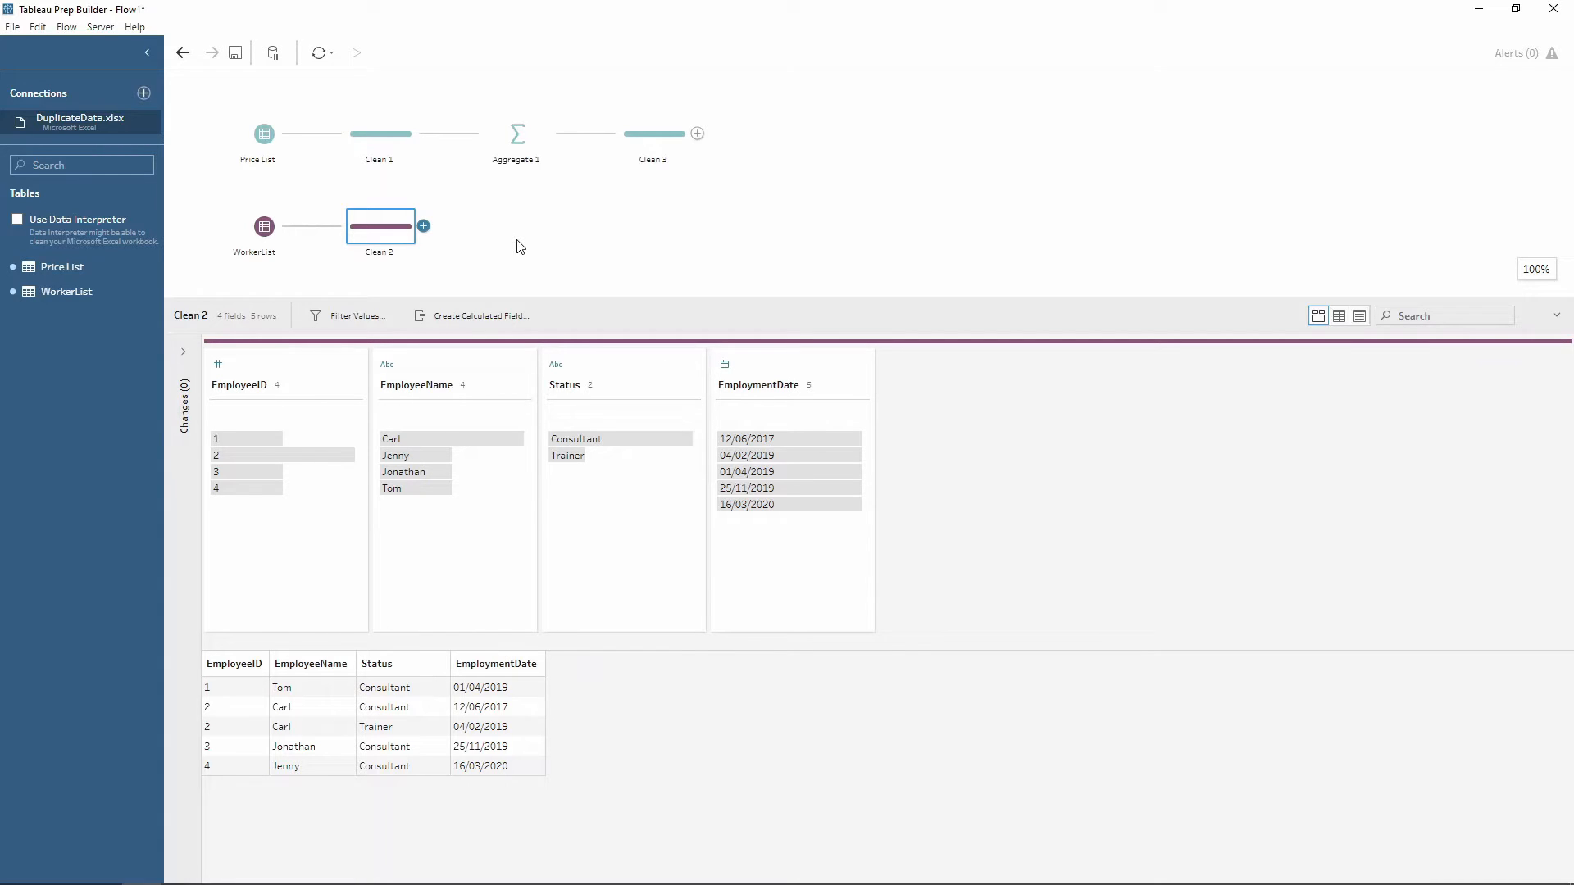
pyautogui.moveTo(757, 299)
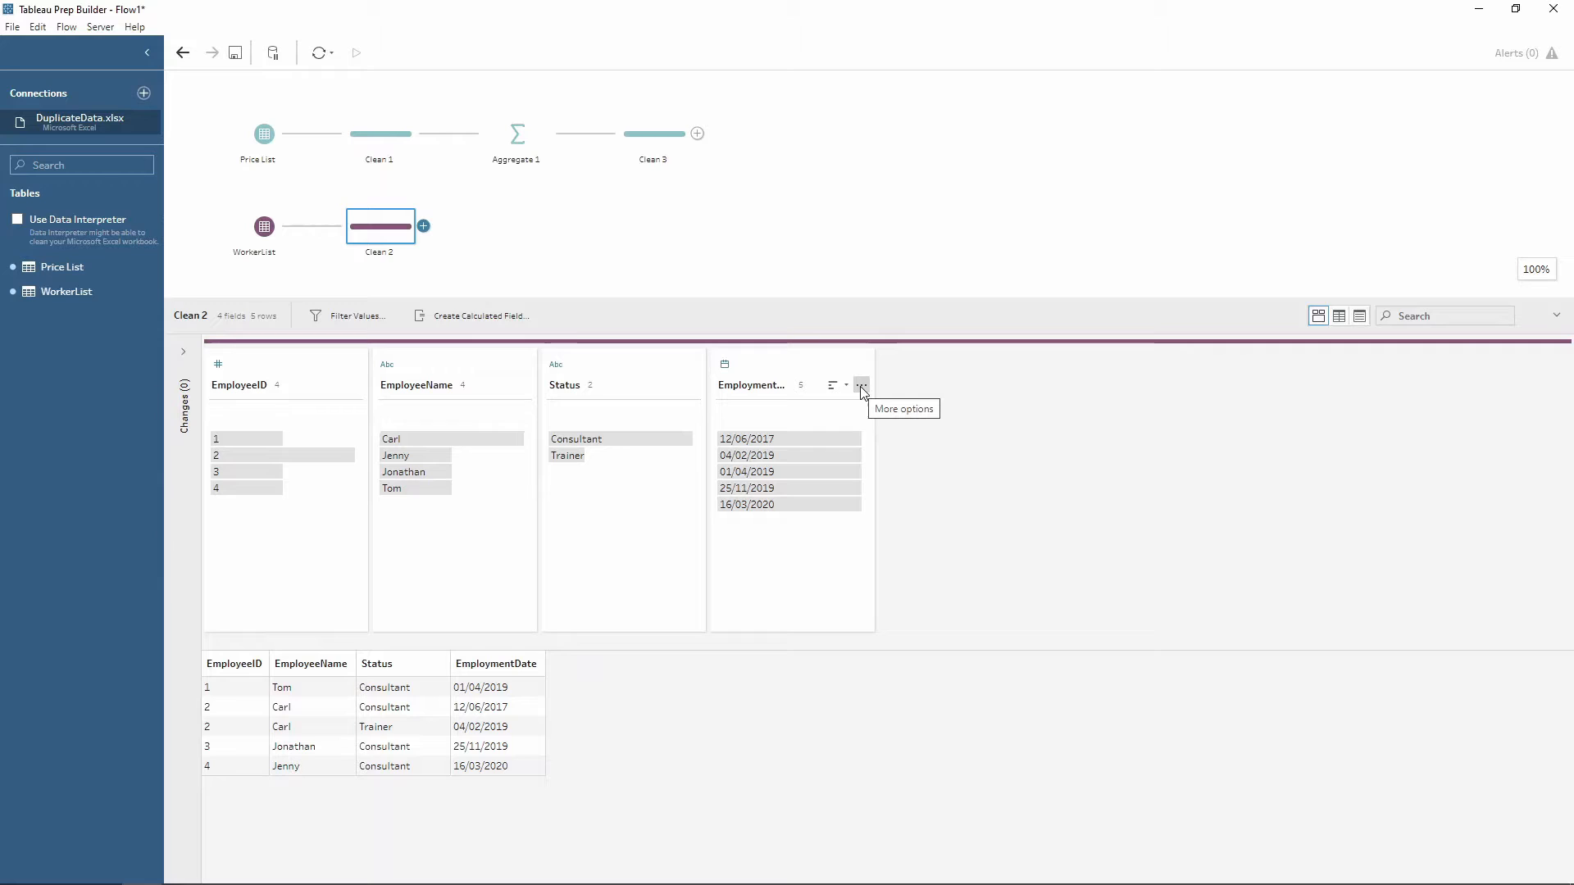
pyautogui.moveTo(866, 395)
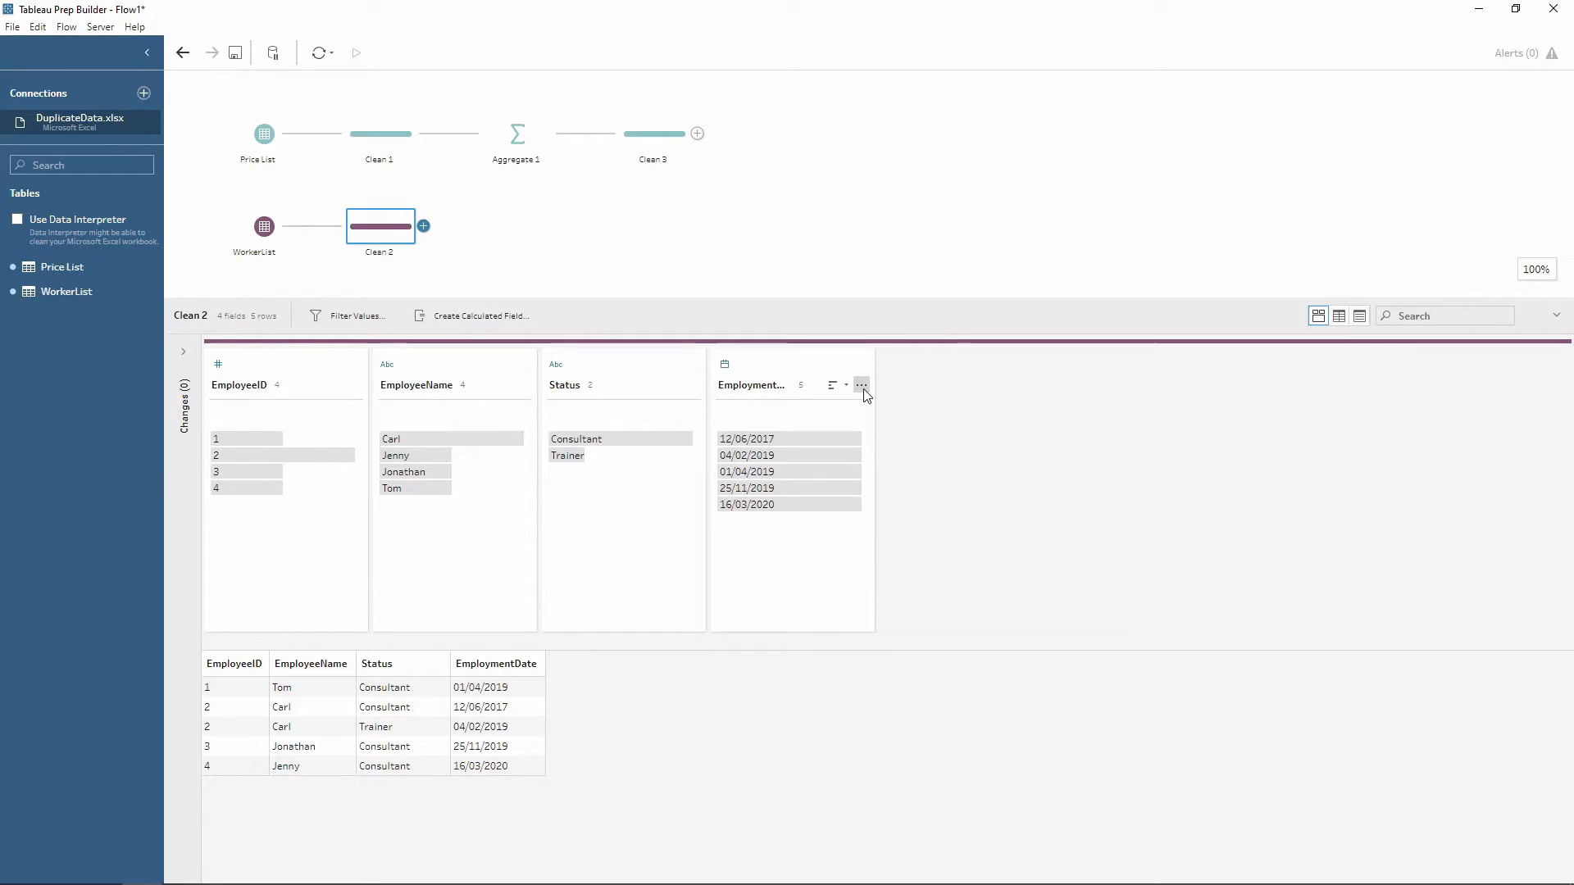
# - Create a Fixed LOD calculated field from EmploymentDate in Clean 2
pyautogui.click(860, 385)
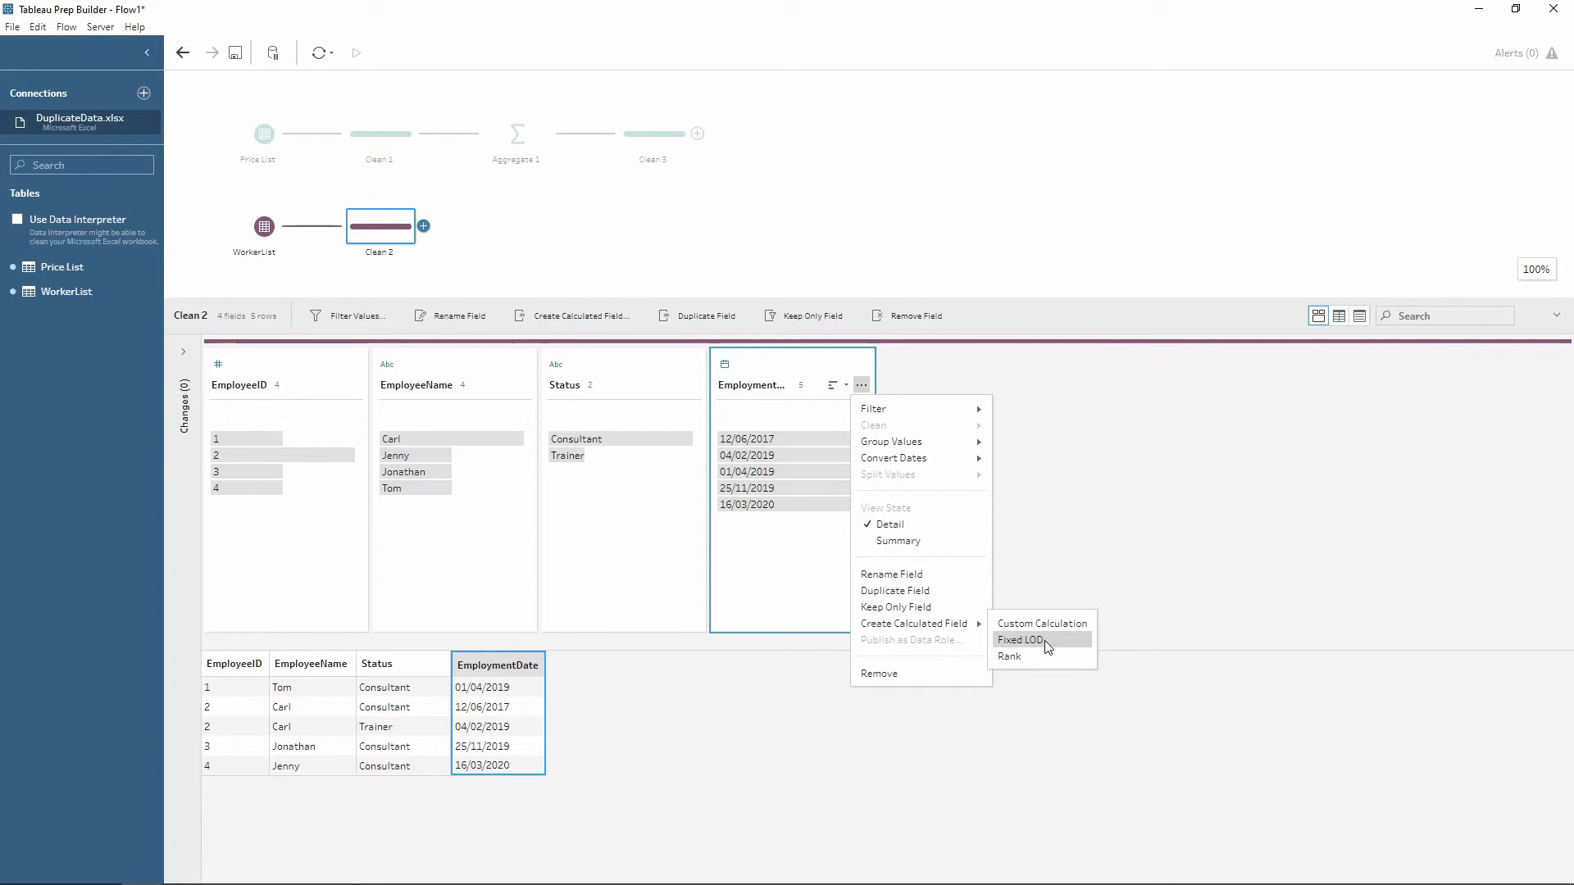
pyautogui.click(1020, 640)
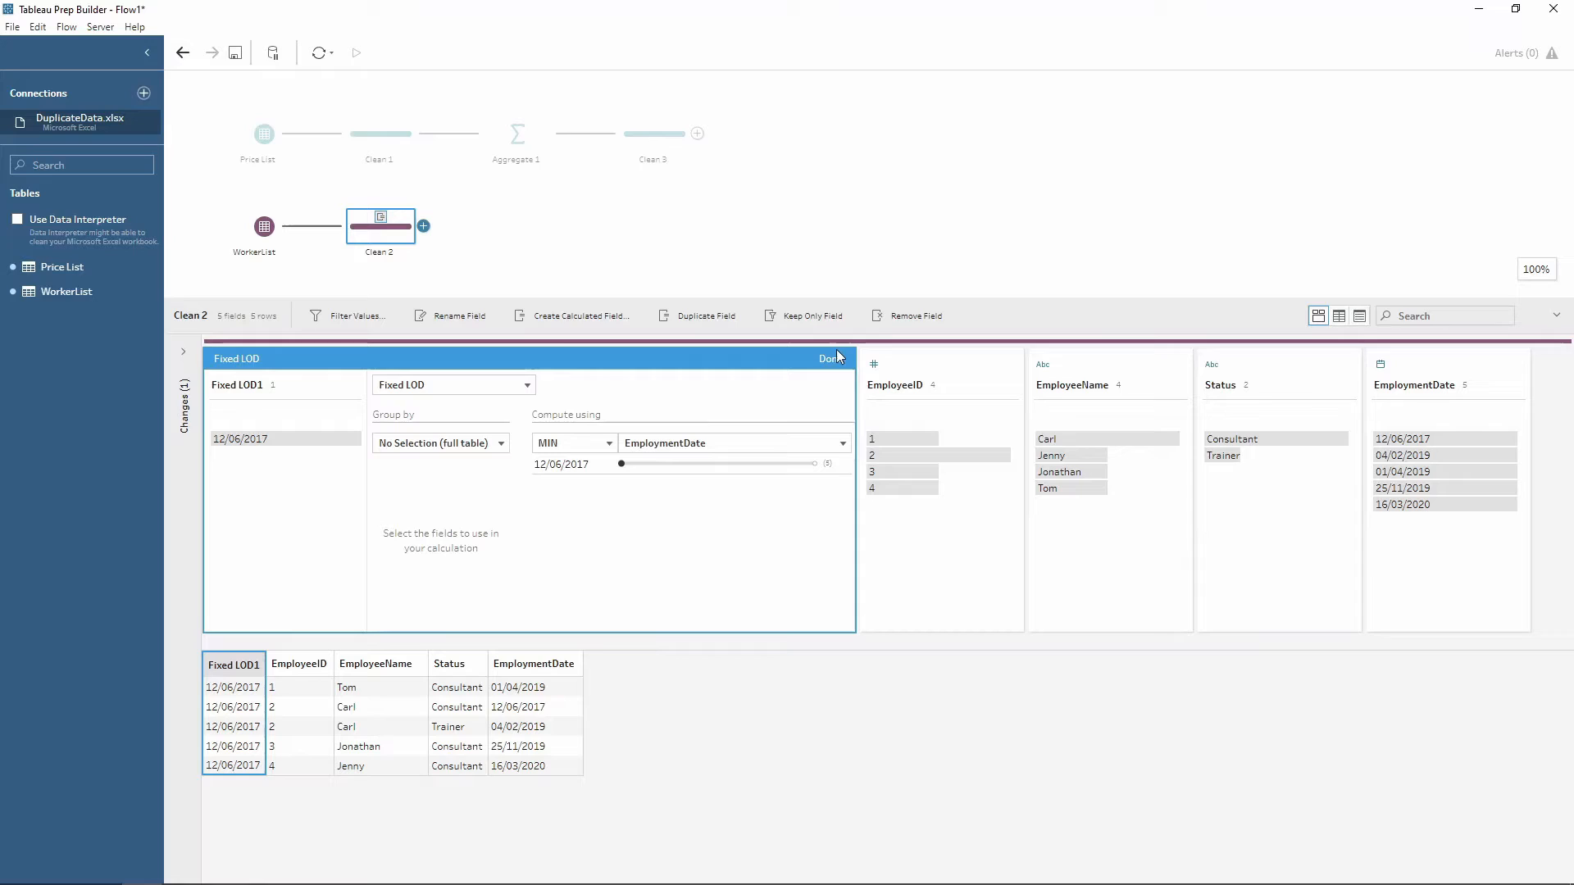
# - Name the field Latest Date, group by EmployeeID with MAX EmploymentDate, and finish it
pyautogui.doubleClick(239, 383)
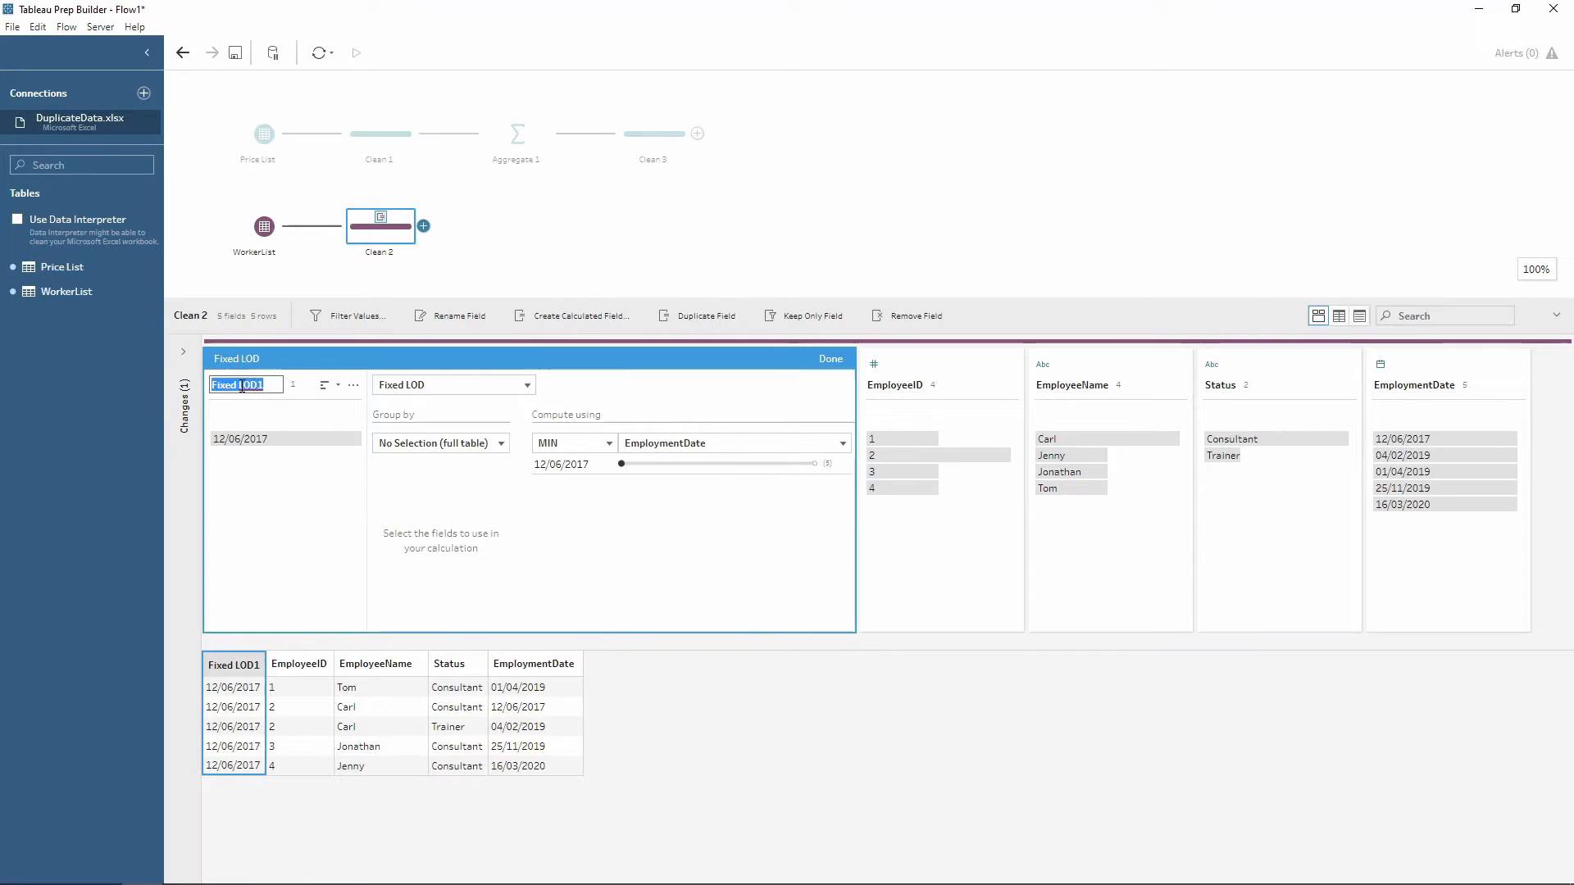
pyautogui.write('L')
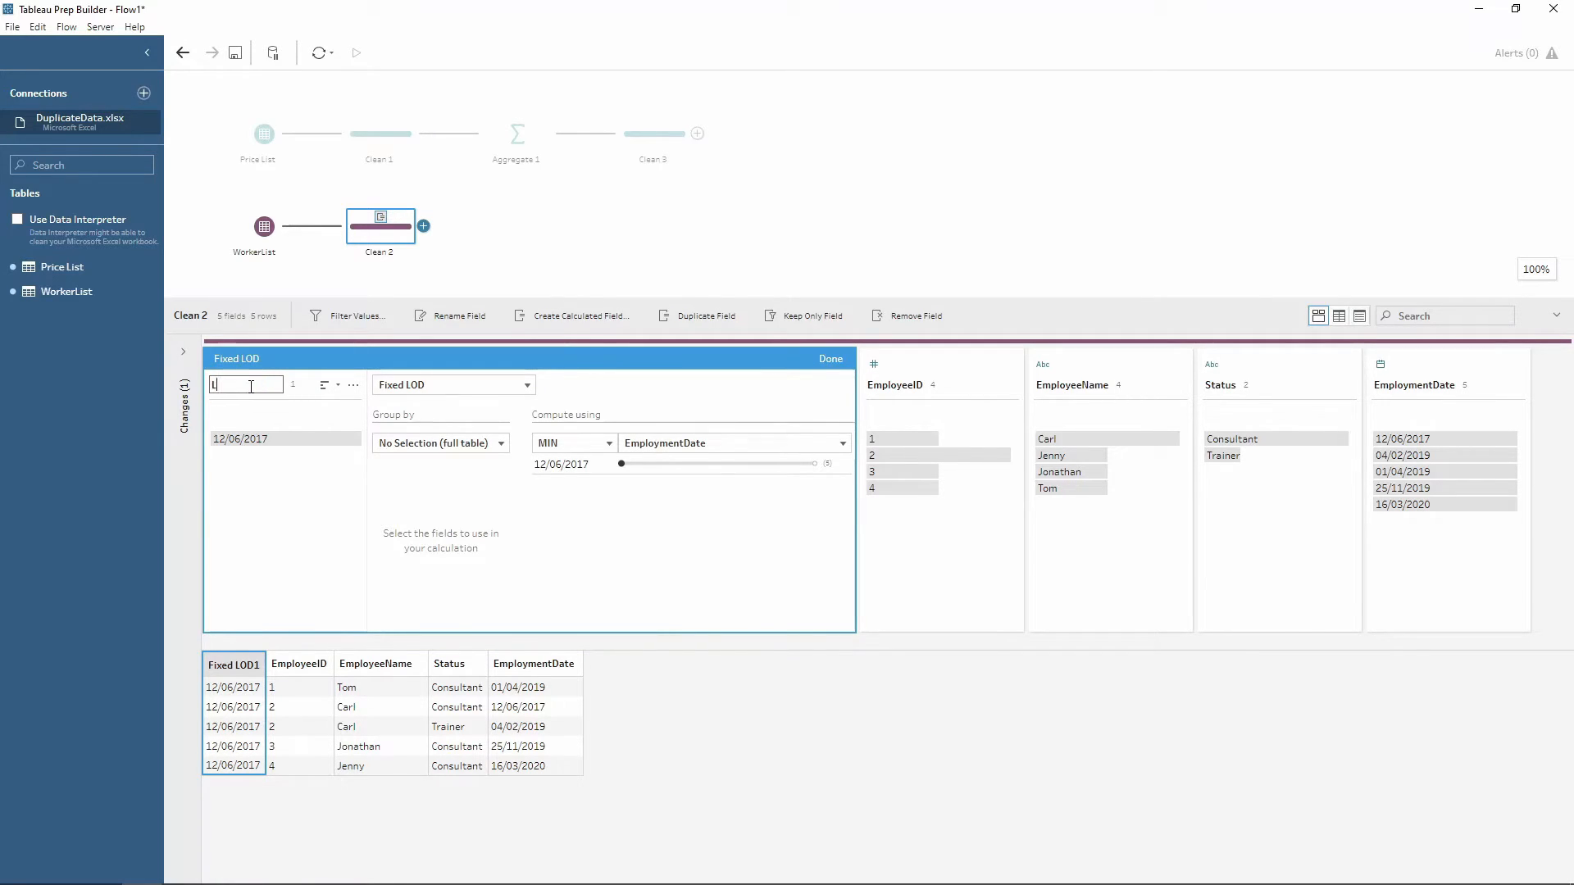
pyautogui.write('Latest Date')
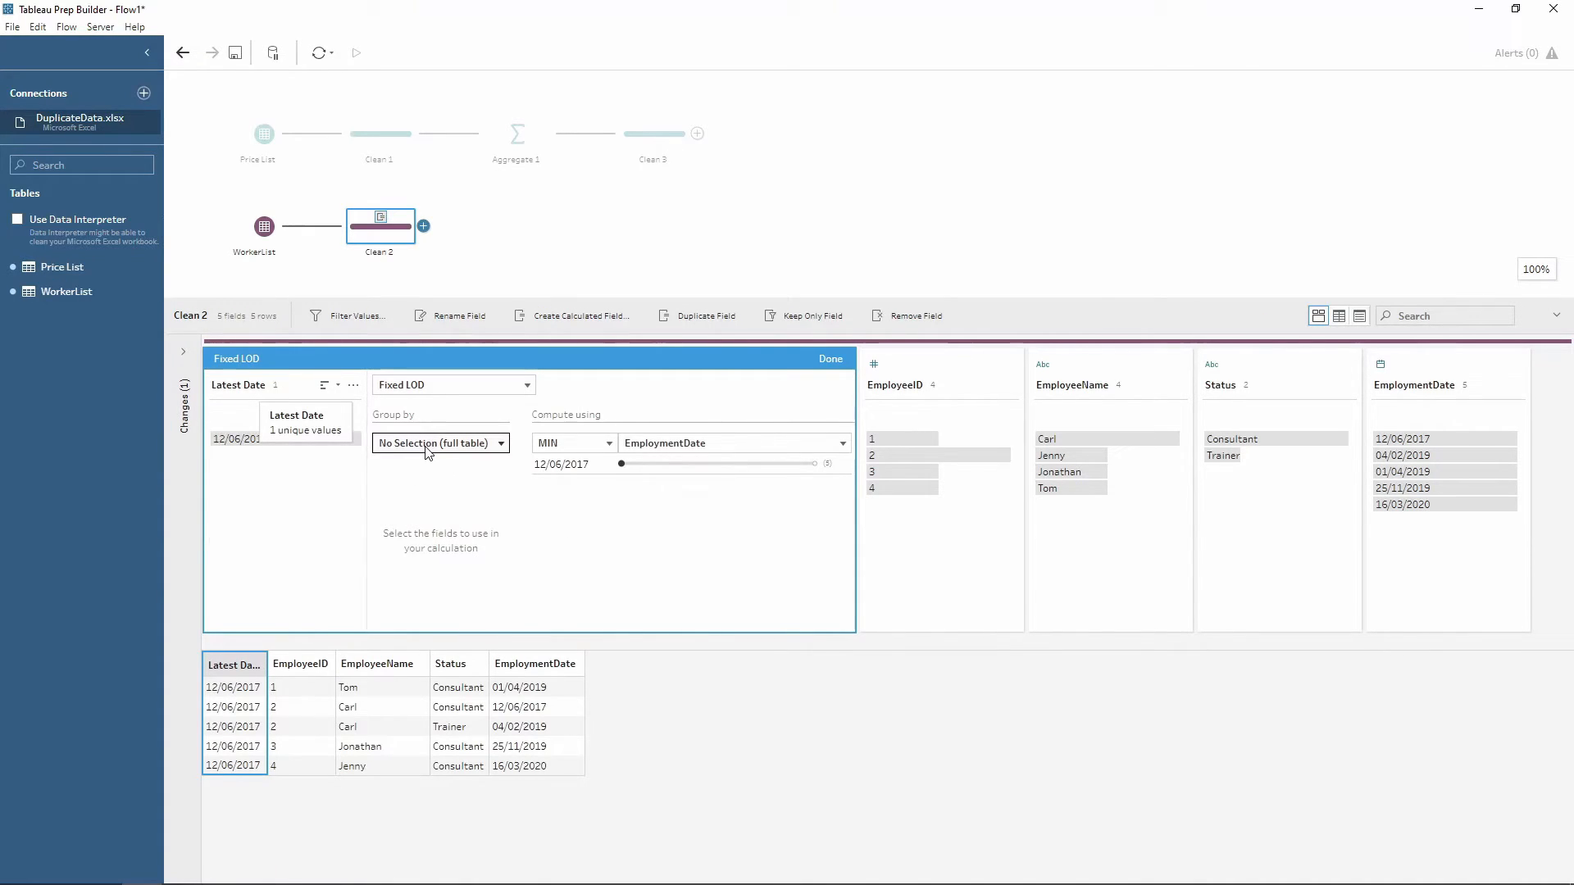
pyautogui.click(439, 443)
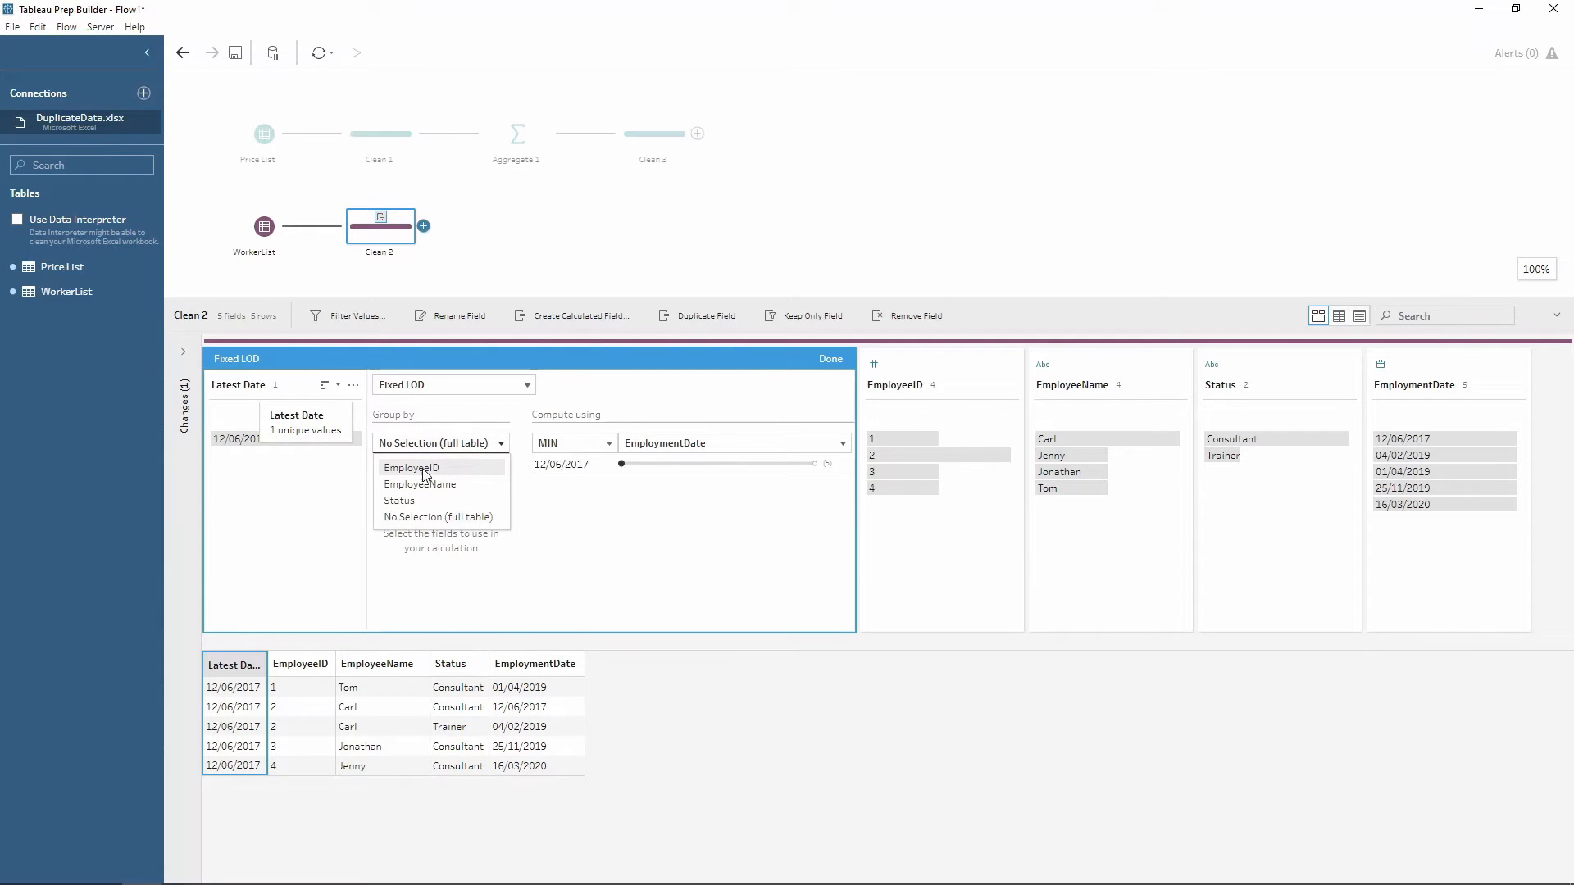
pyautogui.click(410, 468)
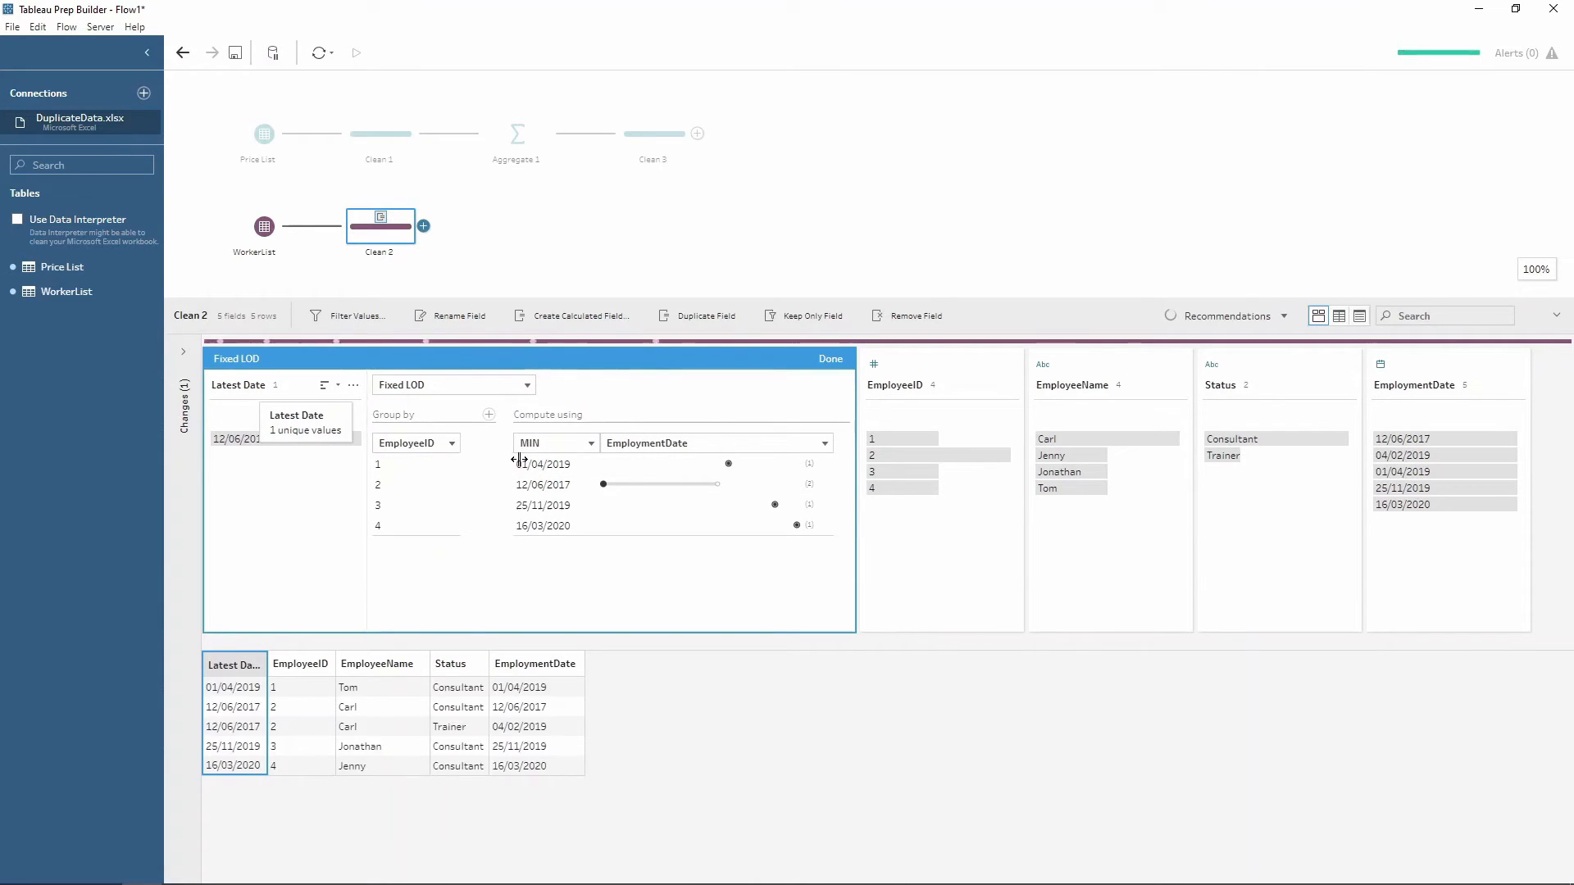
pyautogui.click(556, 442)
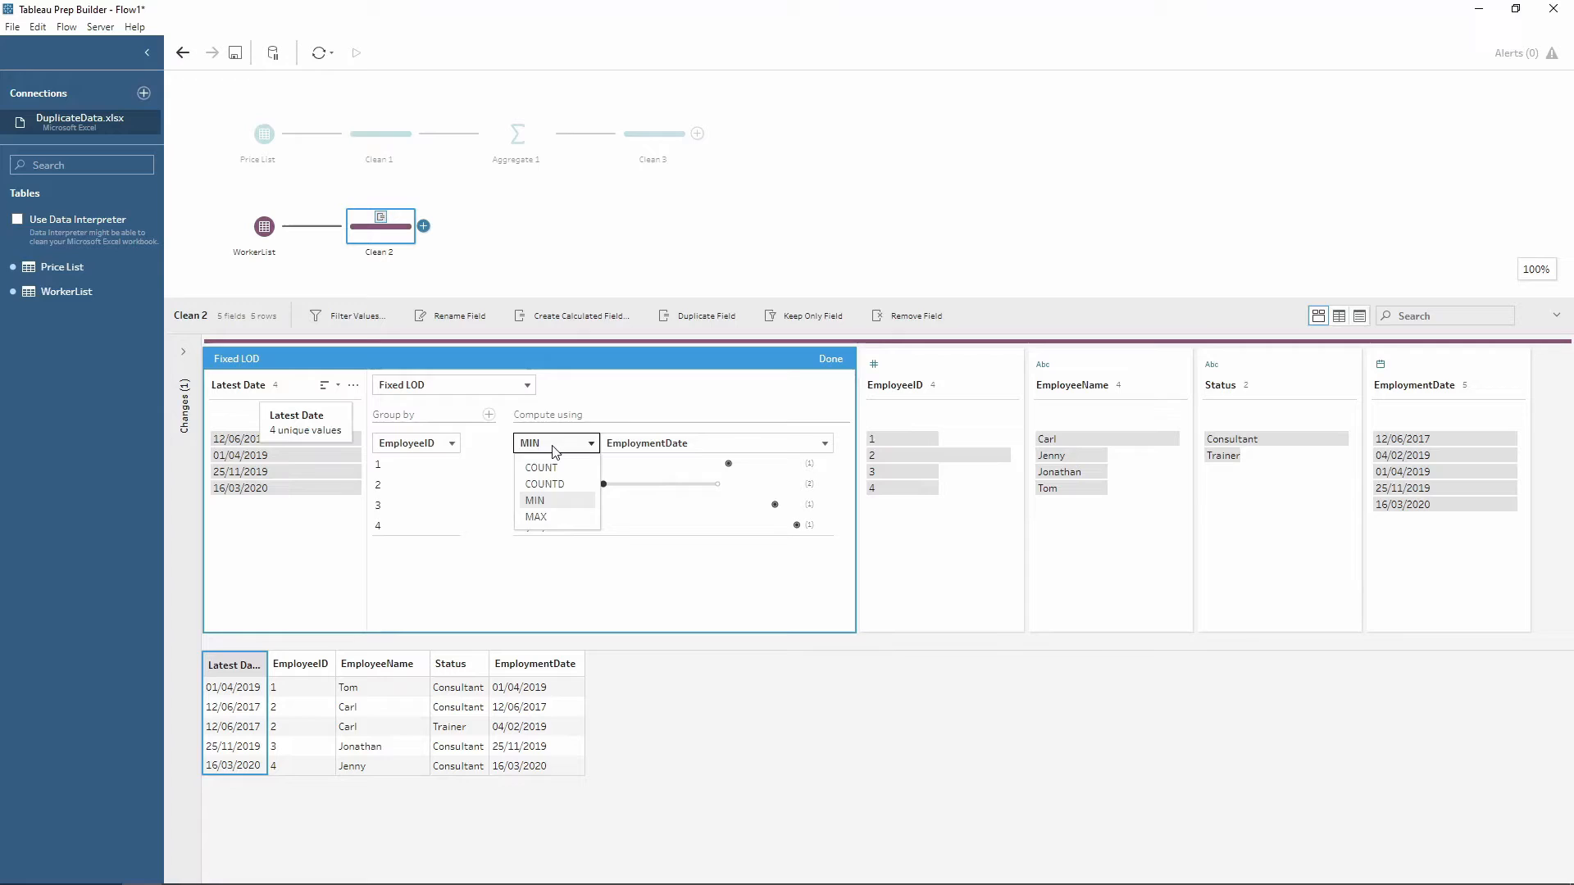
pyautogui.click(536, 517)
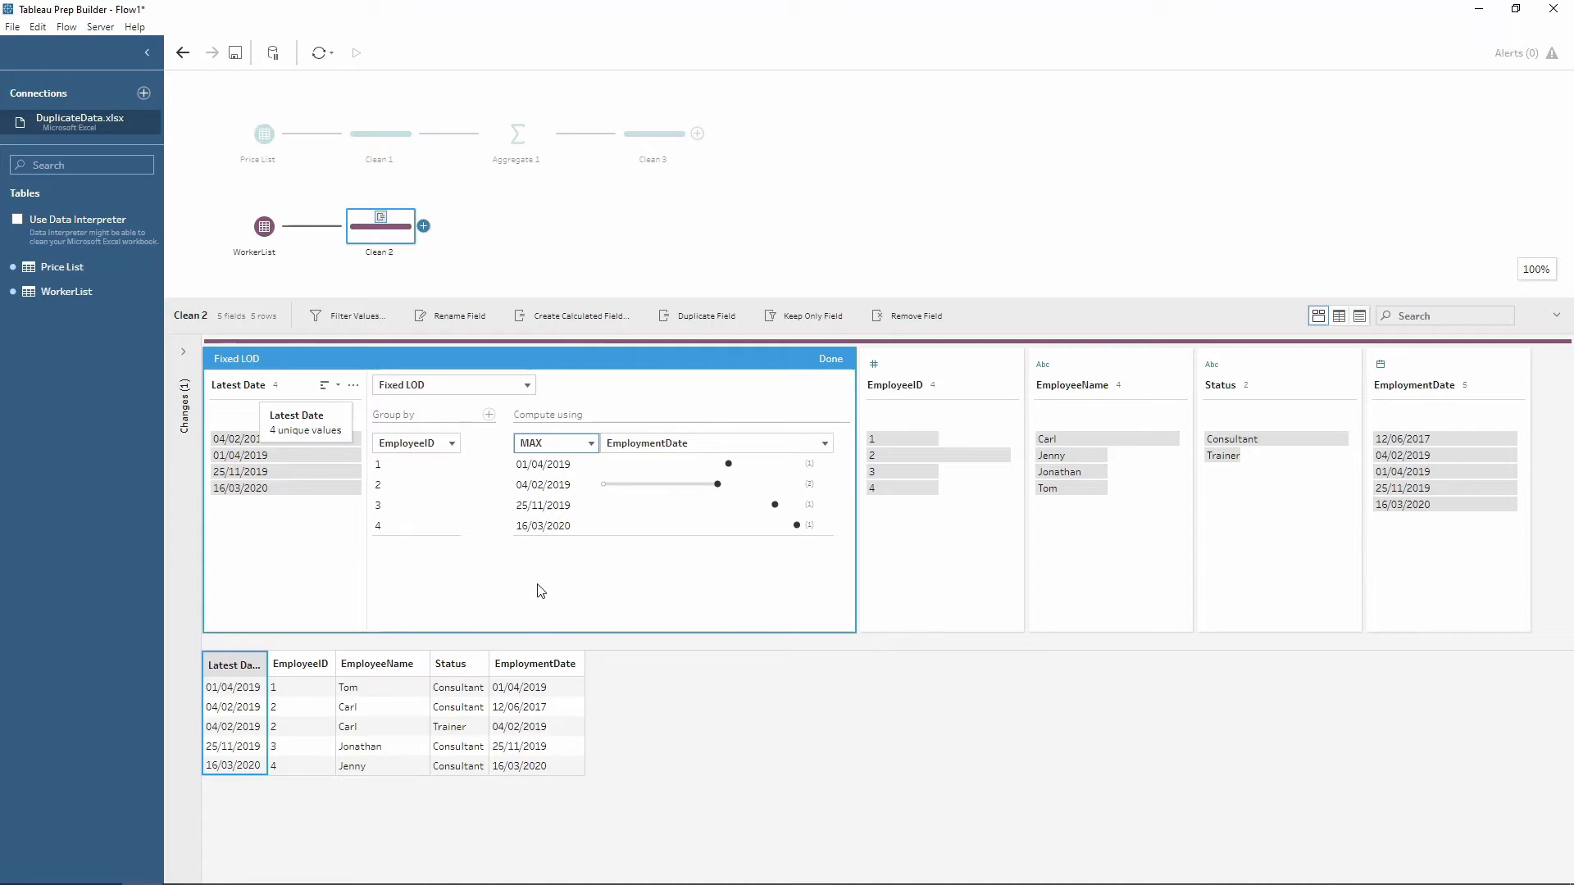
pyautogui.moveTo(424, 715)
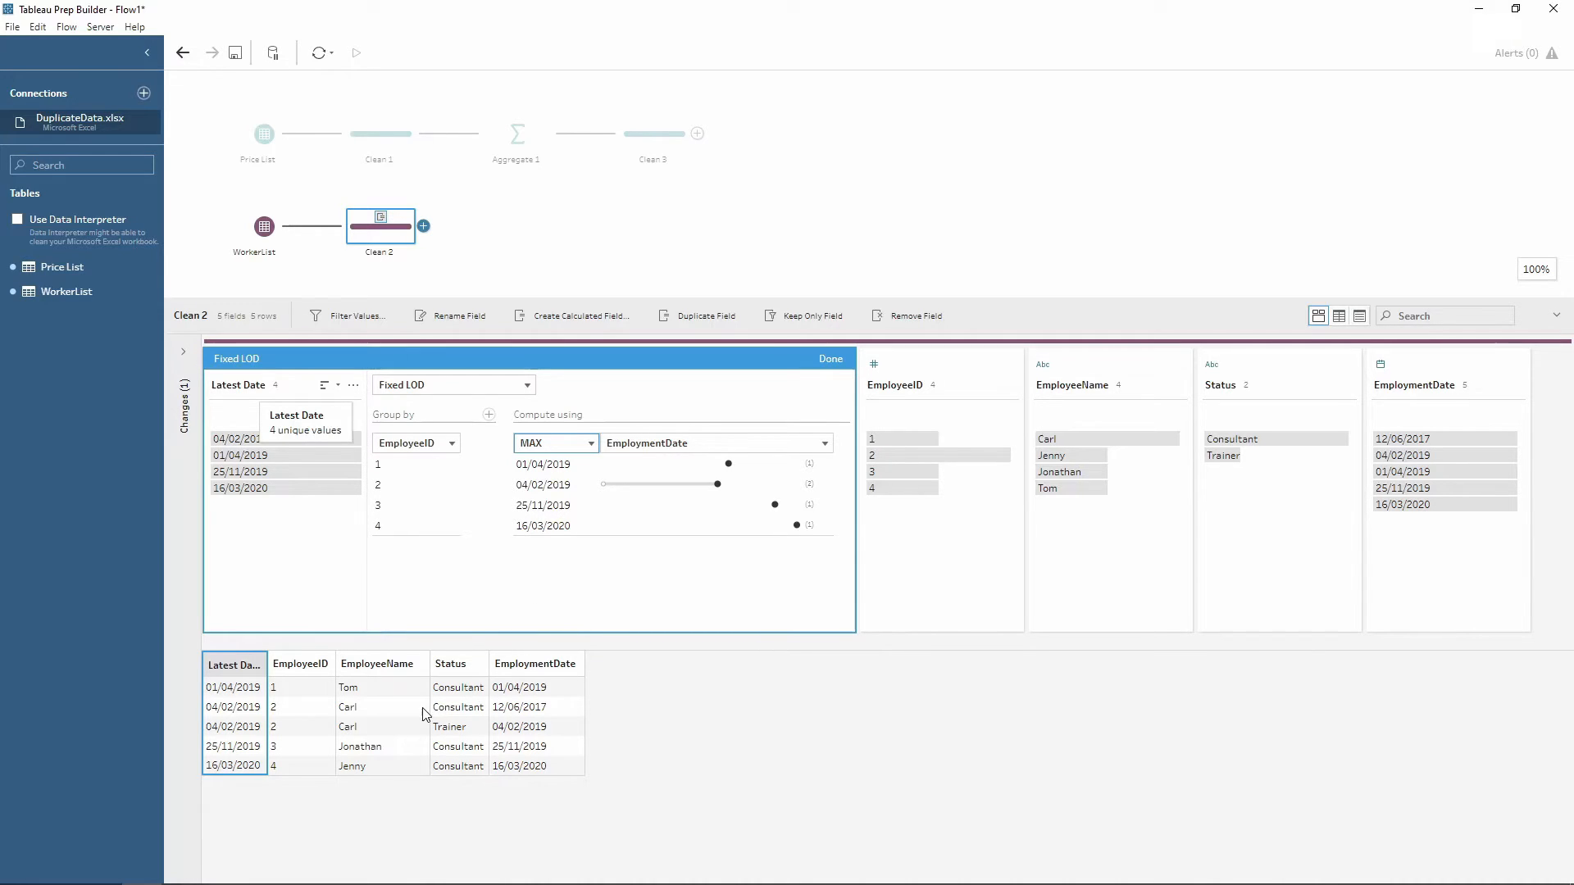
pyautogui.moveTo(267, 713)
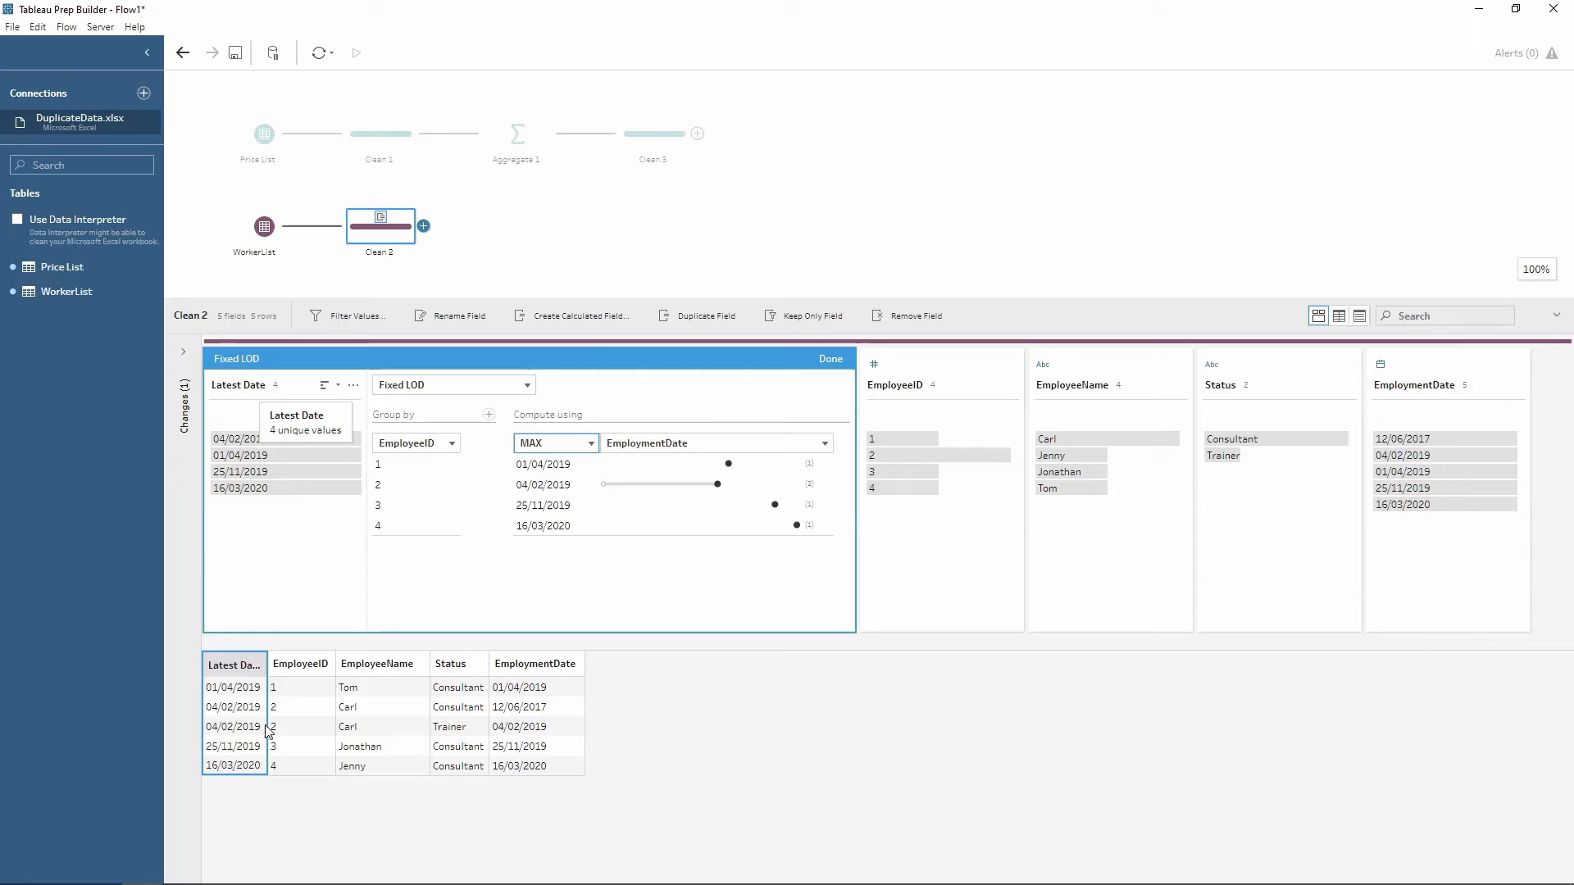
pyautogui.moveTo(554, 747)
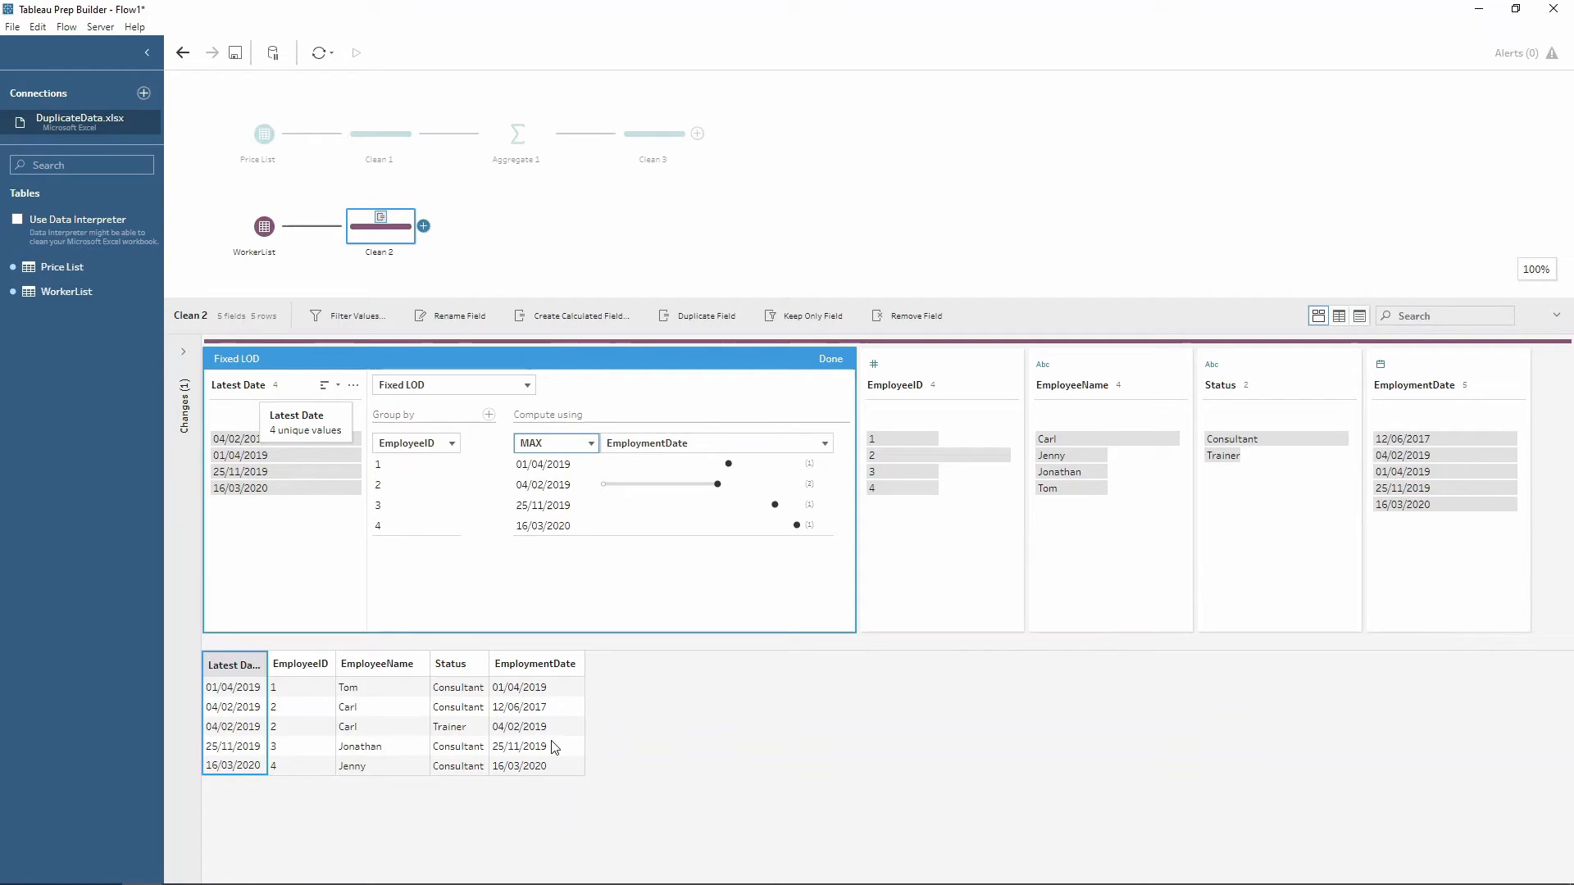
pyautogui.click(830, 359)
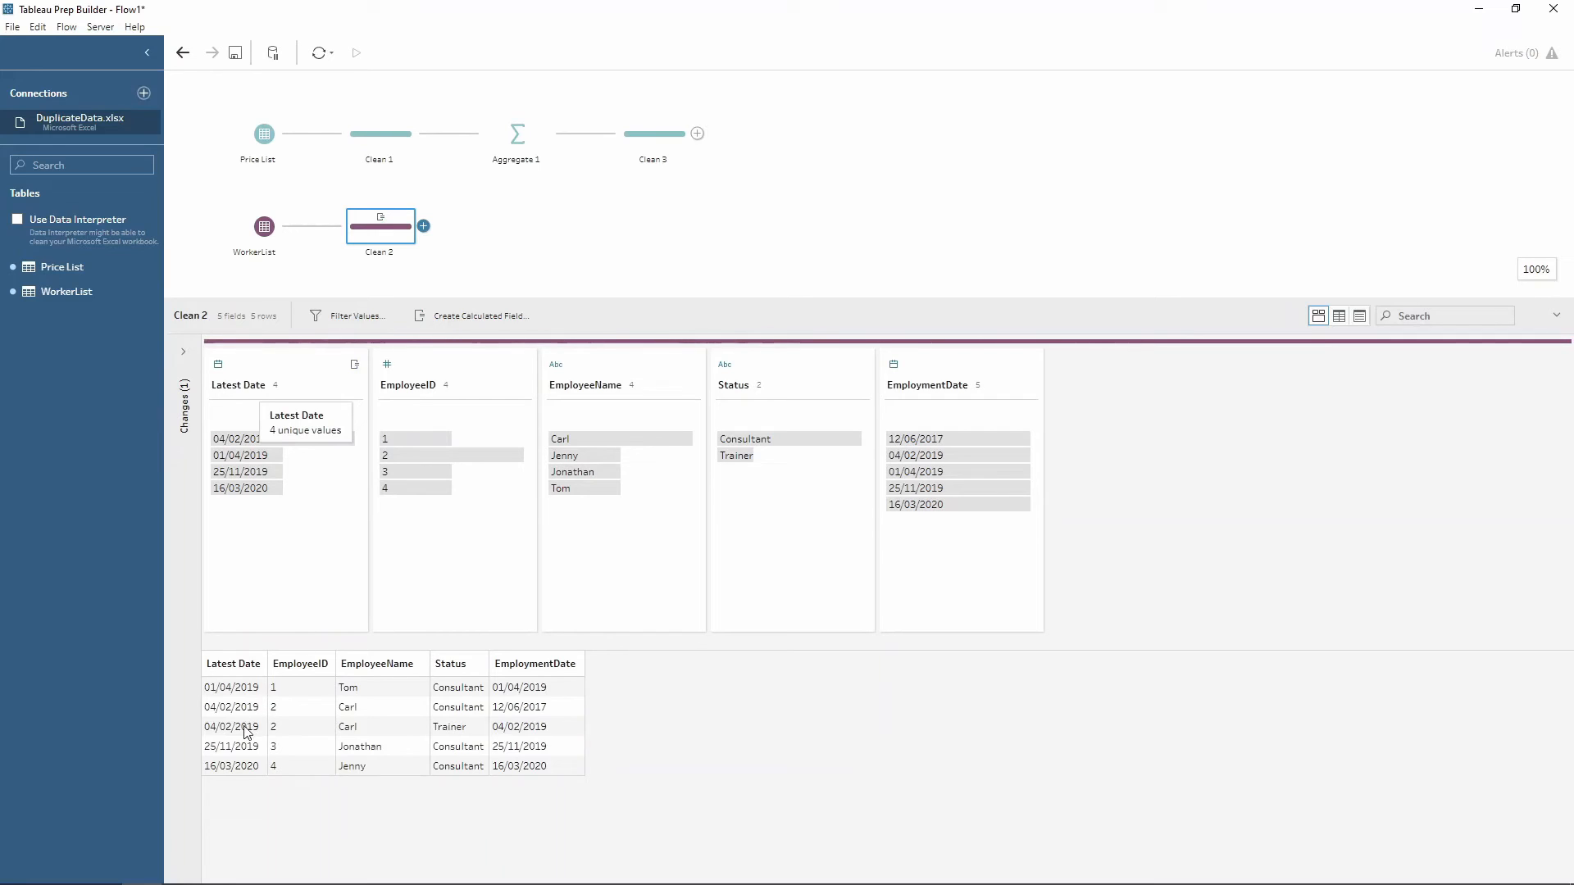
pyautogui.moveTo(347, 345)
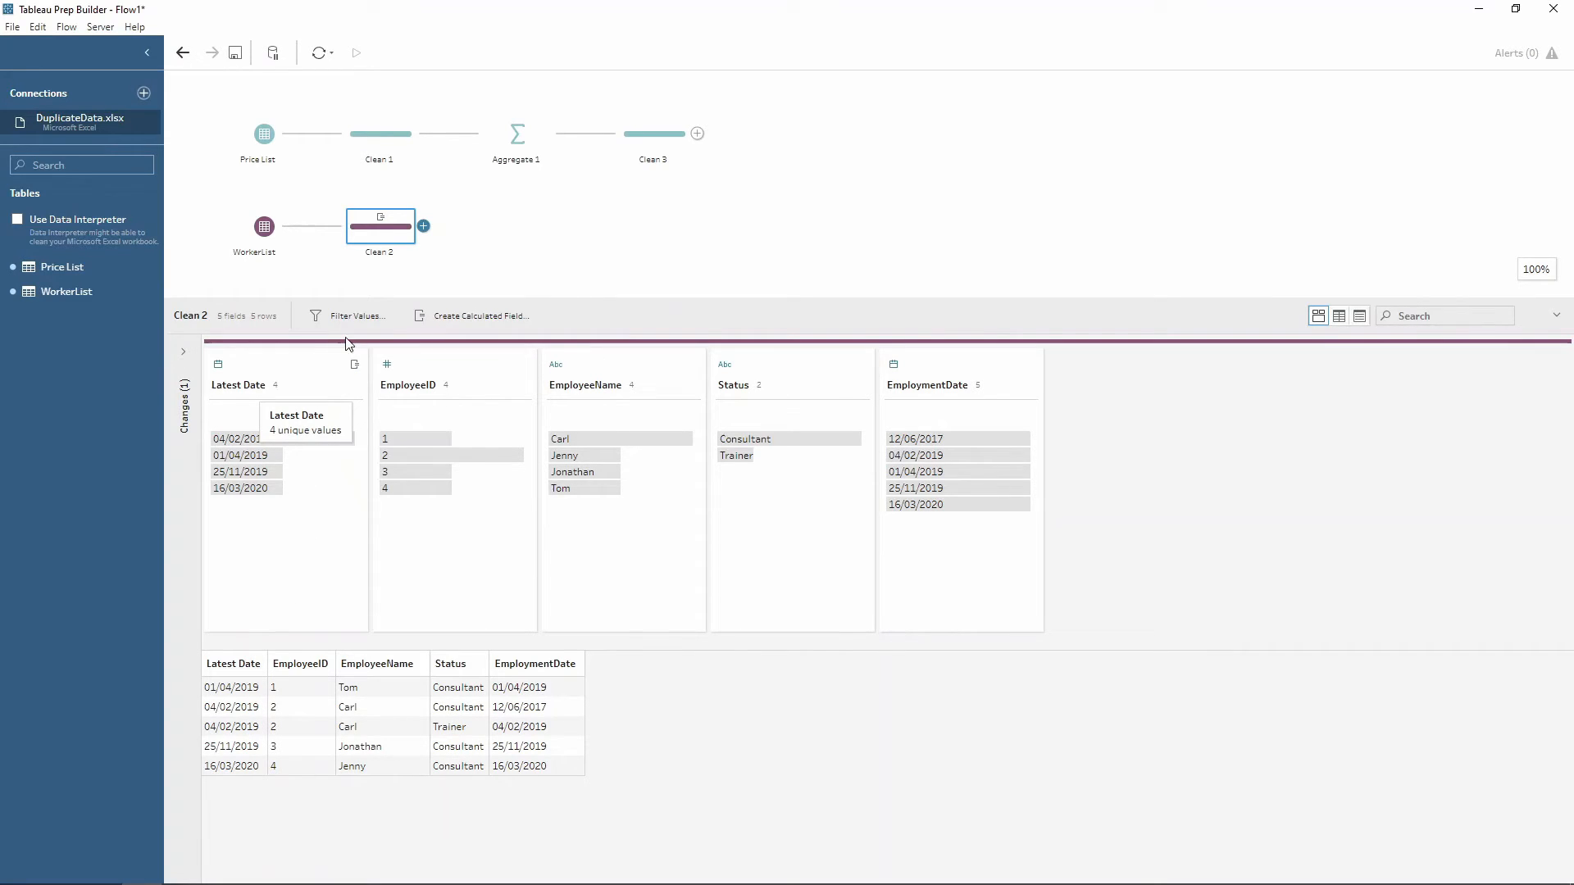
pyautogui.moveTo(344, 314)
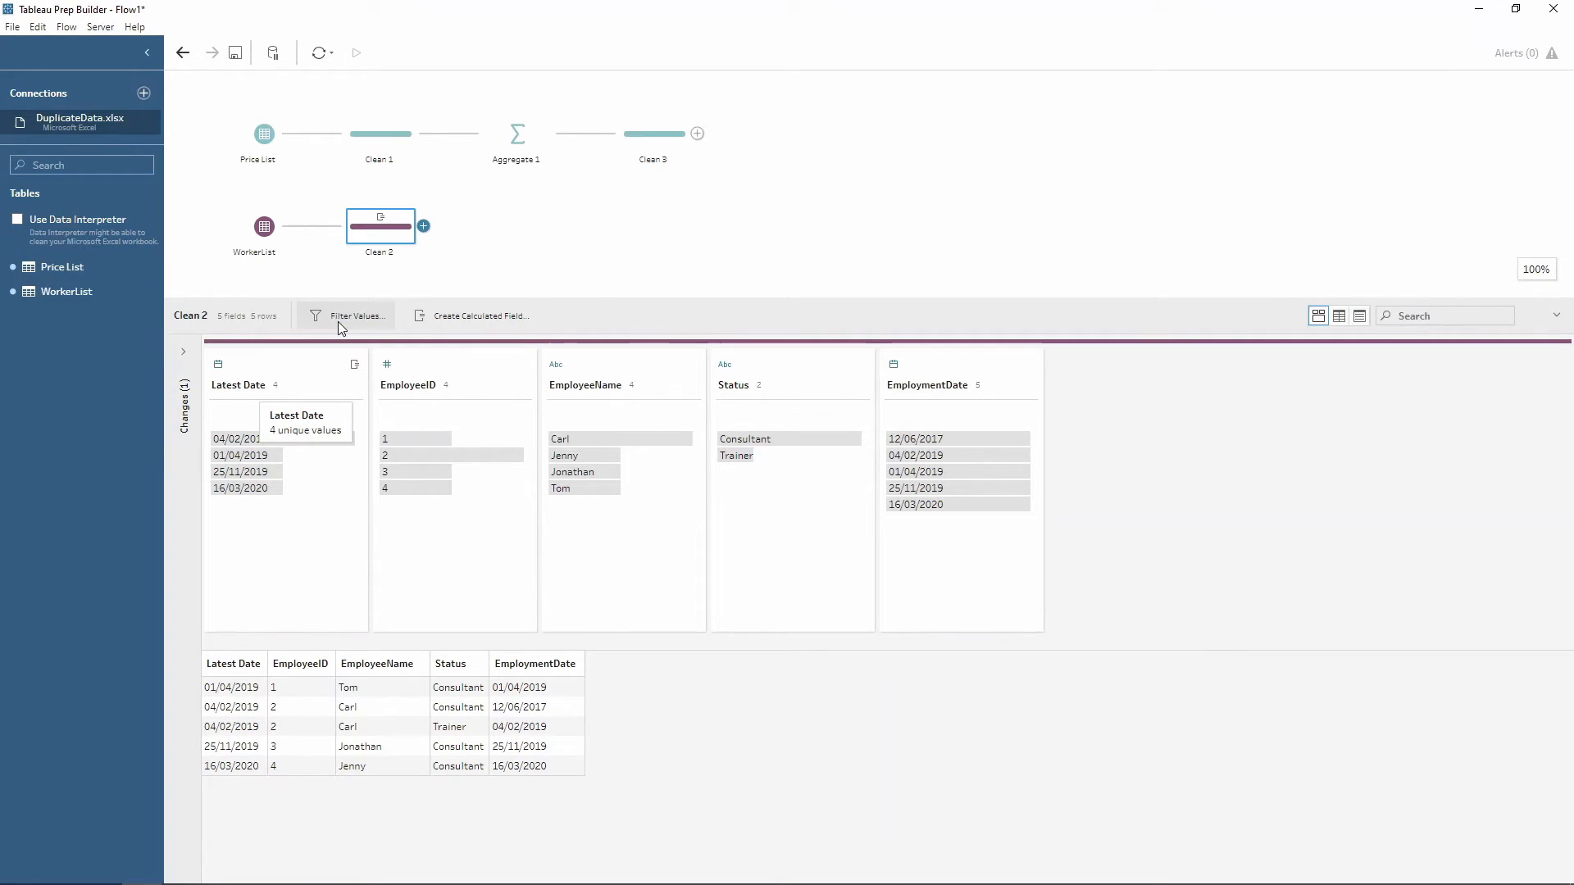
# - Start a calculated filter on Clean 2
pyautogui.click(356, 315)
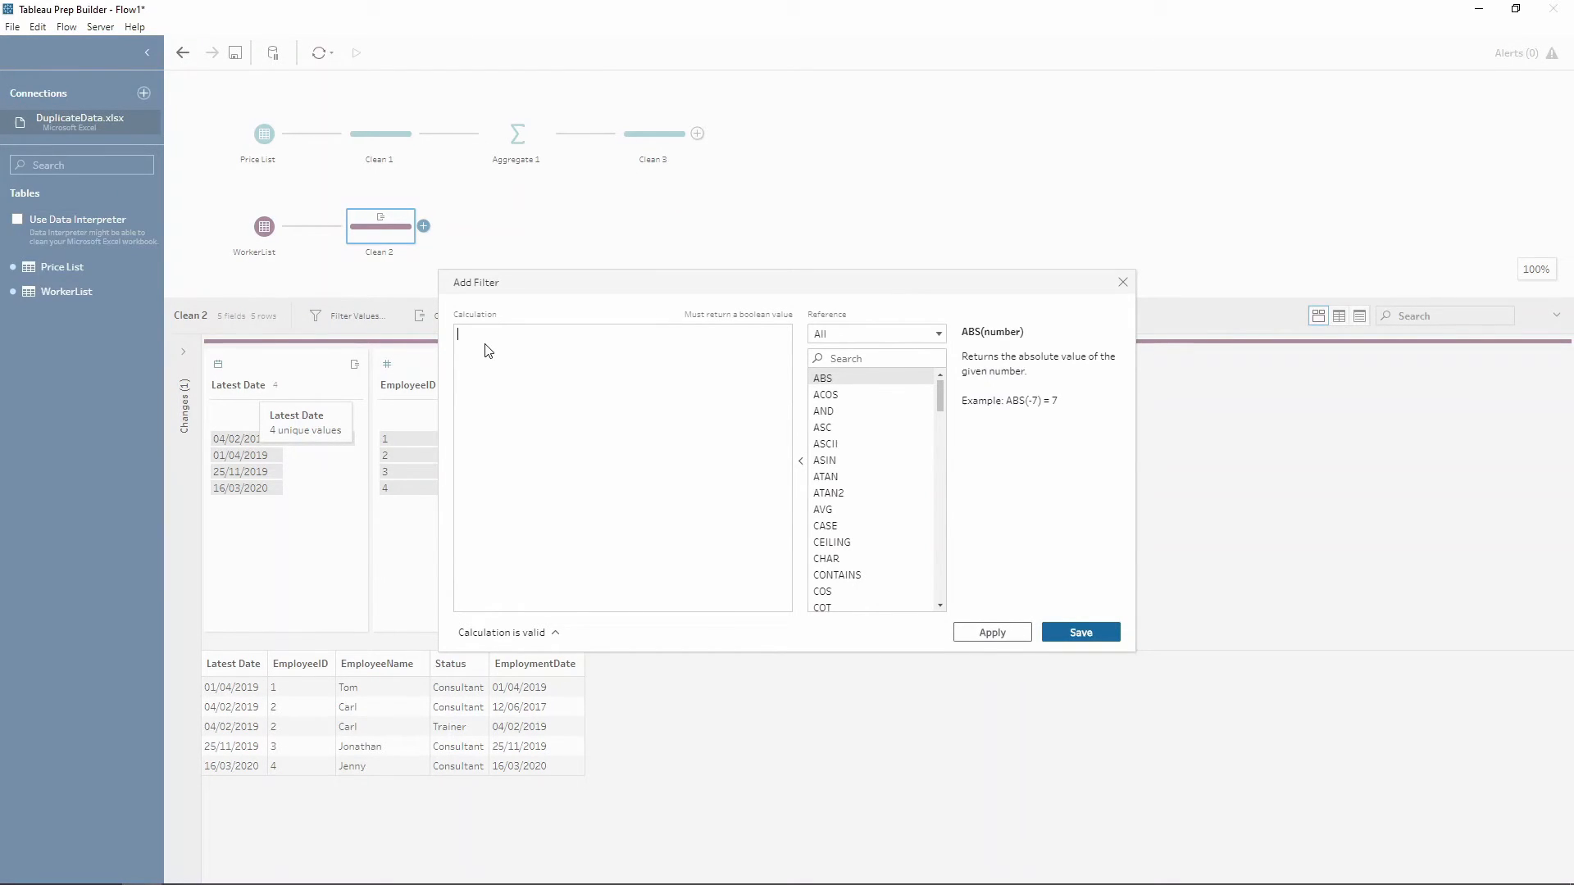
# - Filter Clean 2 with [Latest Date] = [EmploymentDate], leaving one row per employee
pyautogui.write('Latest Date] =')
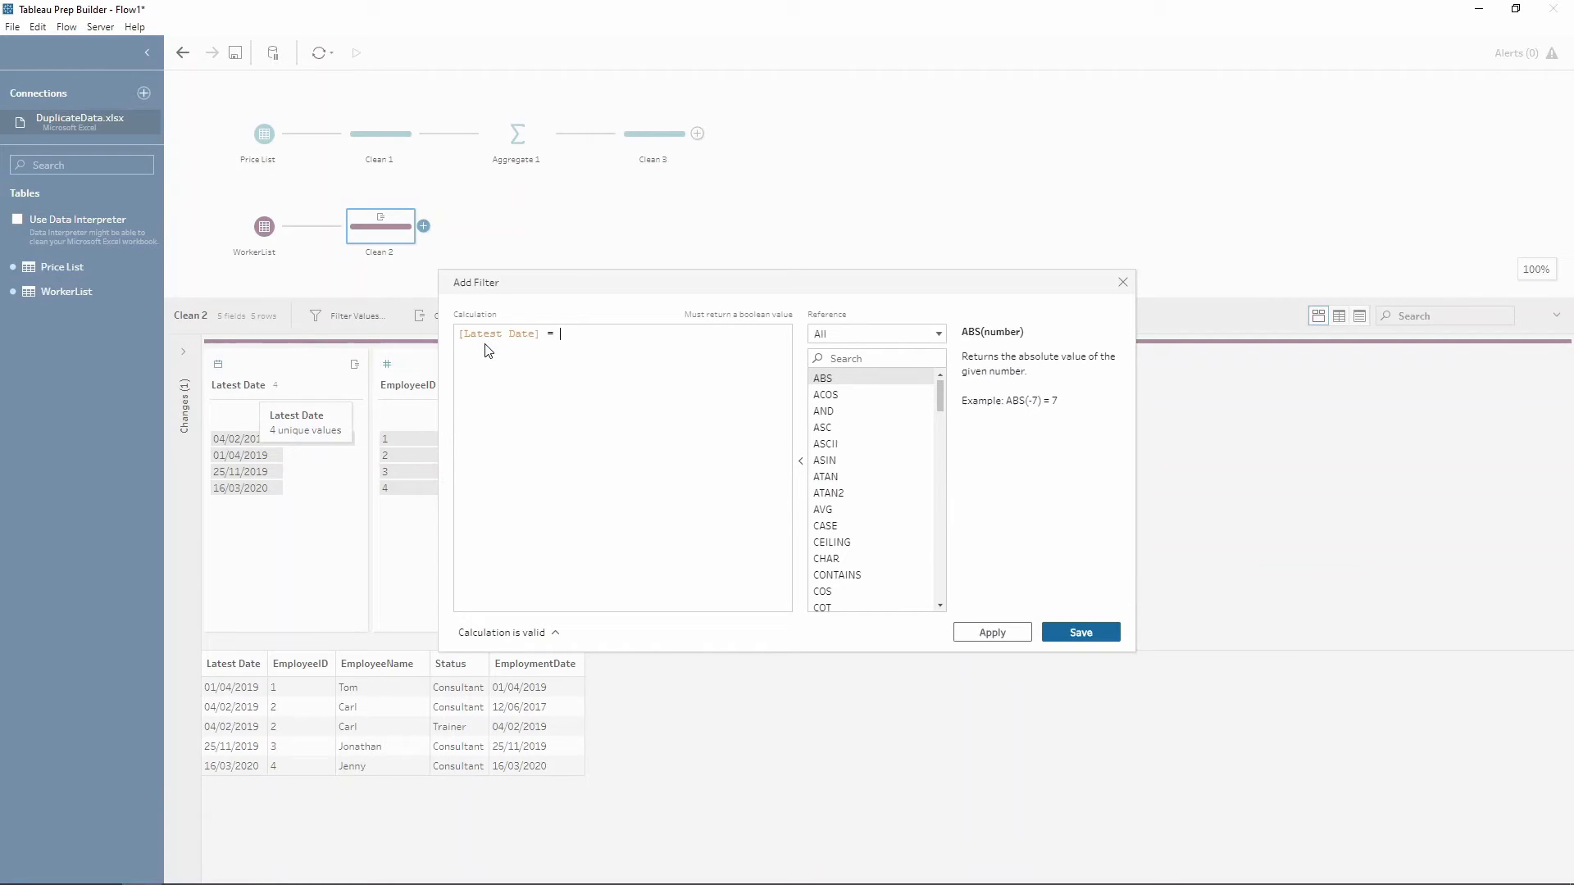
pyautogui.write('emplo')
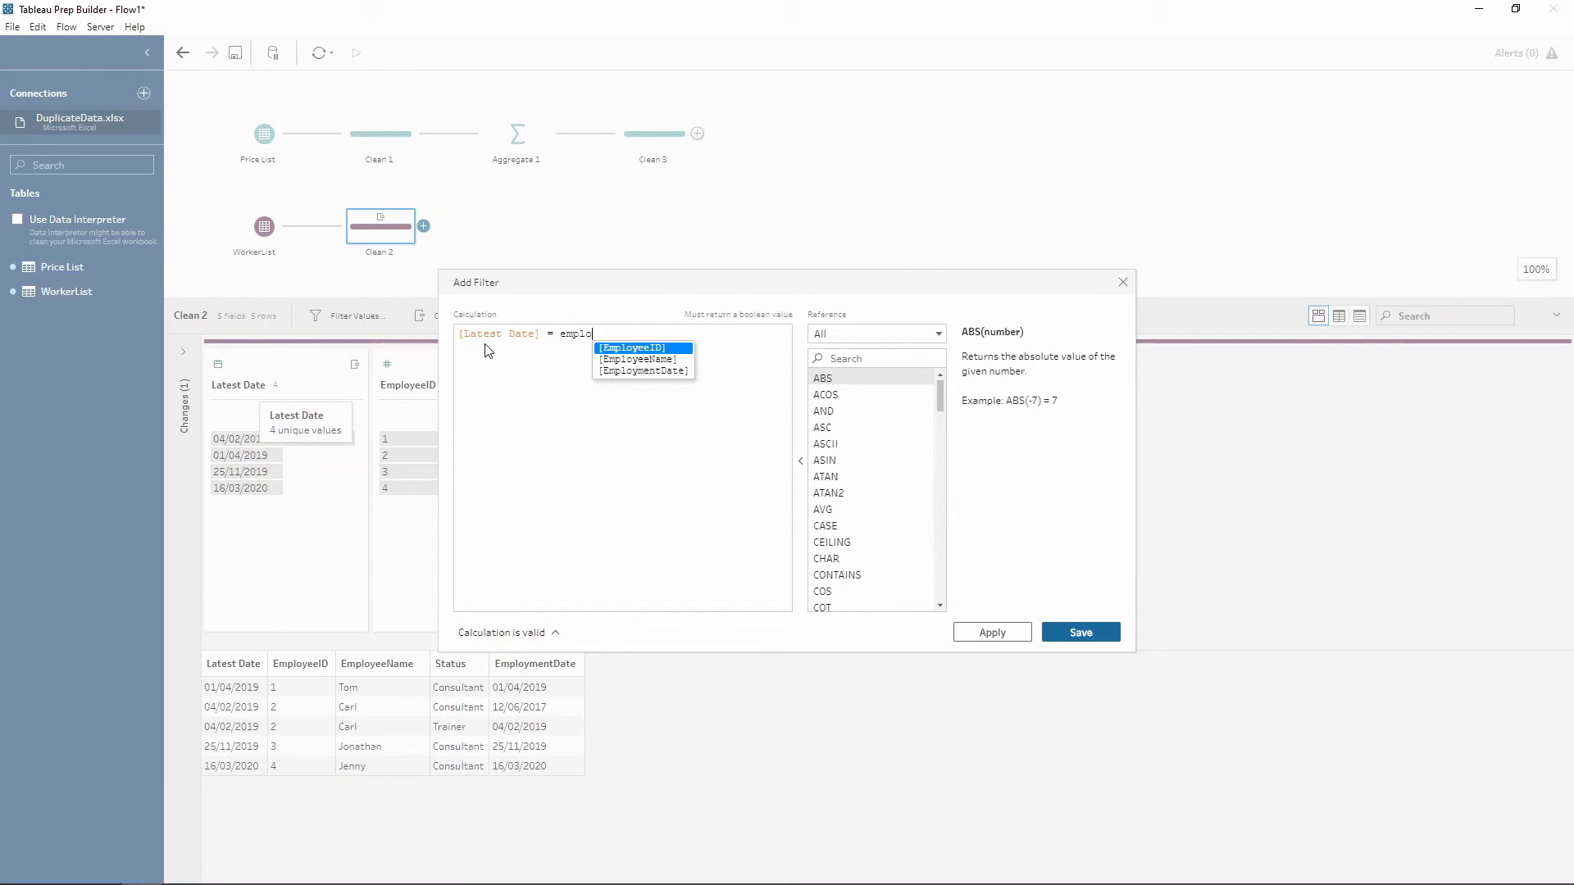
pyautogui.click(643, 371)
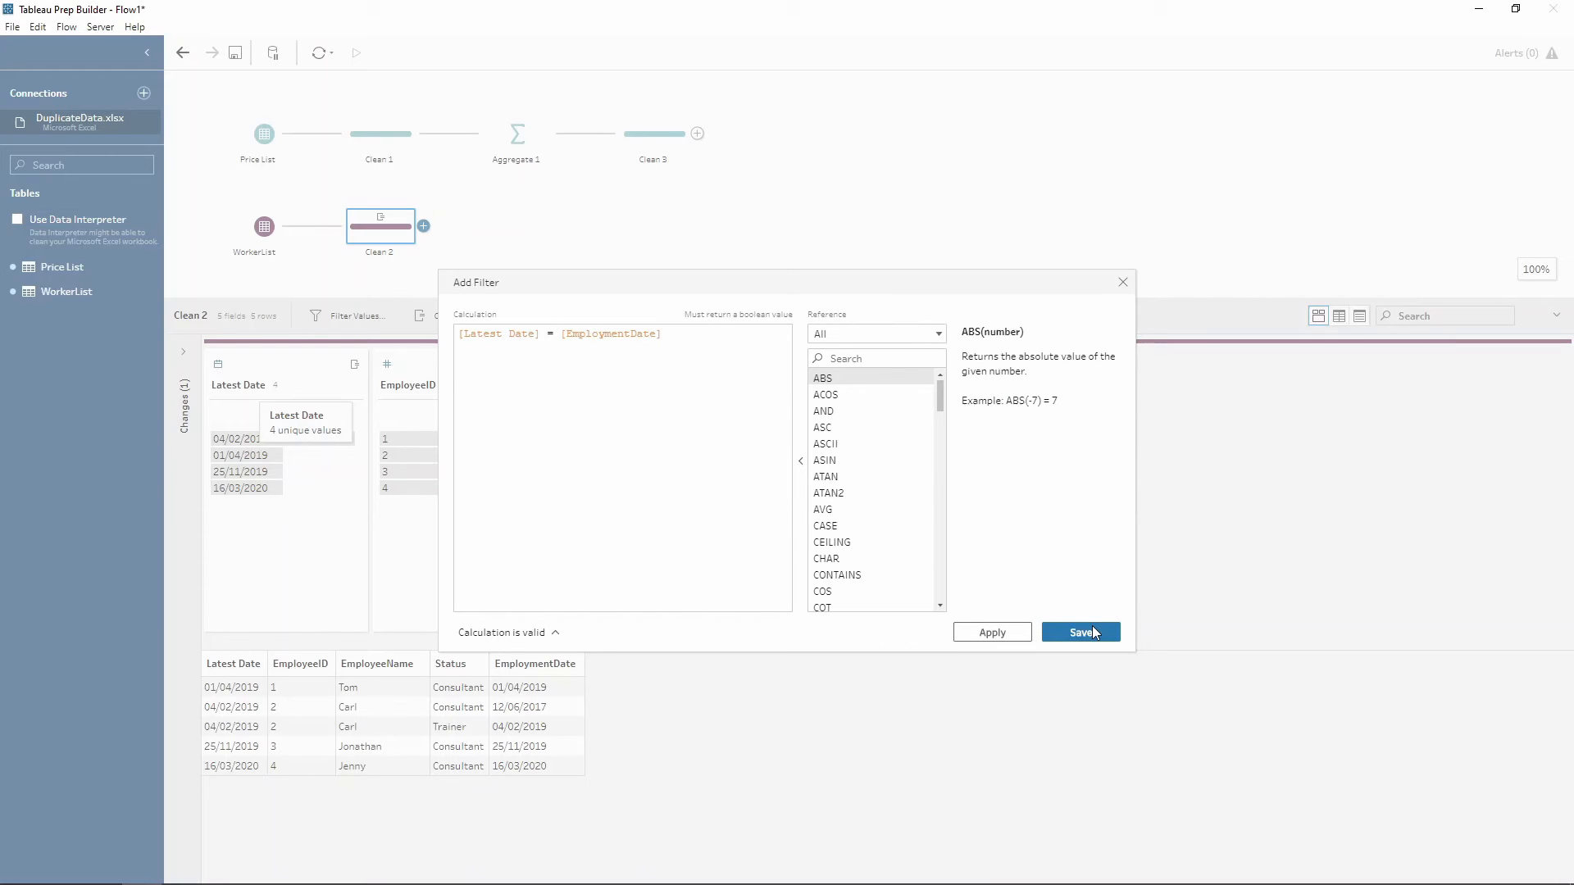
pyautogui.click(1080, 631)
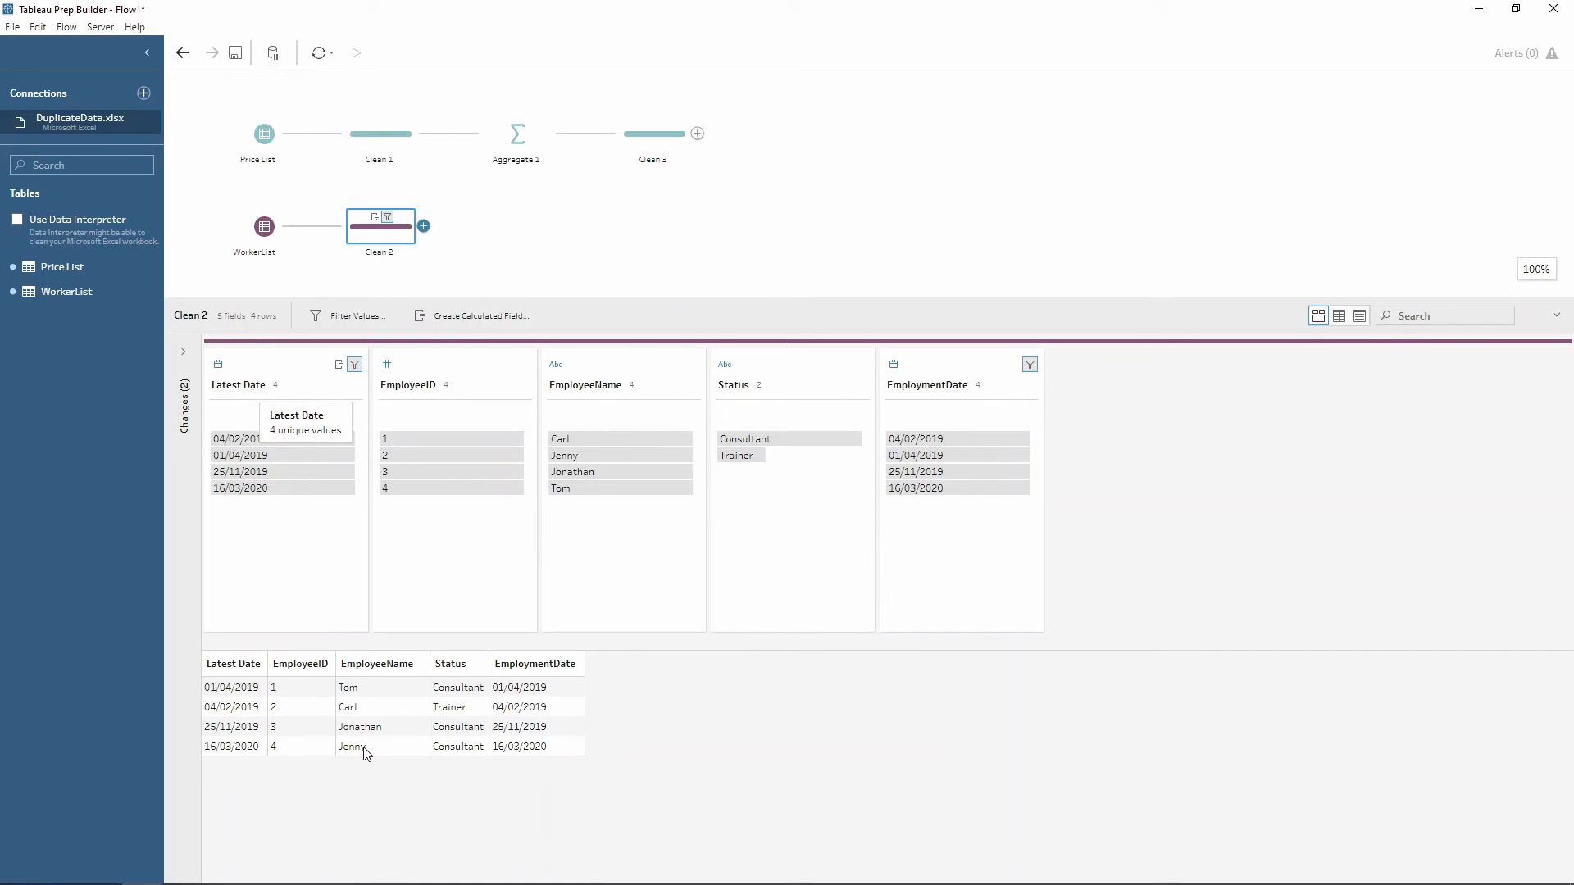
pyautogui.moveTo(498, 721)
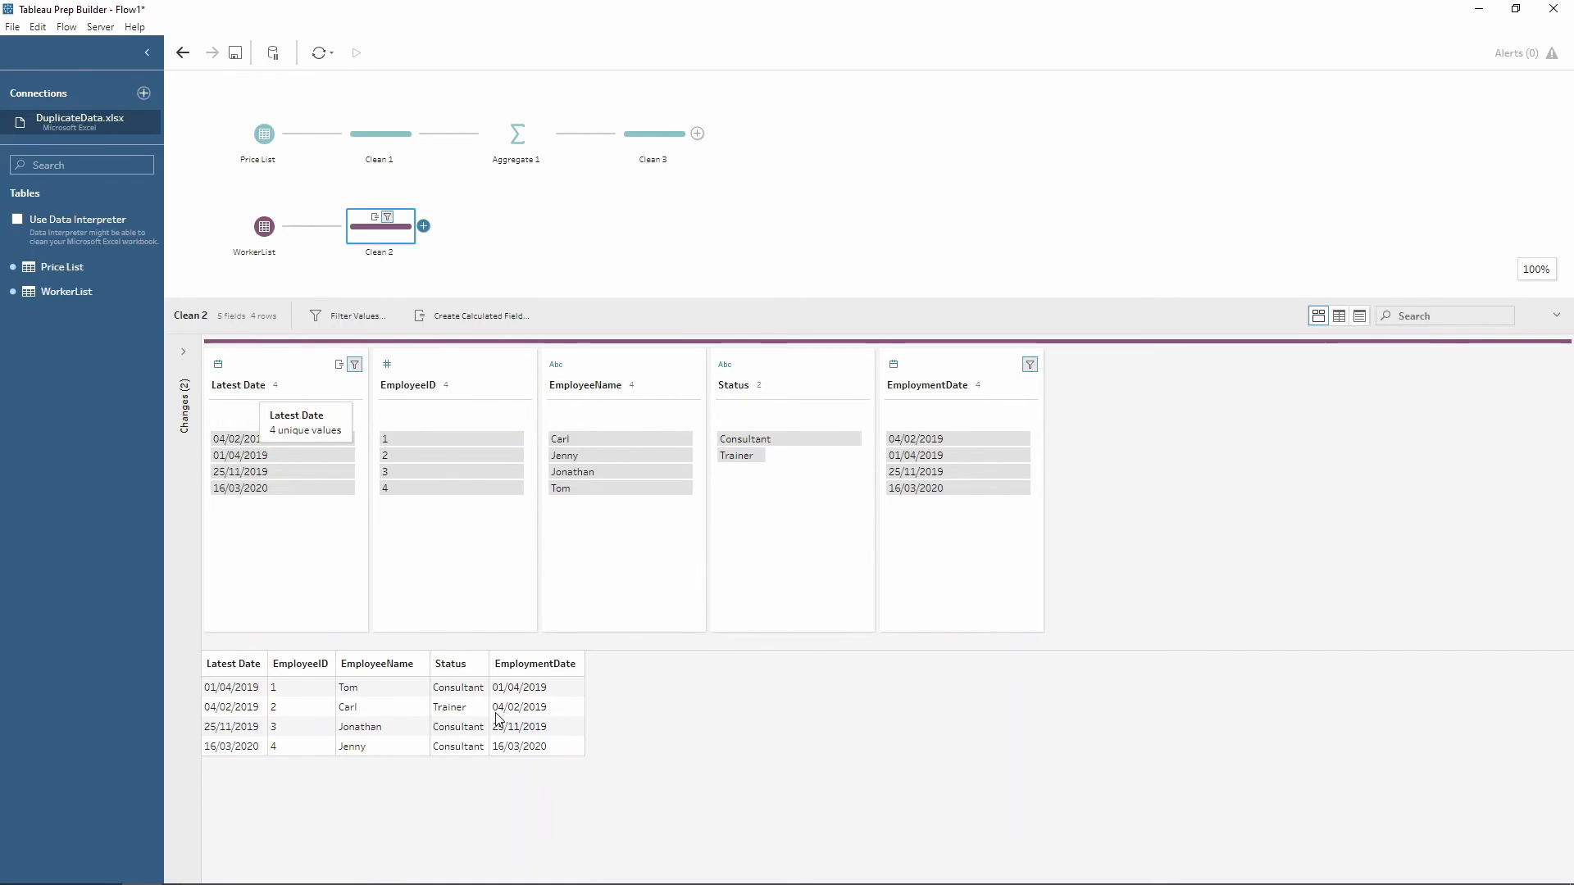
pyautogui.moveTo(472, 715)
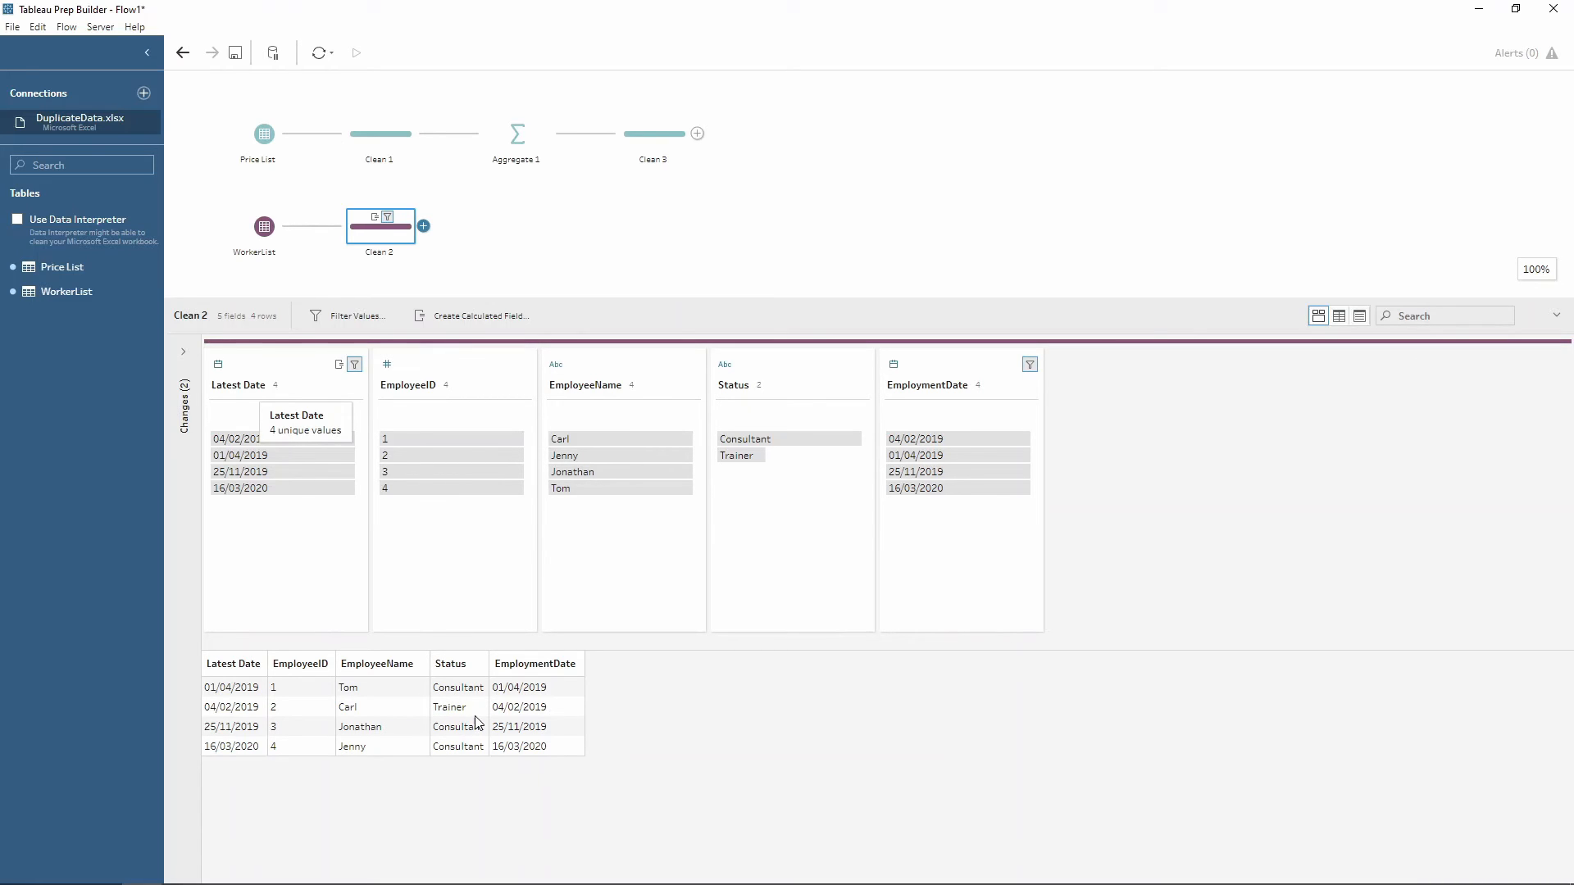
pyautogui.click(457, 707)
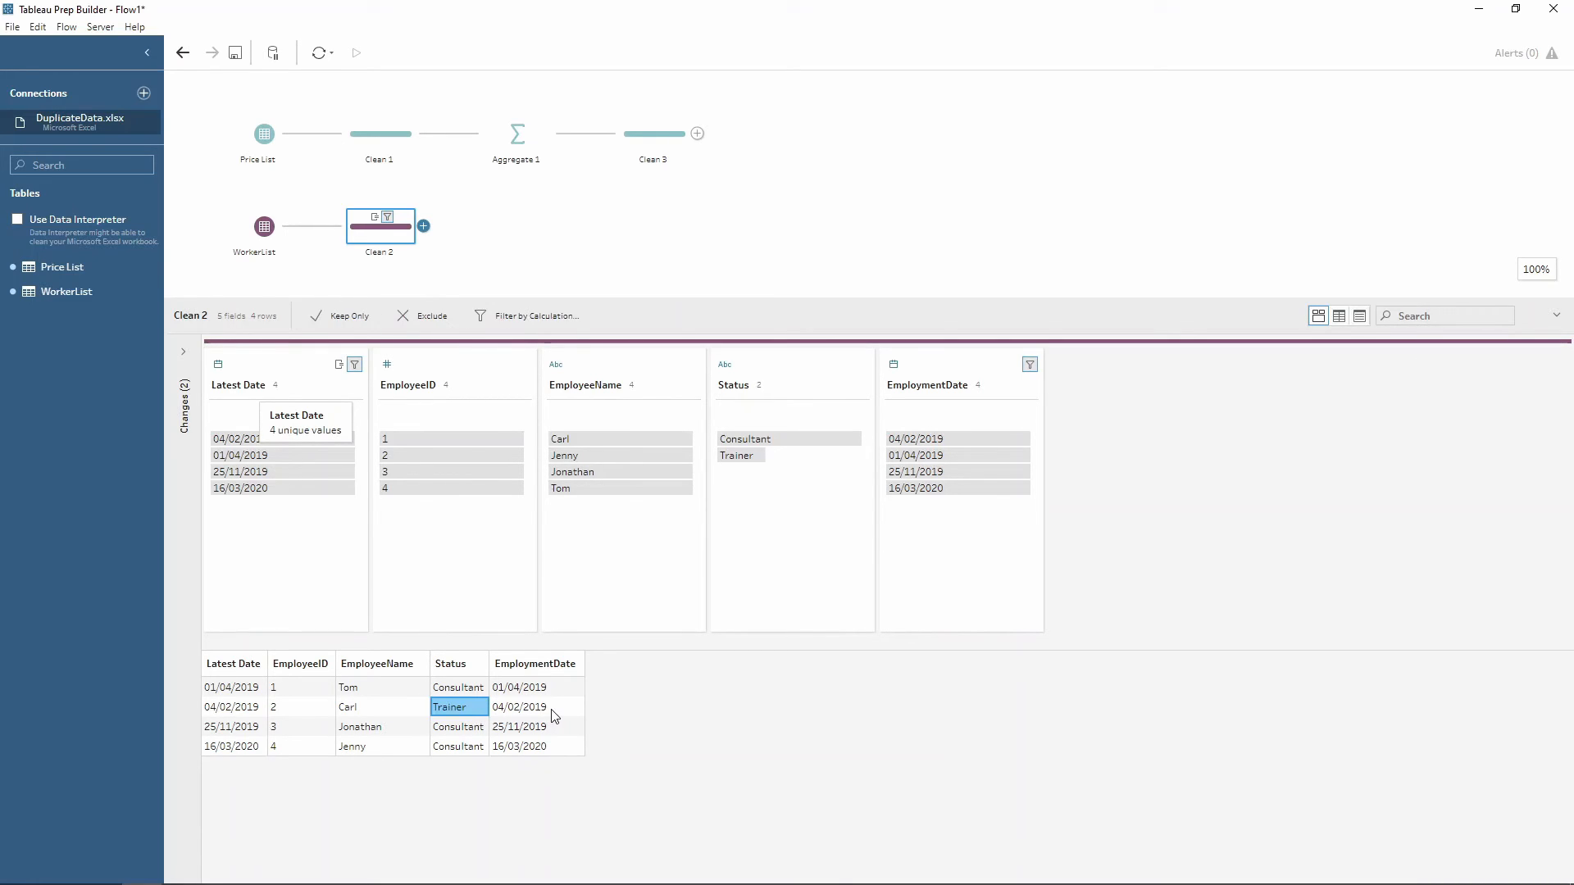
pyautogui.click(534, 707)
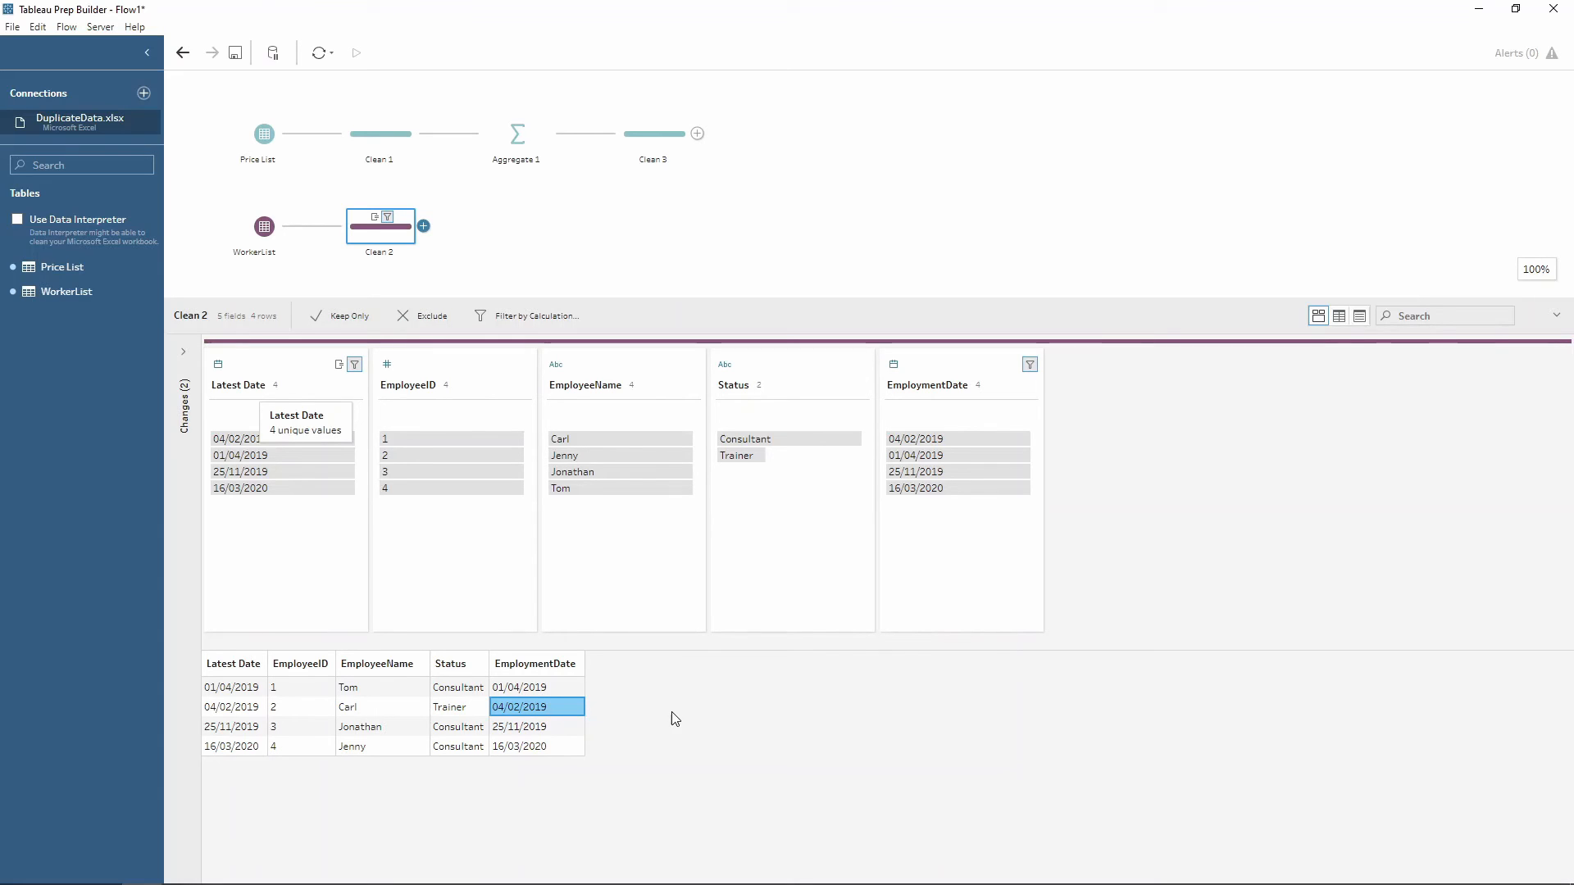